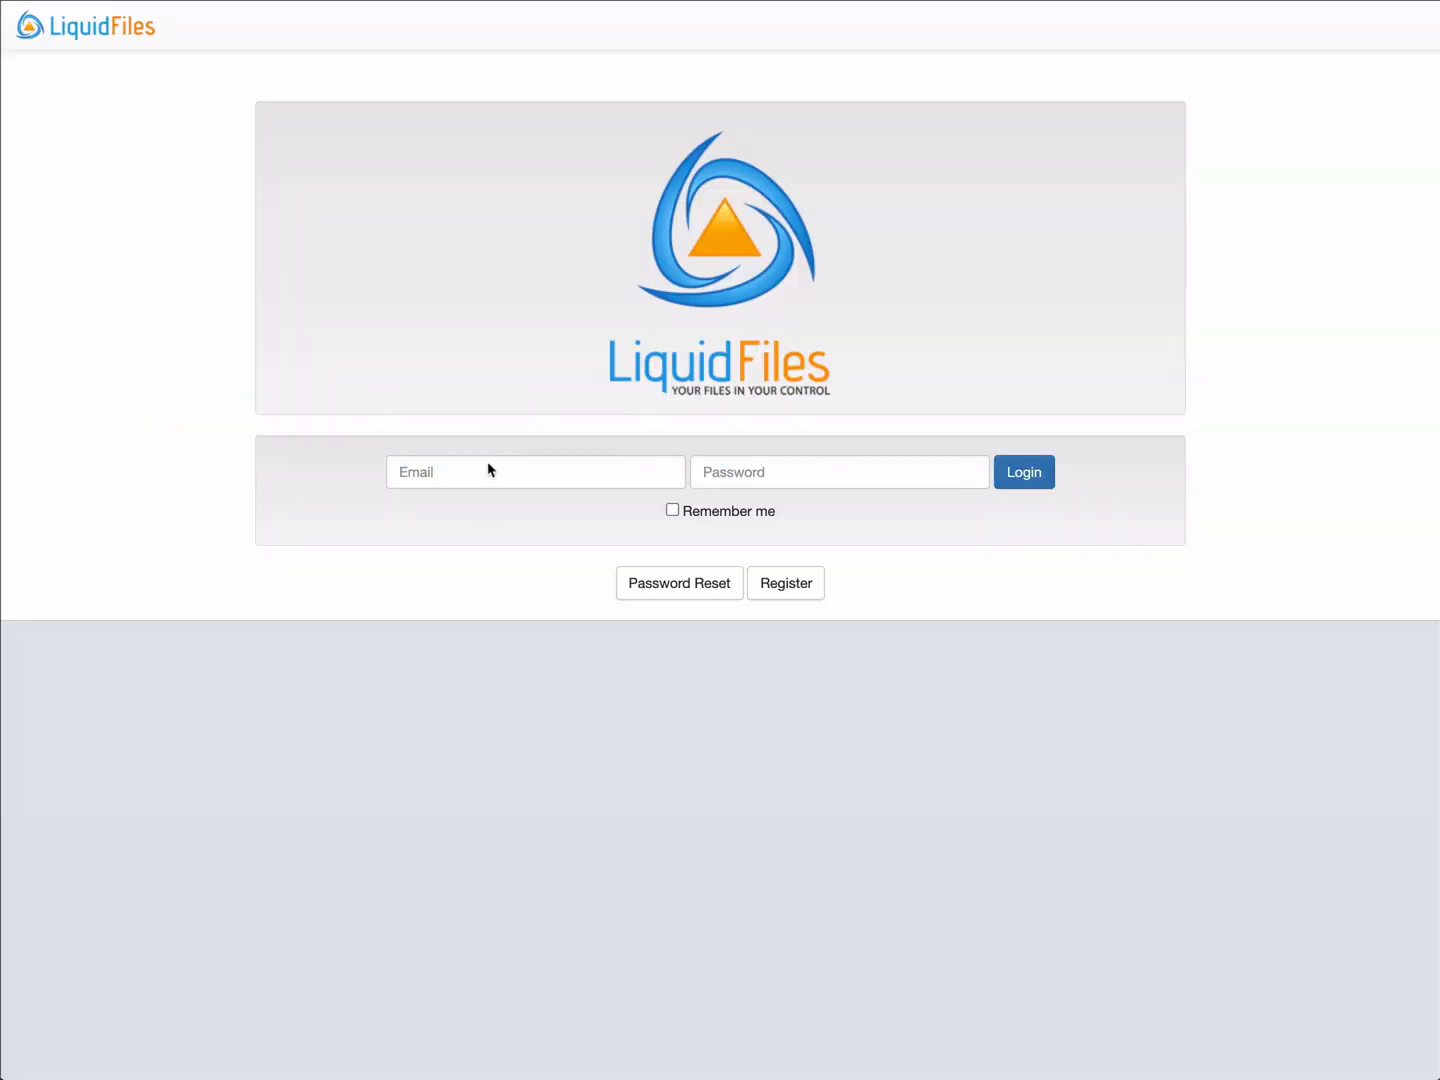
pyautogui.write('adm')
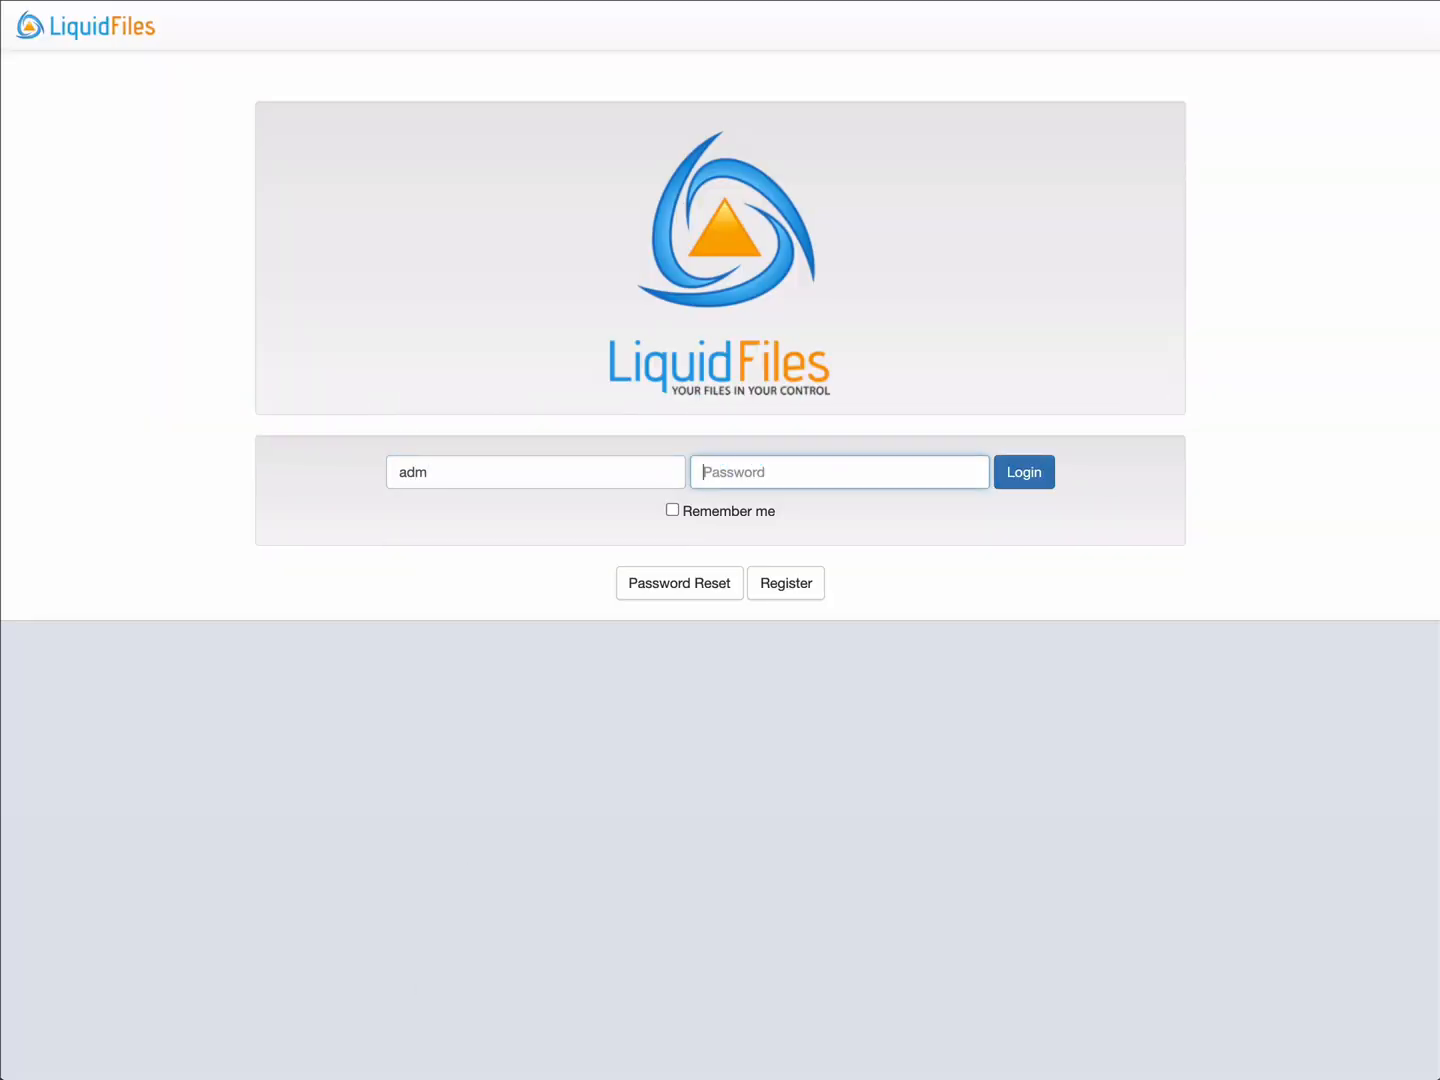
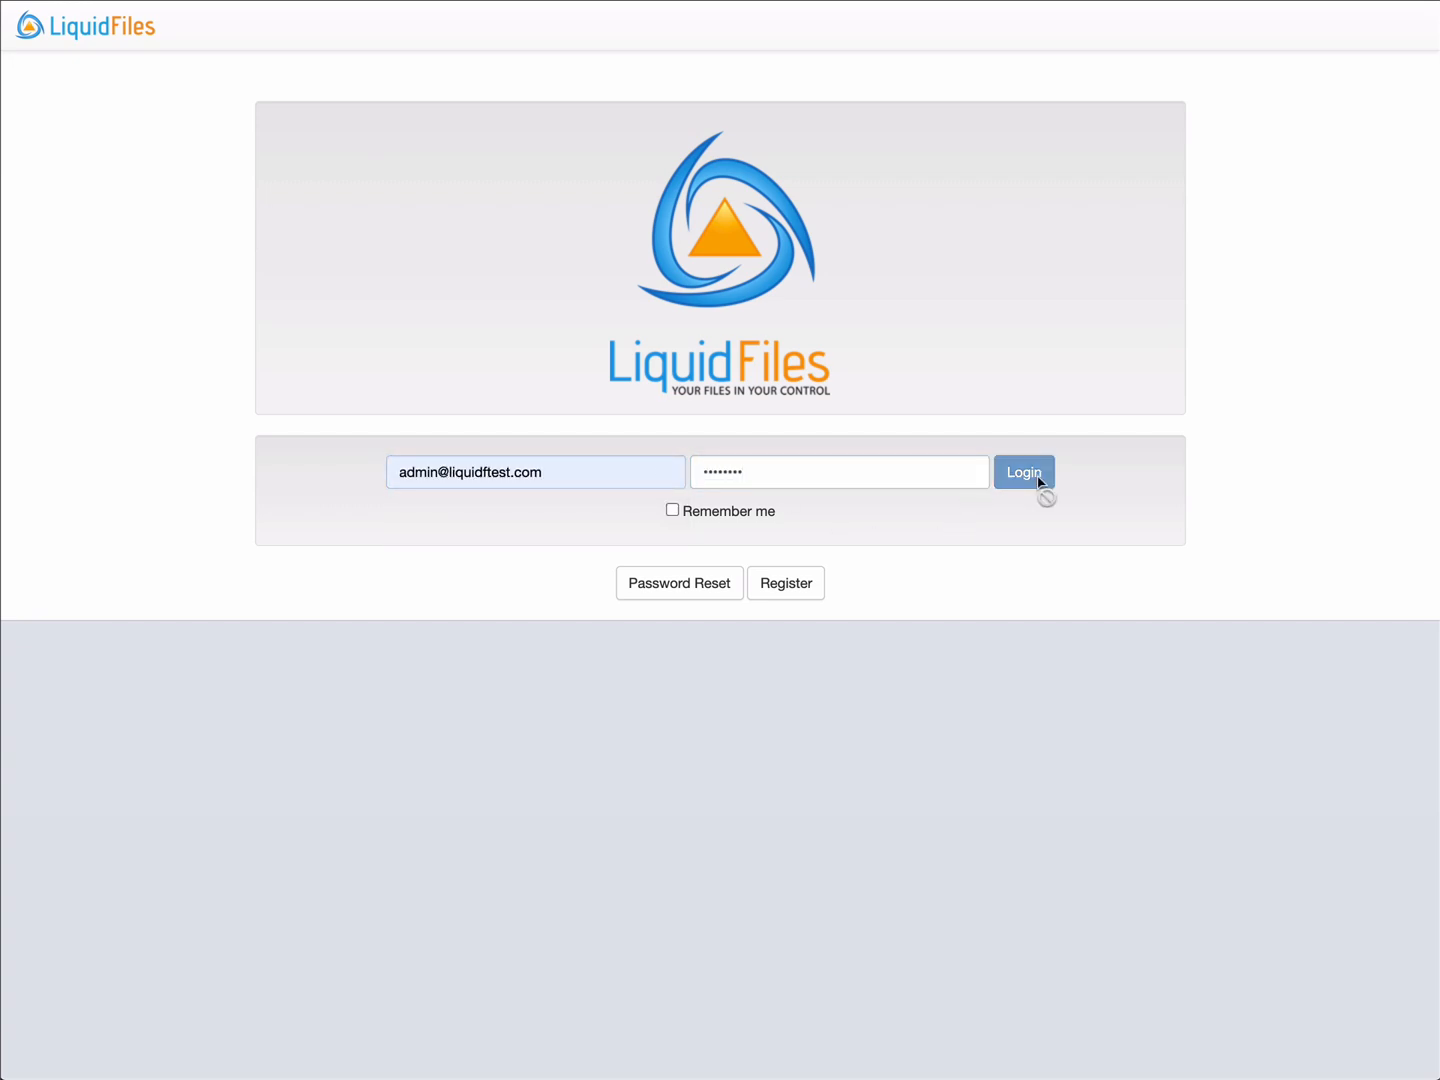
pyautogui.click(1024, 472)
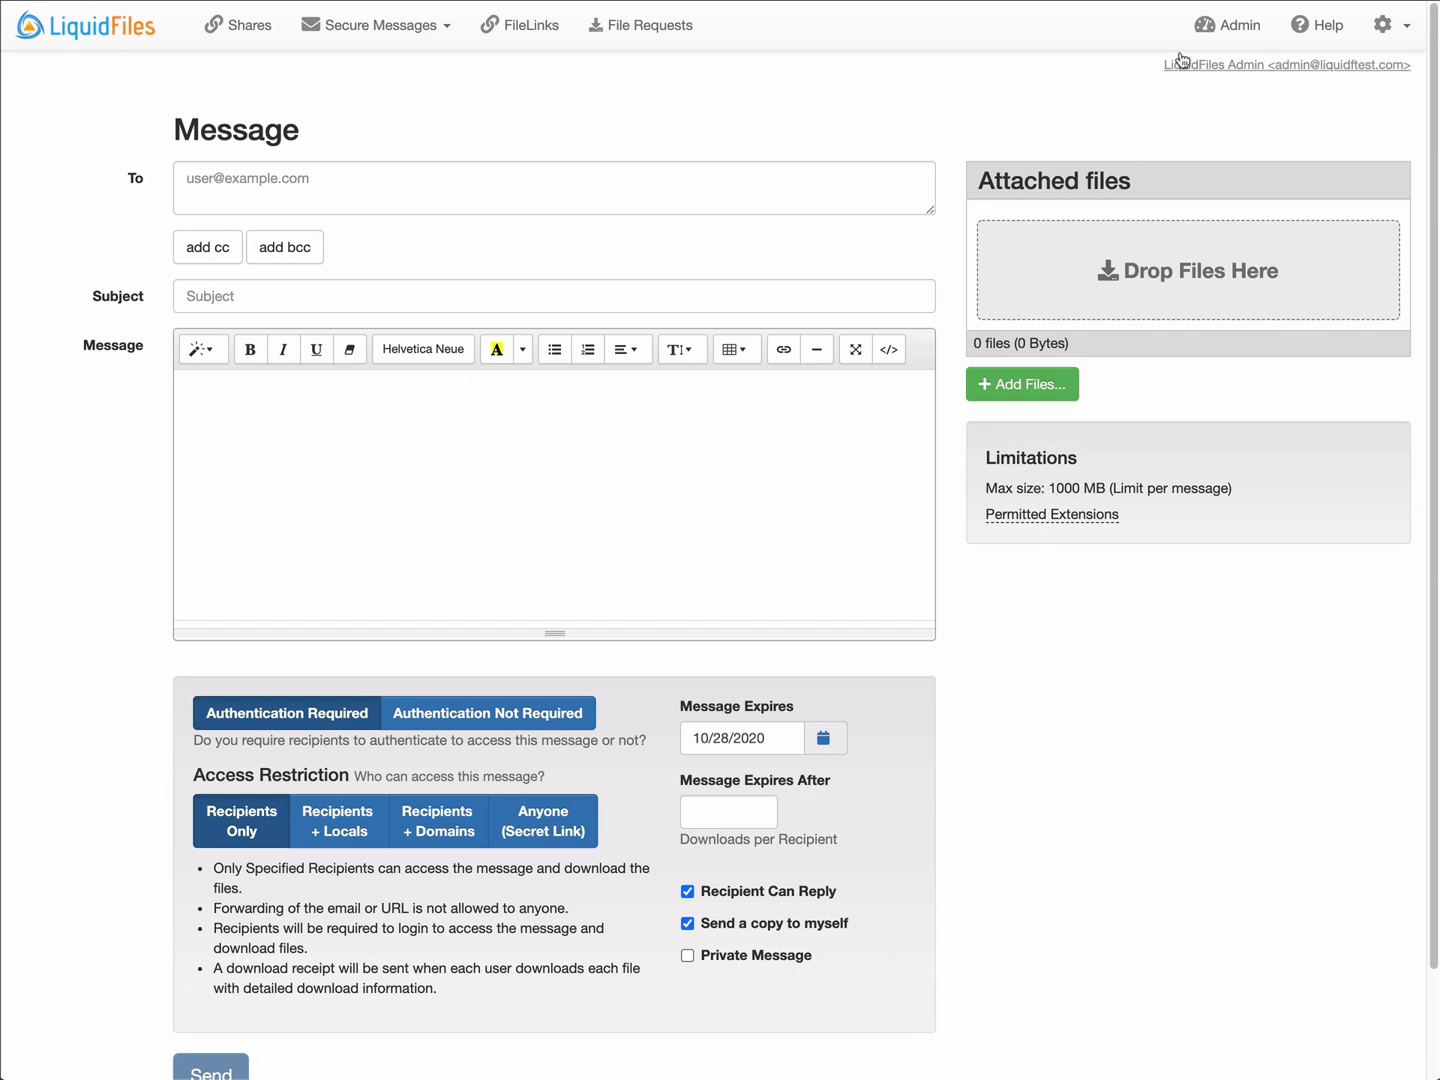
# - Go to the admin area and start the Branding QuickStart
pyautogui.click(1238, 24)
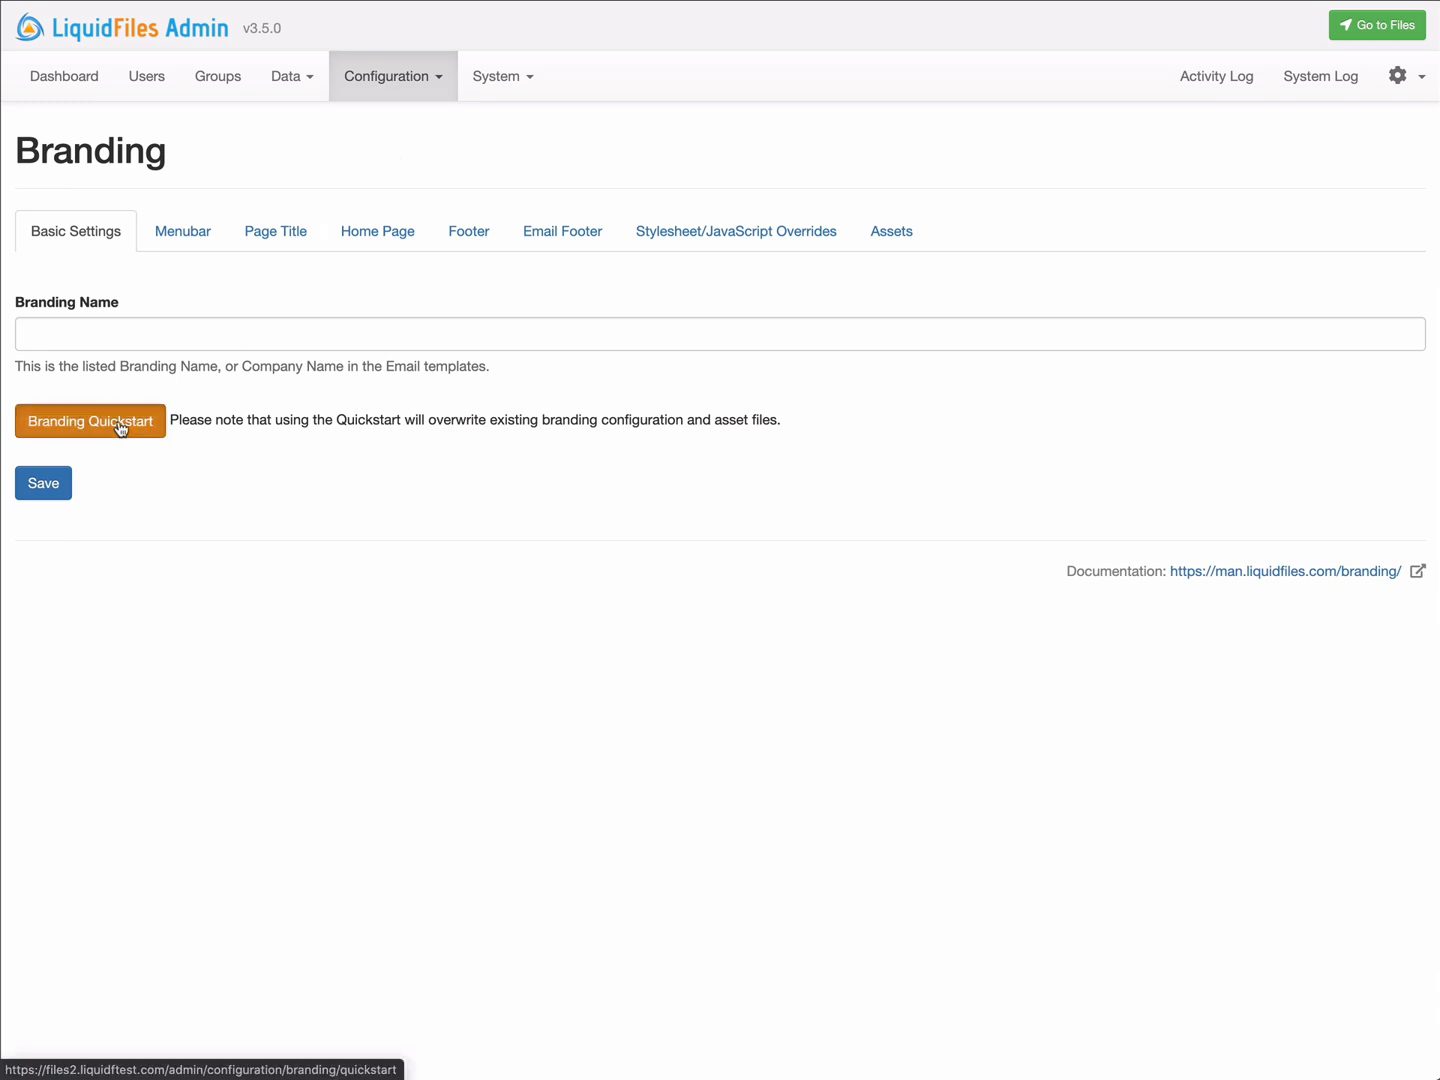
pyautogui.click(88, 420)
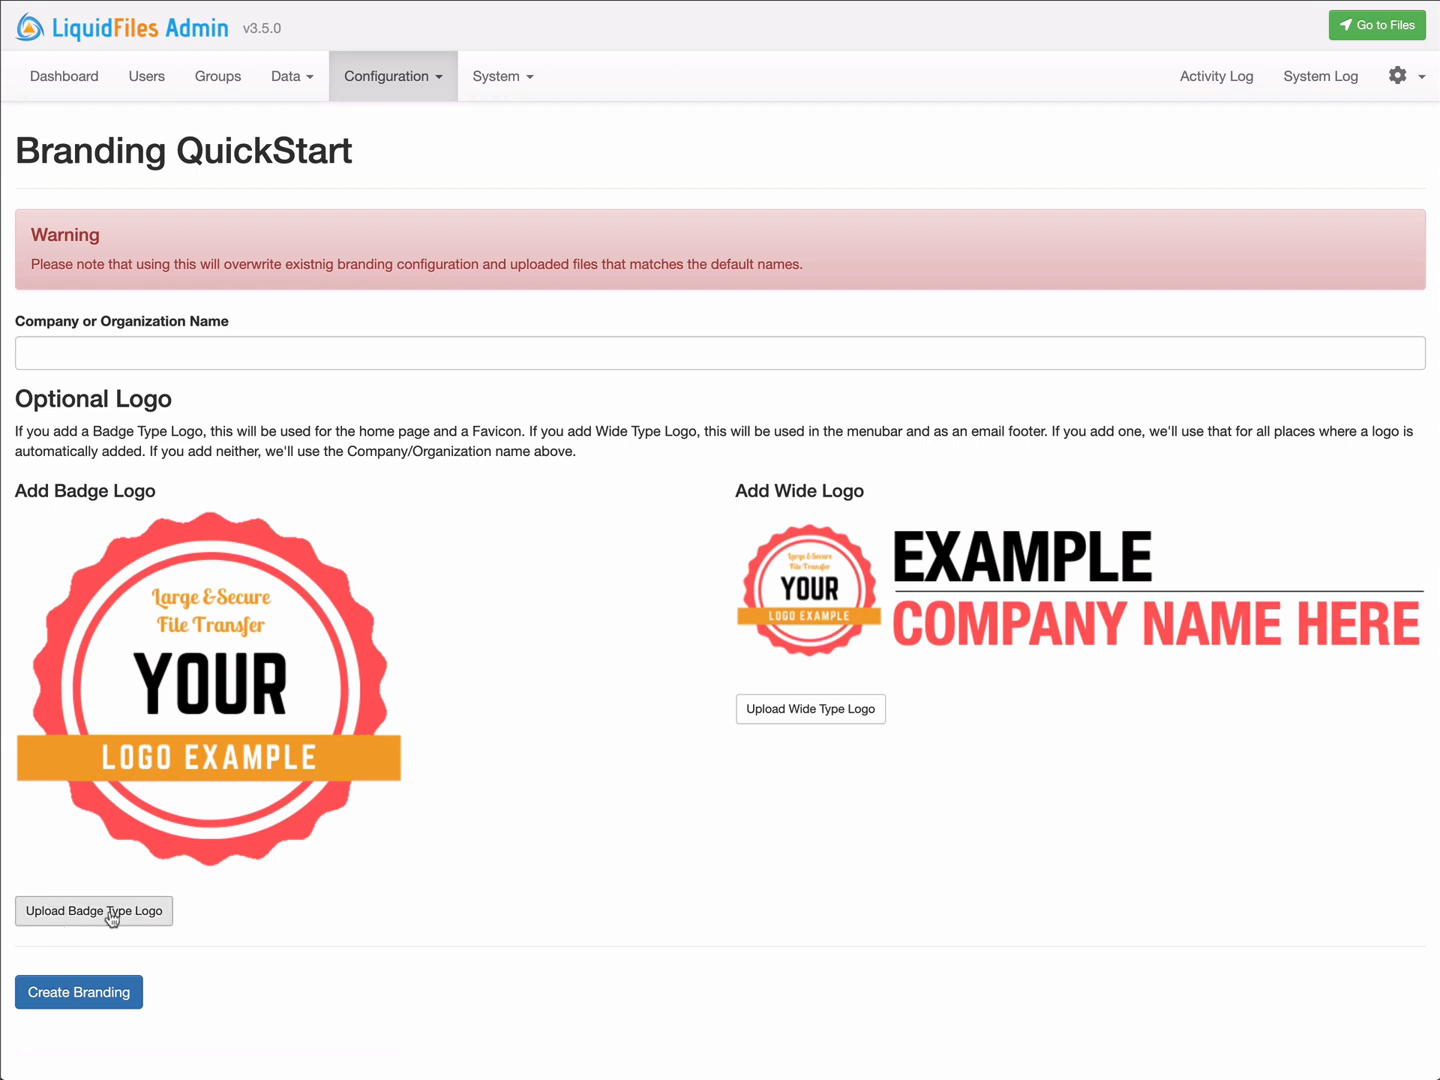
# - Upload the FILES2 badge and wide logos and name the company files2.liquidftest.com
pyautogui.click(94, 912)
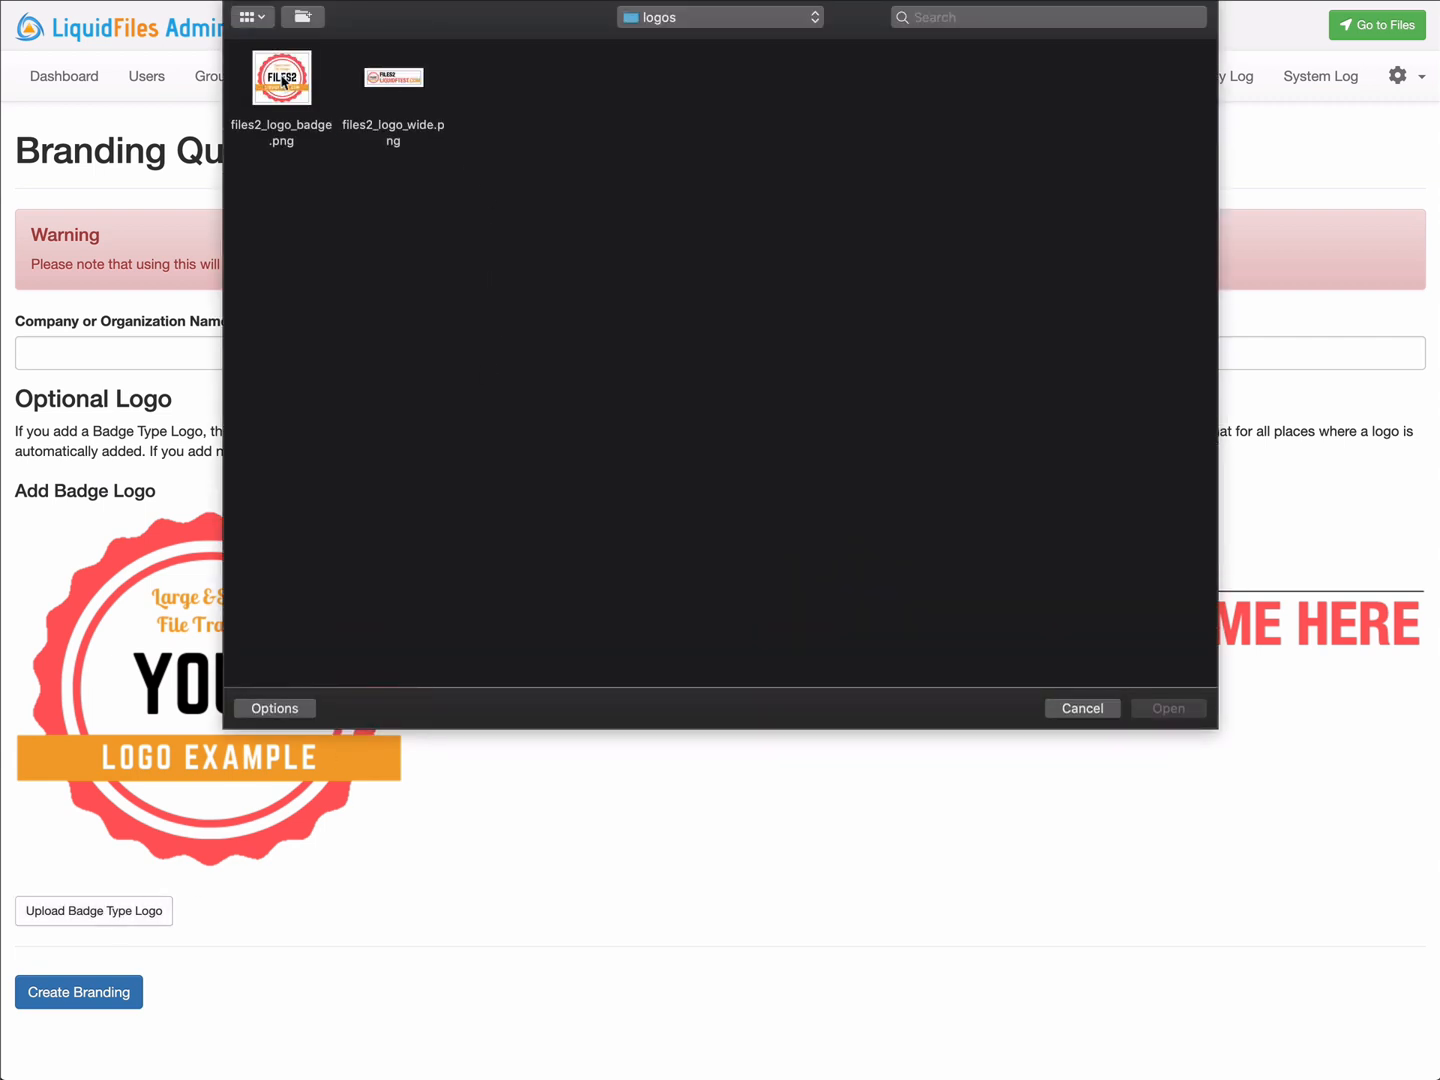
pyautogui.click(1168, 708)
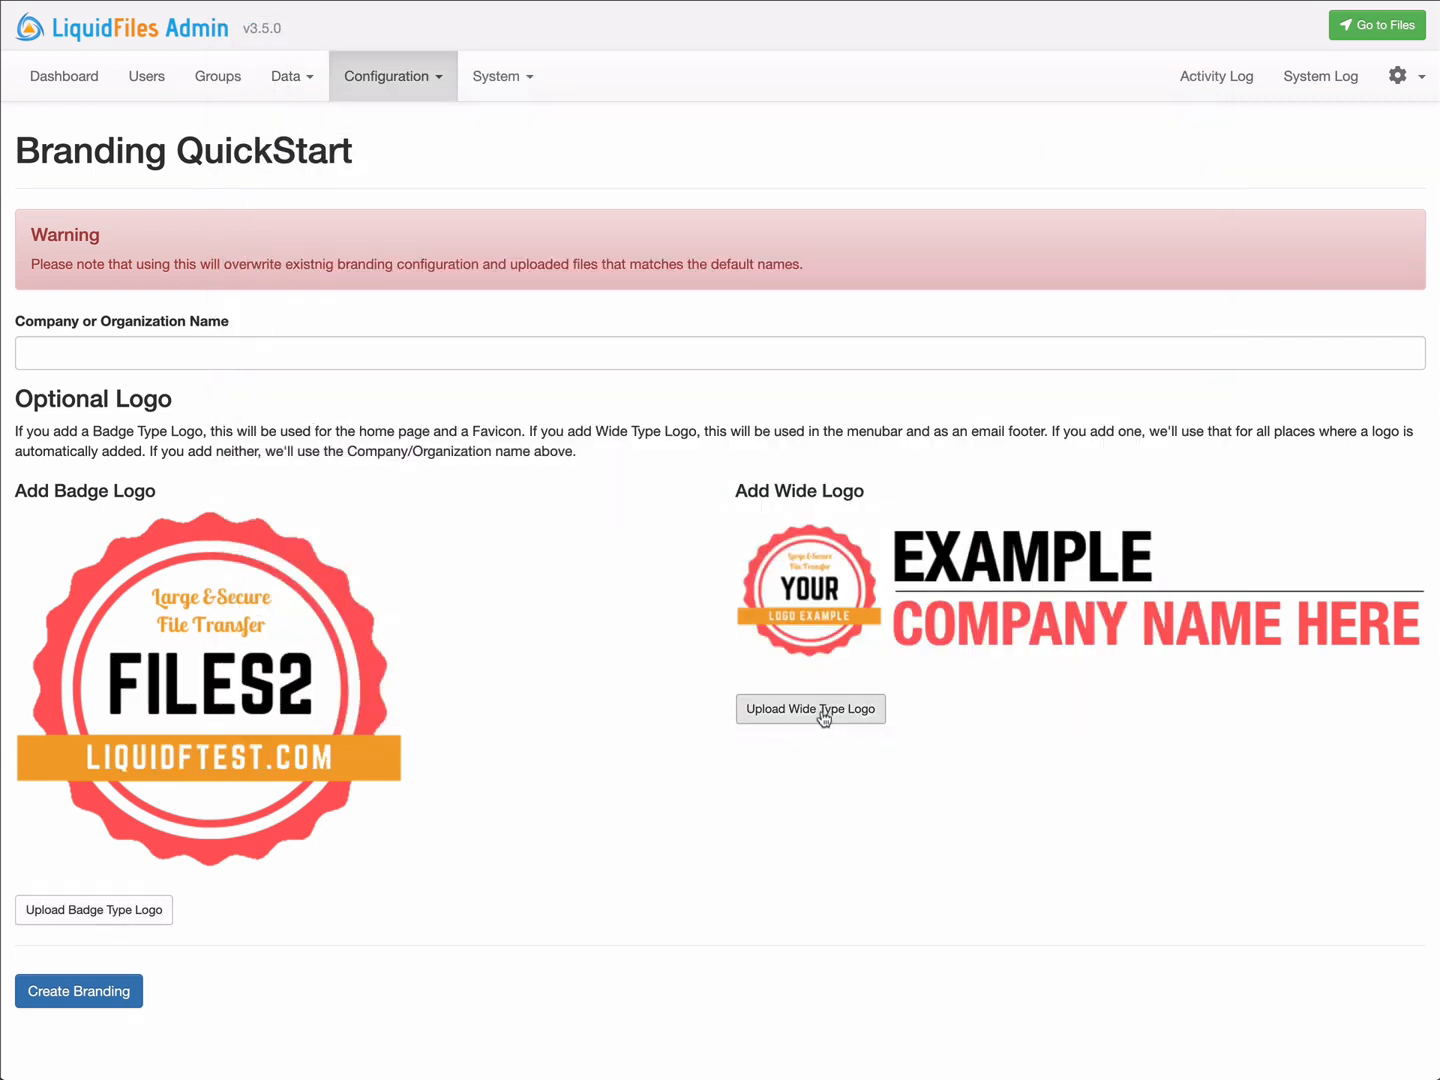
pyautogui.click(810, 708)
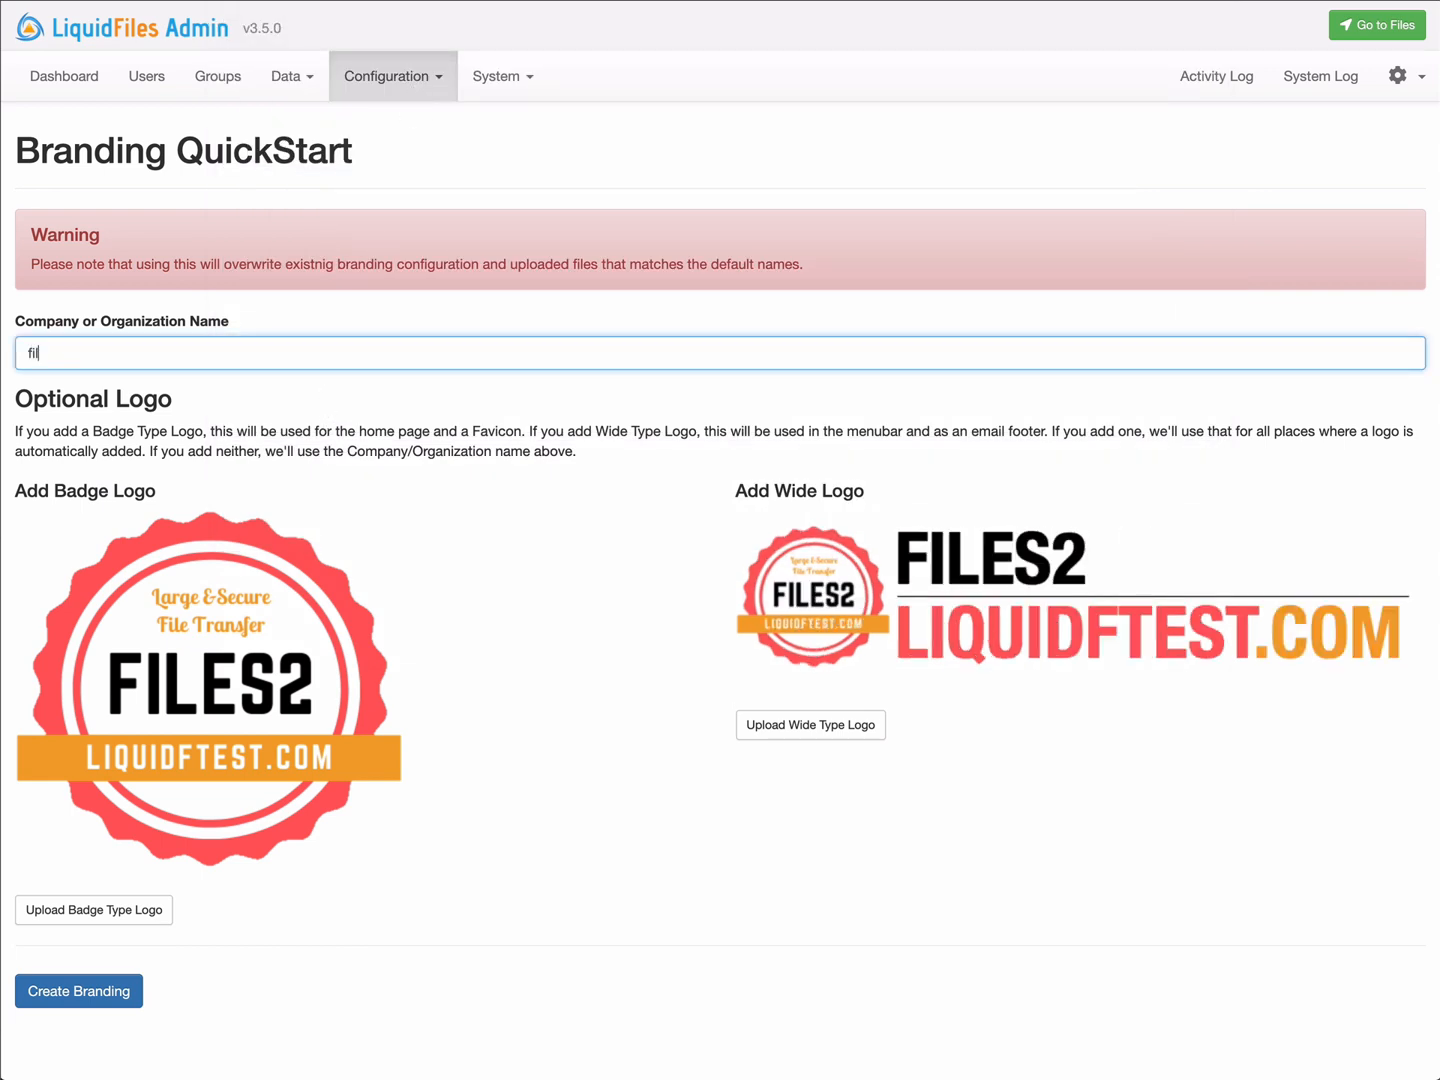
pyautogui.write('files2.liquidftest.com')
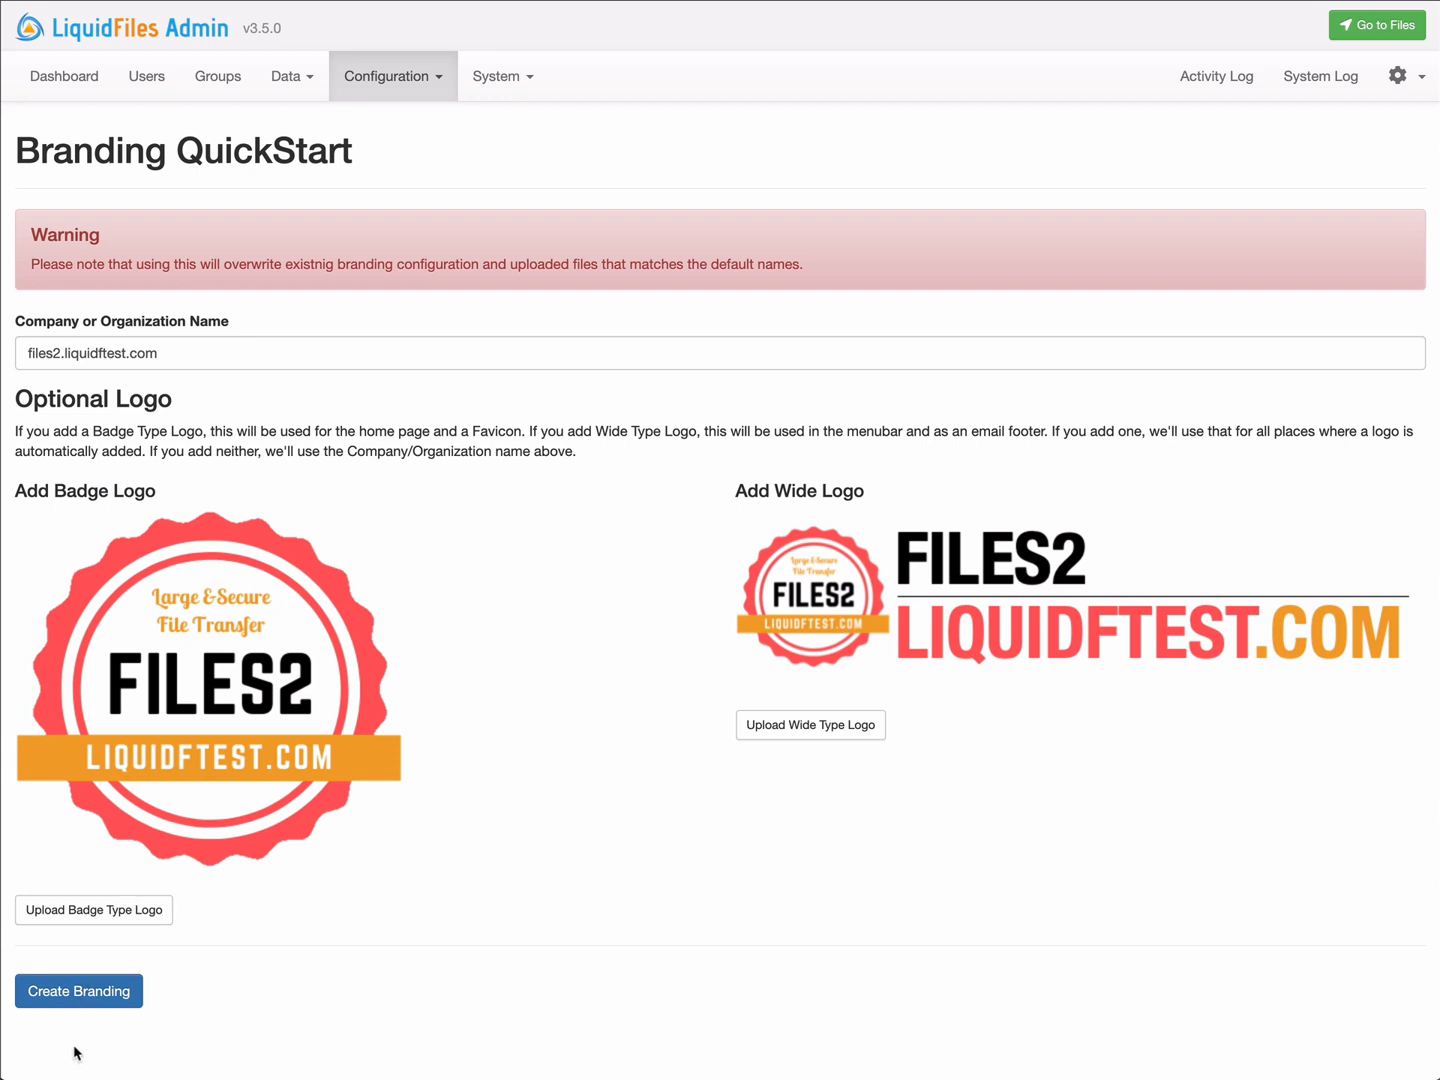
# - Create the branding and move to the Menubar customization settings
pyautogui.click(78, 992)
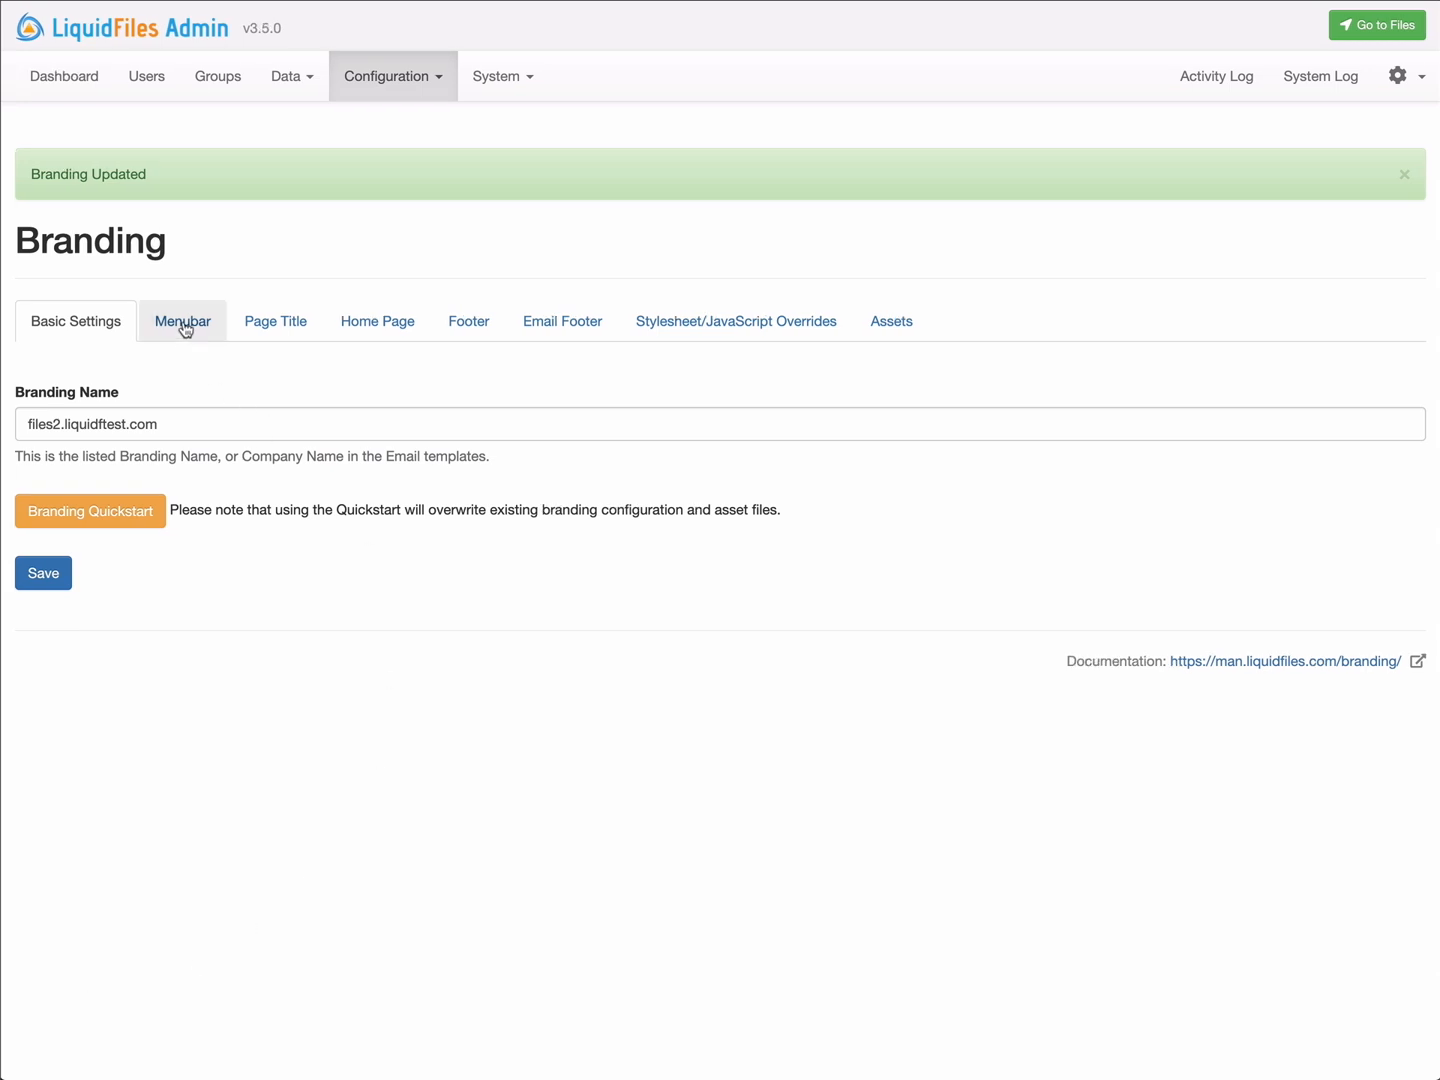
pyautogui.click(182, 320)
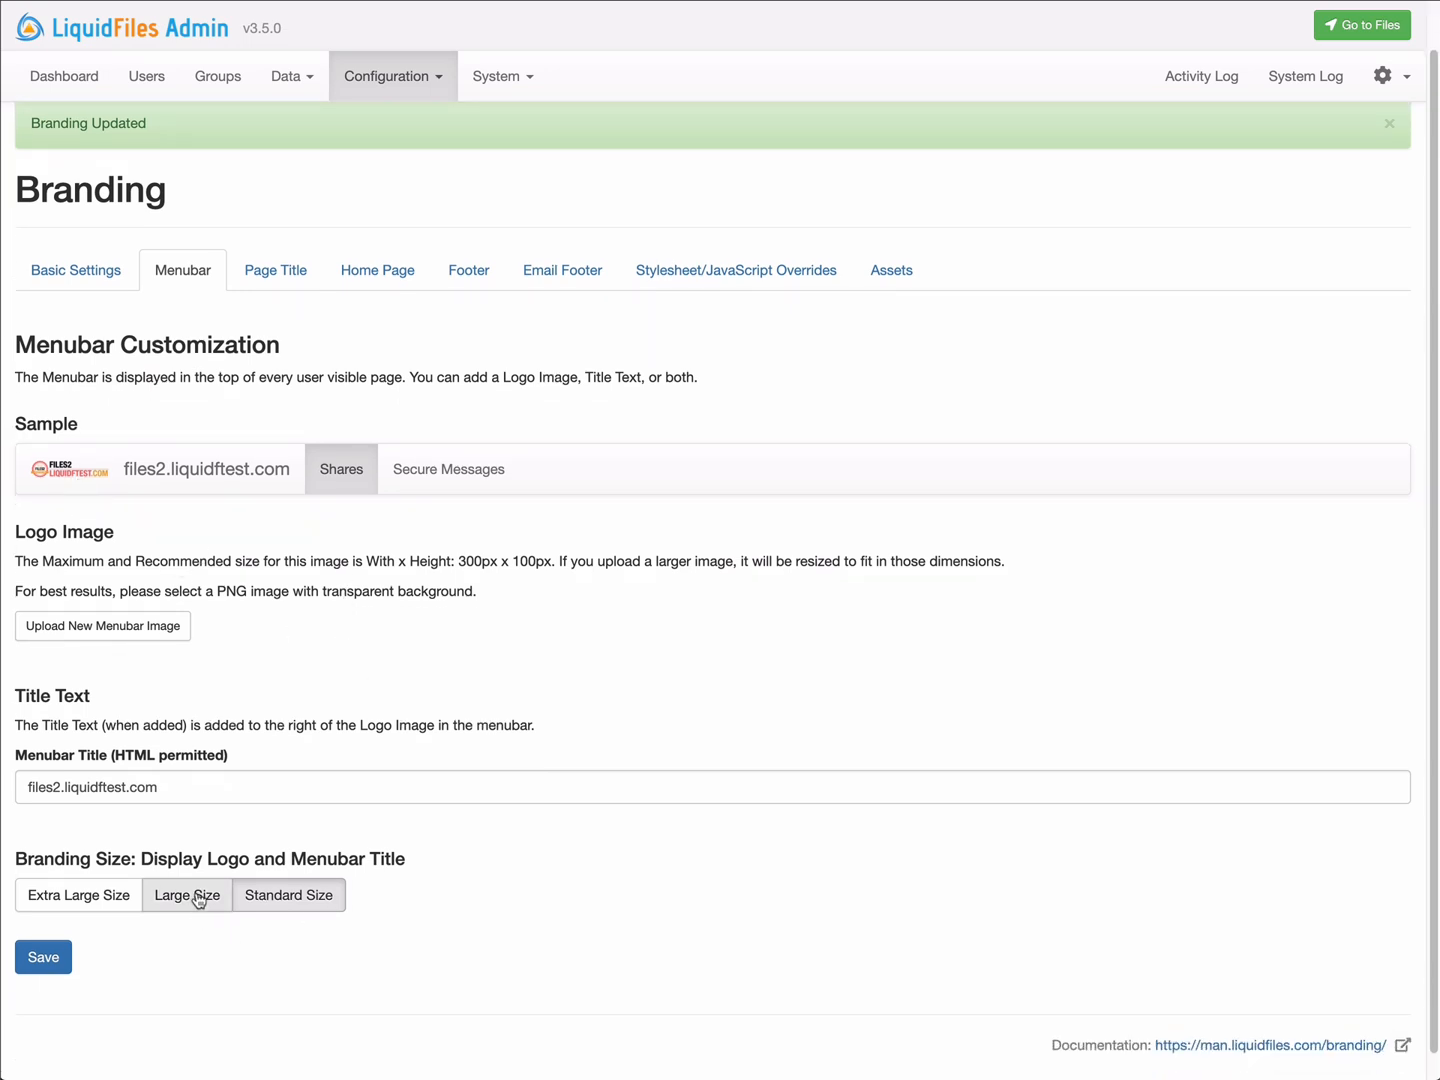
# - Clear the menubar title and save a logo-only menubar at extra large size
pyautogui.click(78, 896)
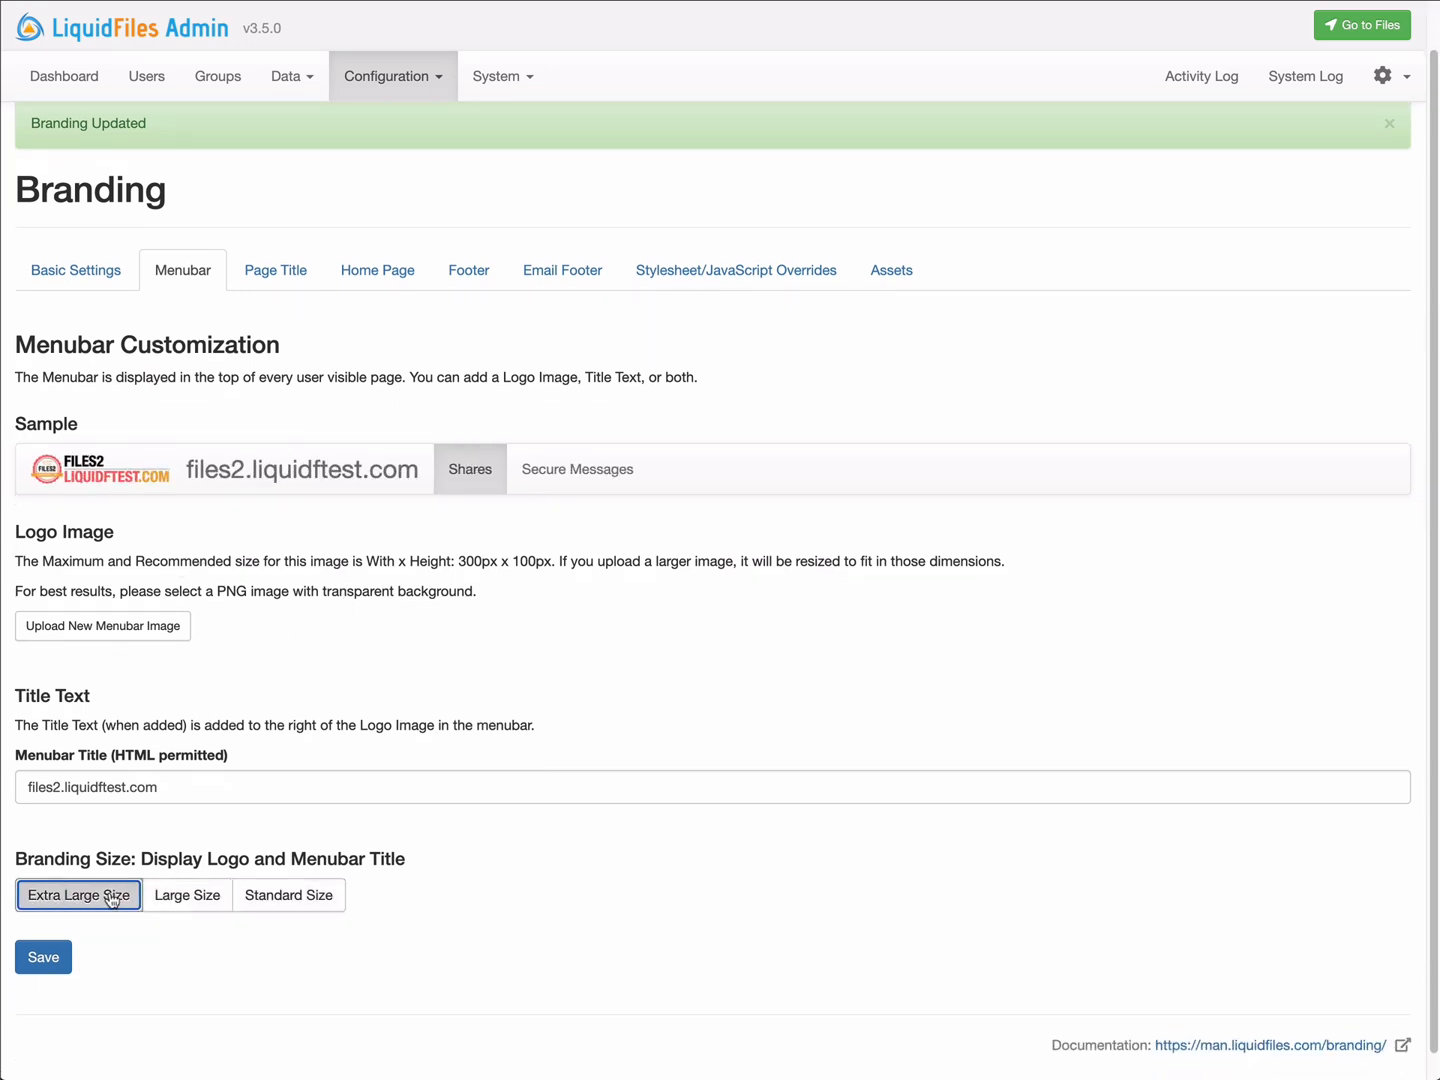
pyautogui.click(188, 896)
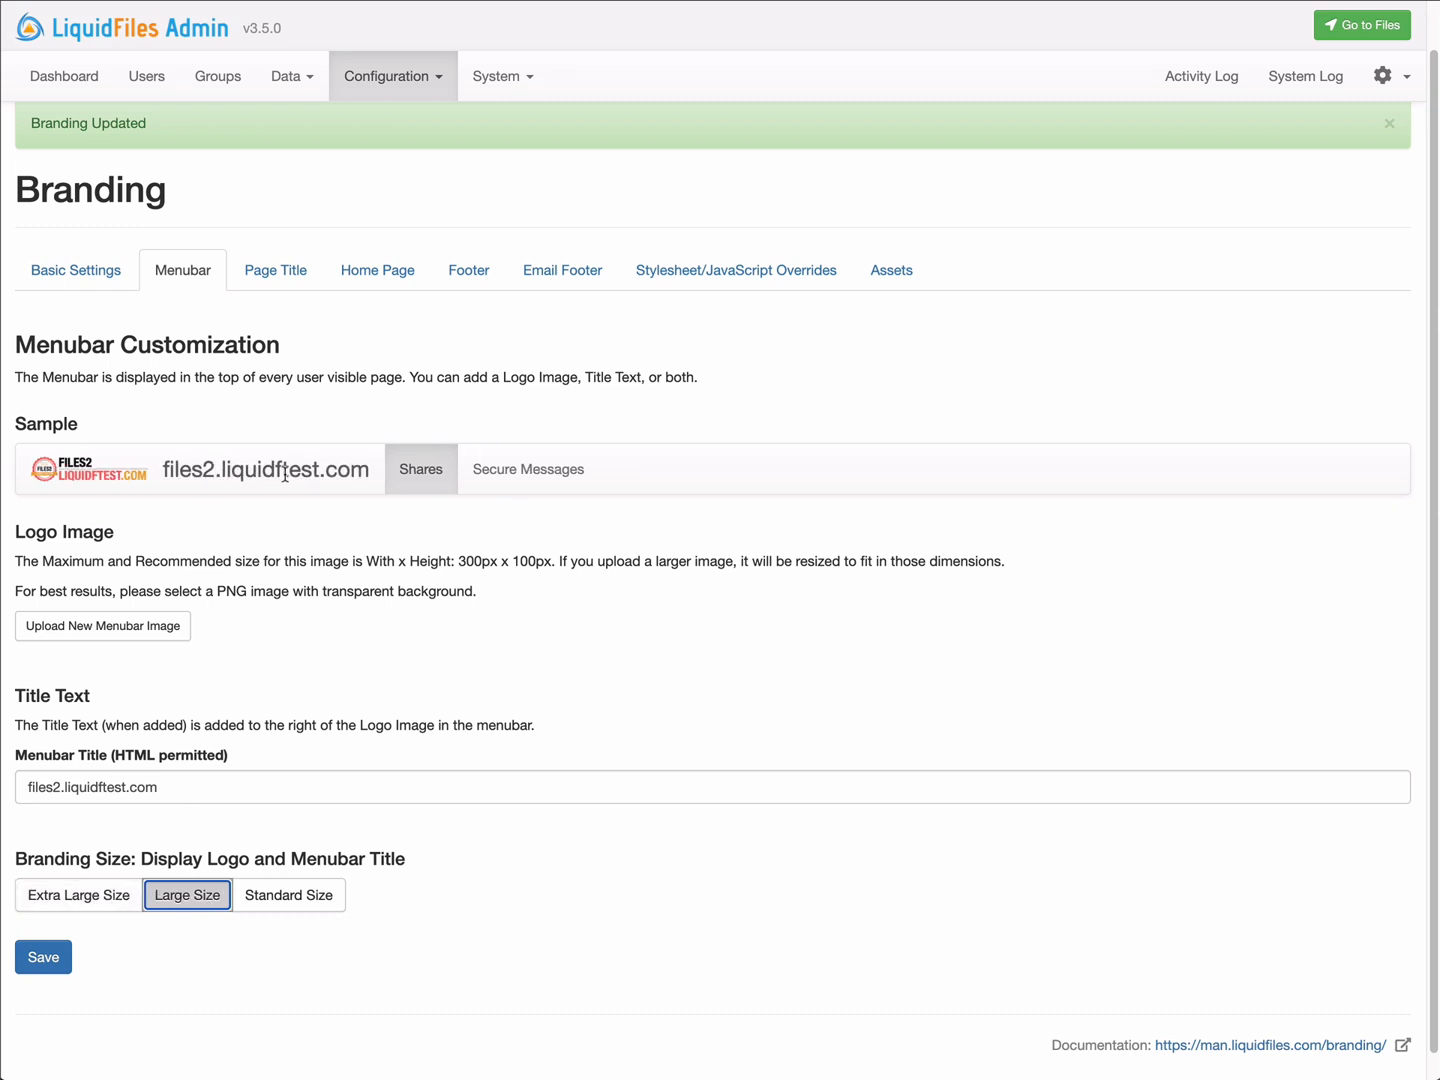
pyautogui.tripleClick(90, 788)
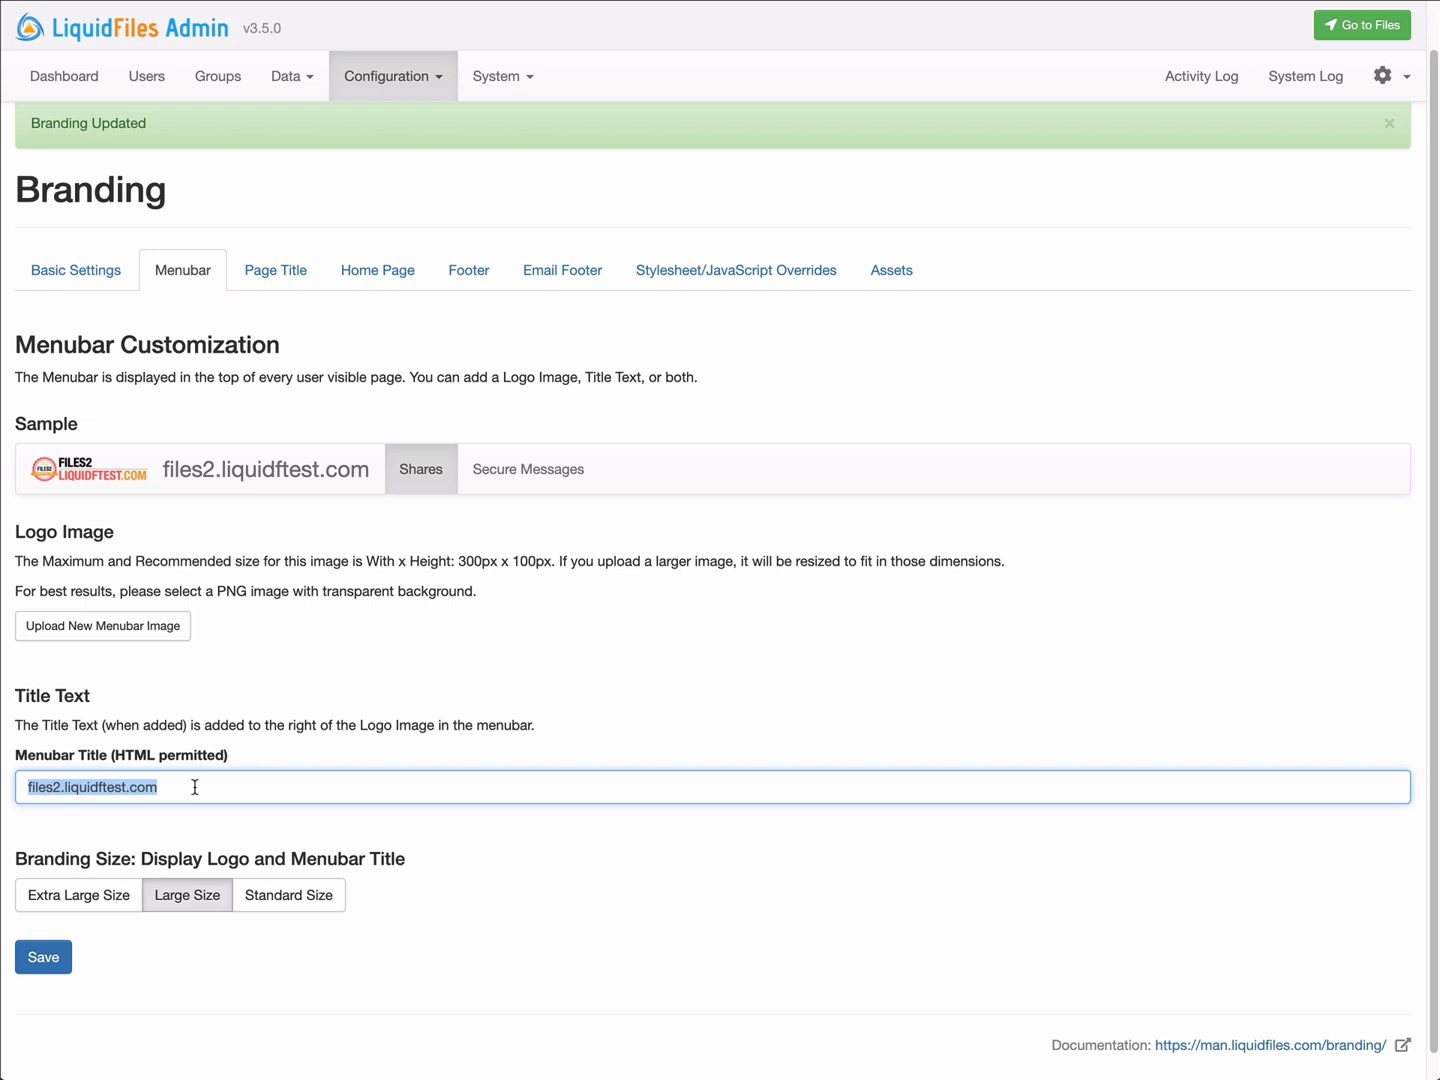
pyautogui.press('Delete')
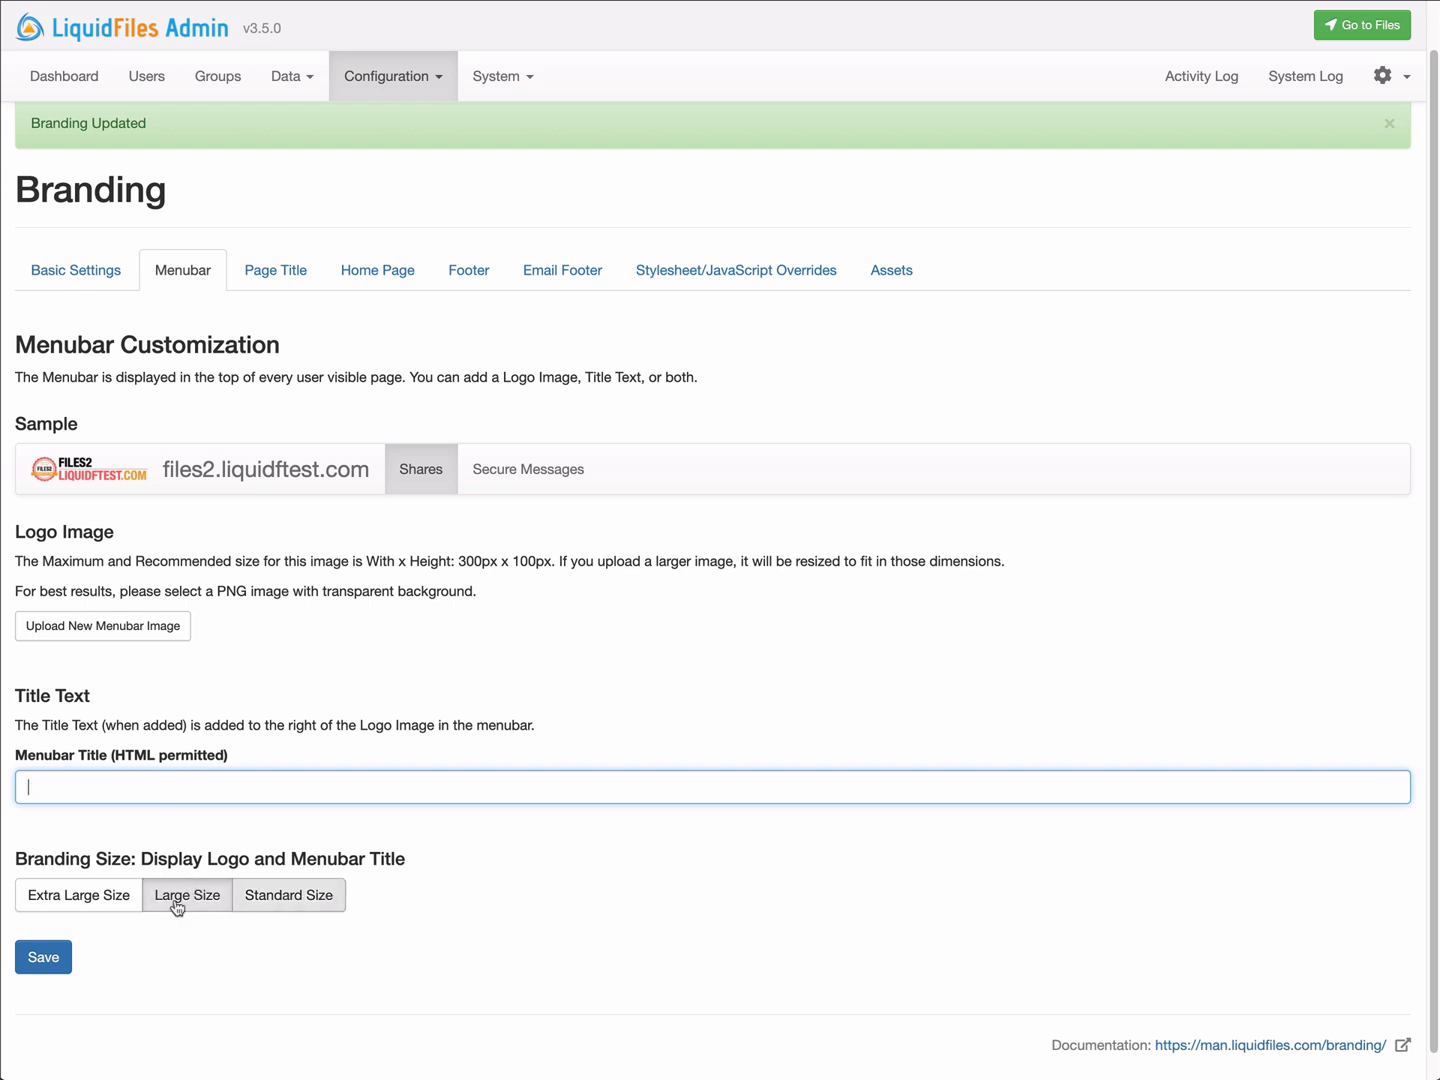
pyautogui.click(78, 896)
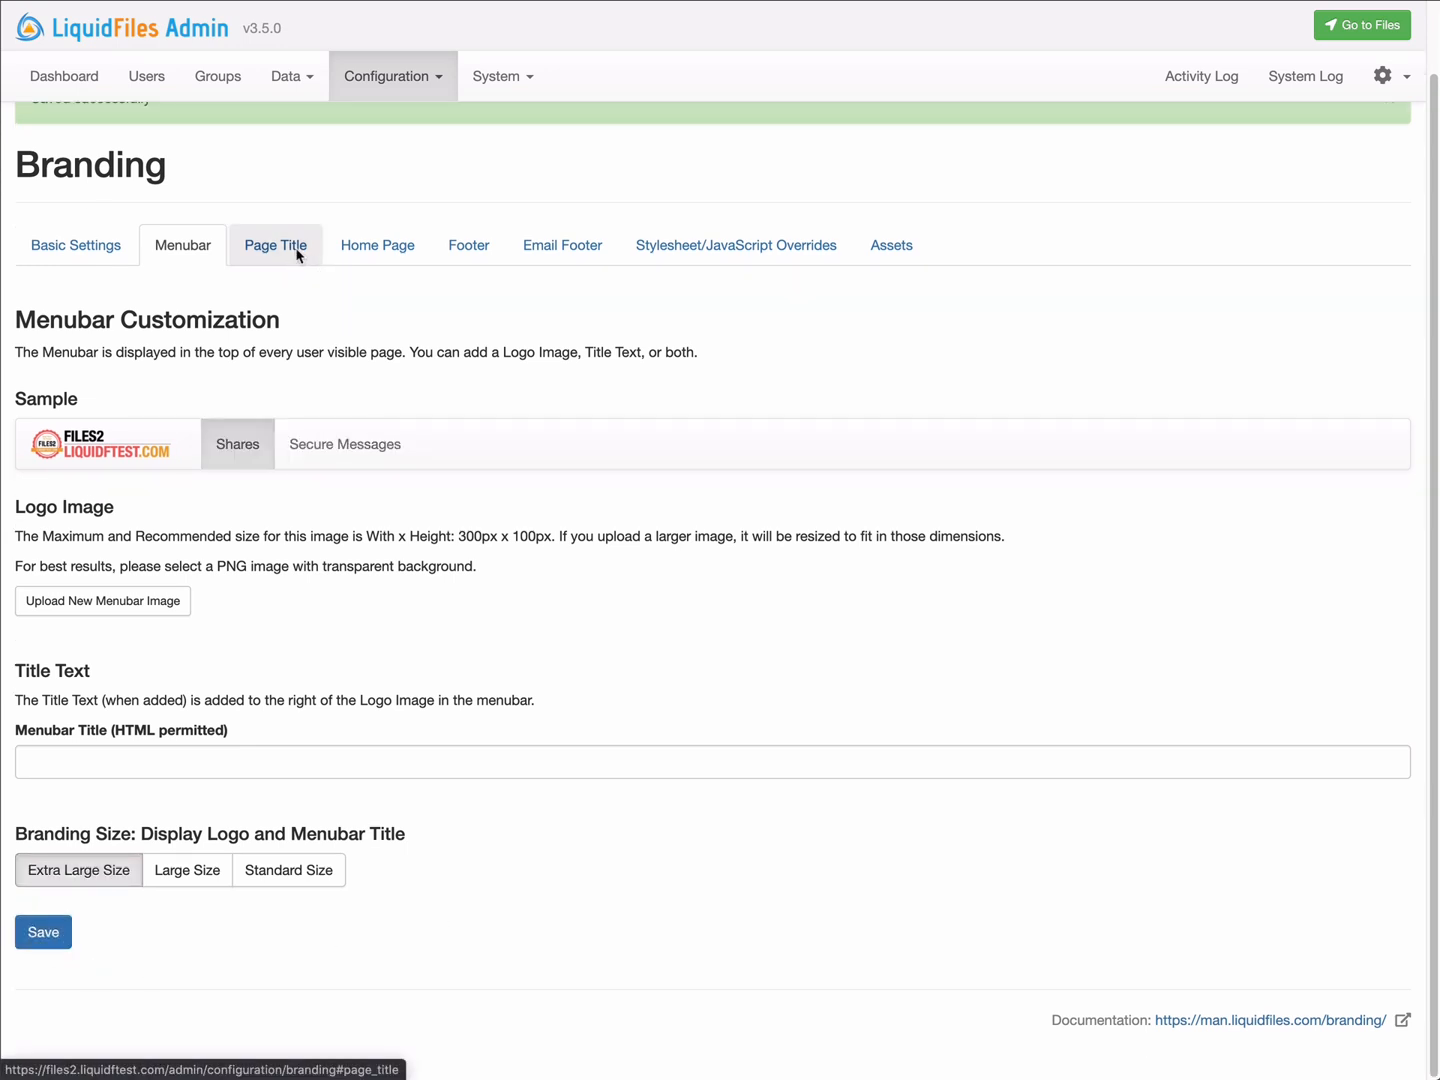
# - Review the Page Title and Home Page branding sections on the way to the Footer
pyautogui.click(276, 244)
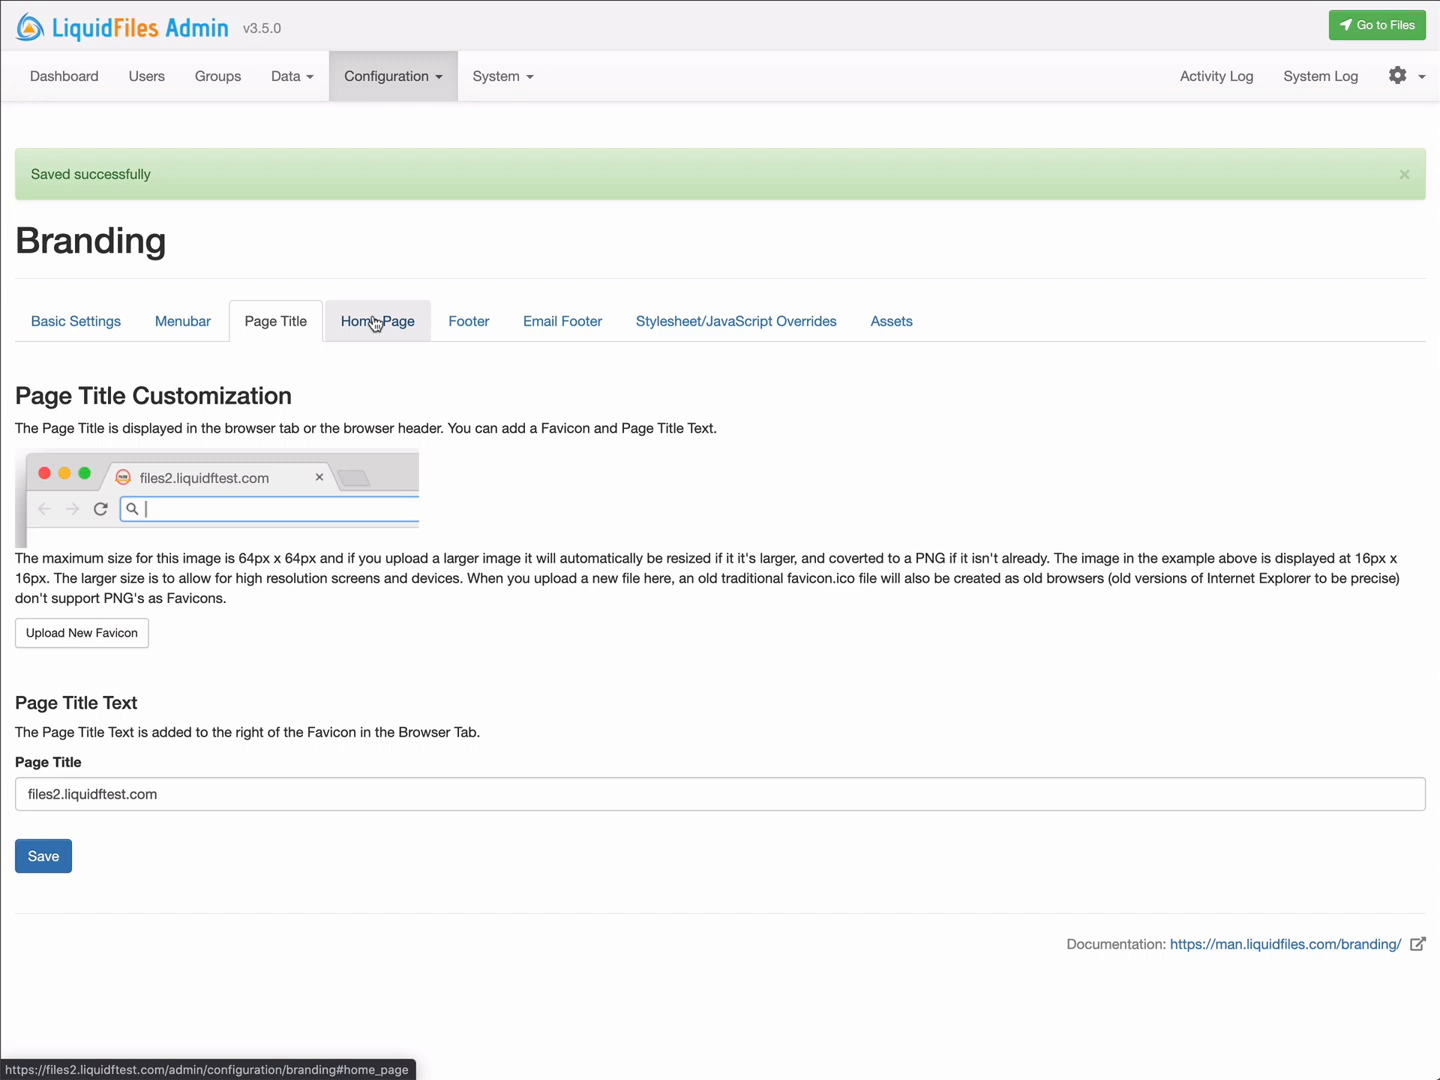
pyautogui.click(376, 320)
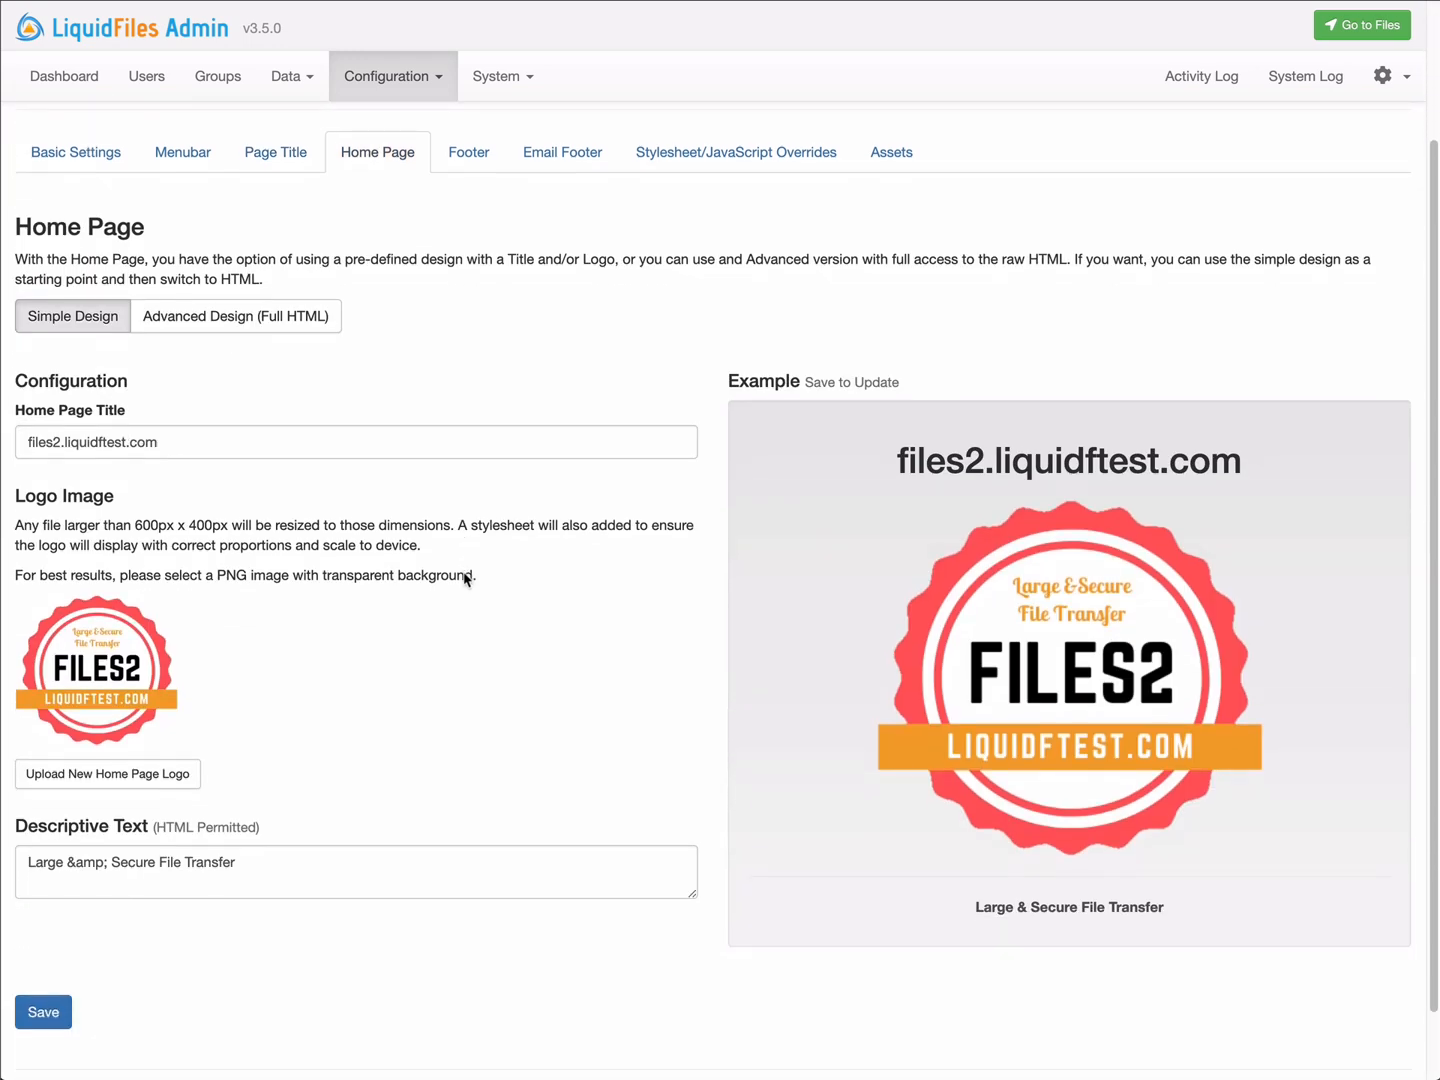
pyautogui.scroll(-3)
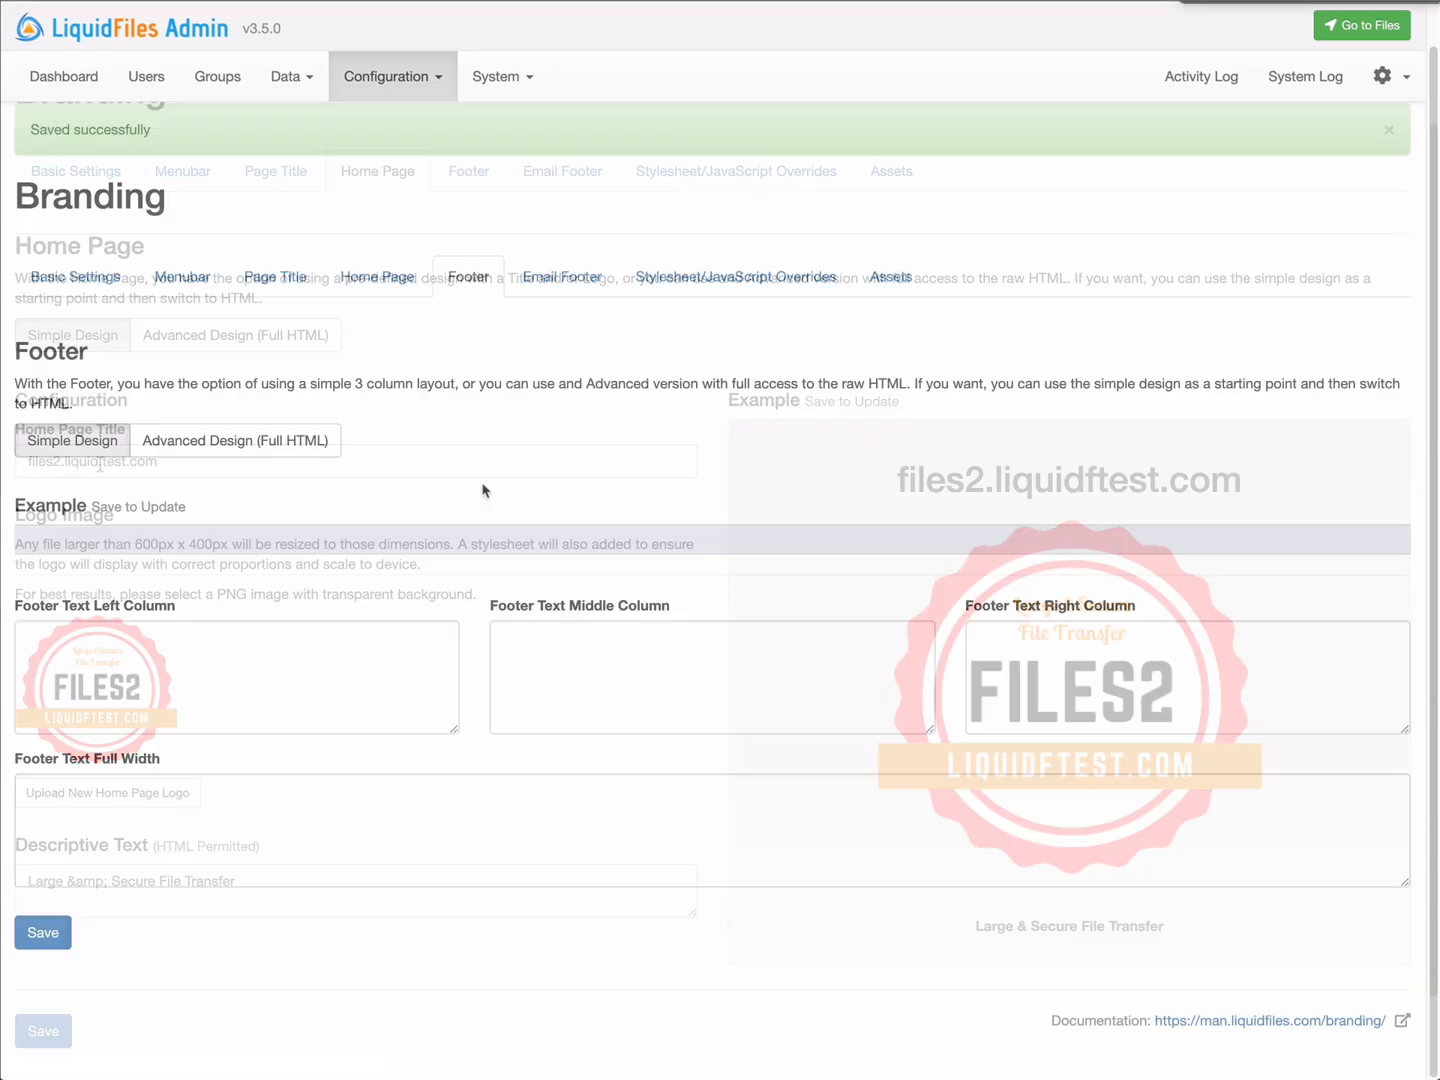
pyautogui.write('files2')
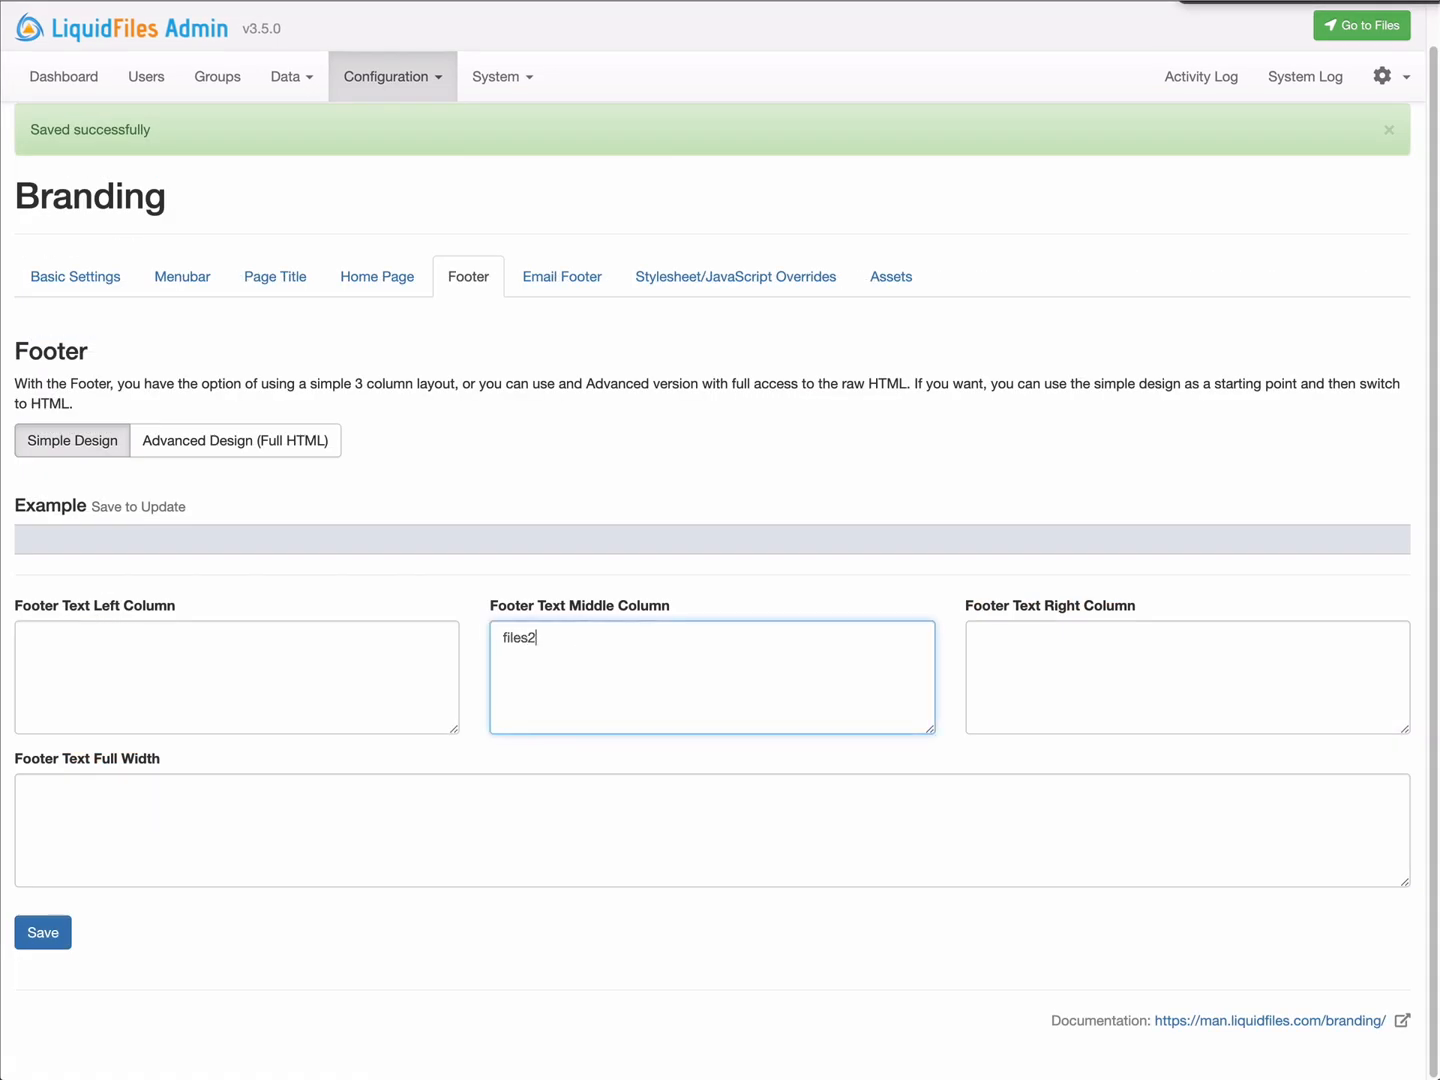
pyautogui.write('.liquidfte')
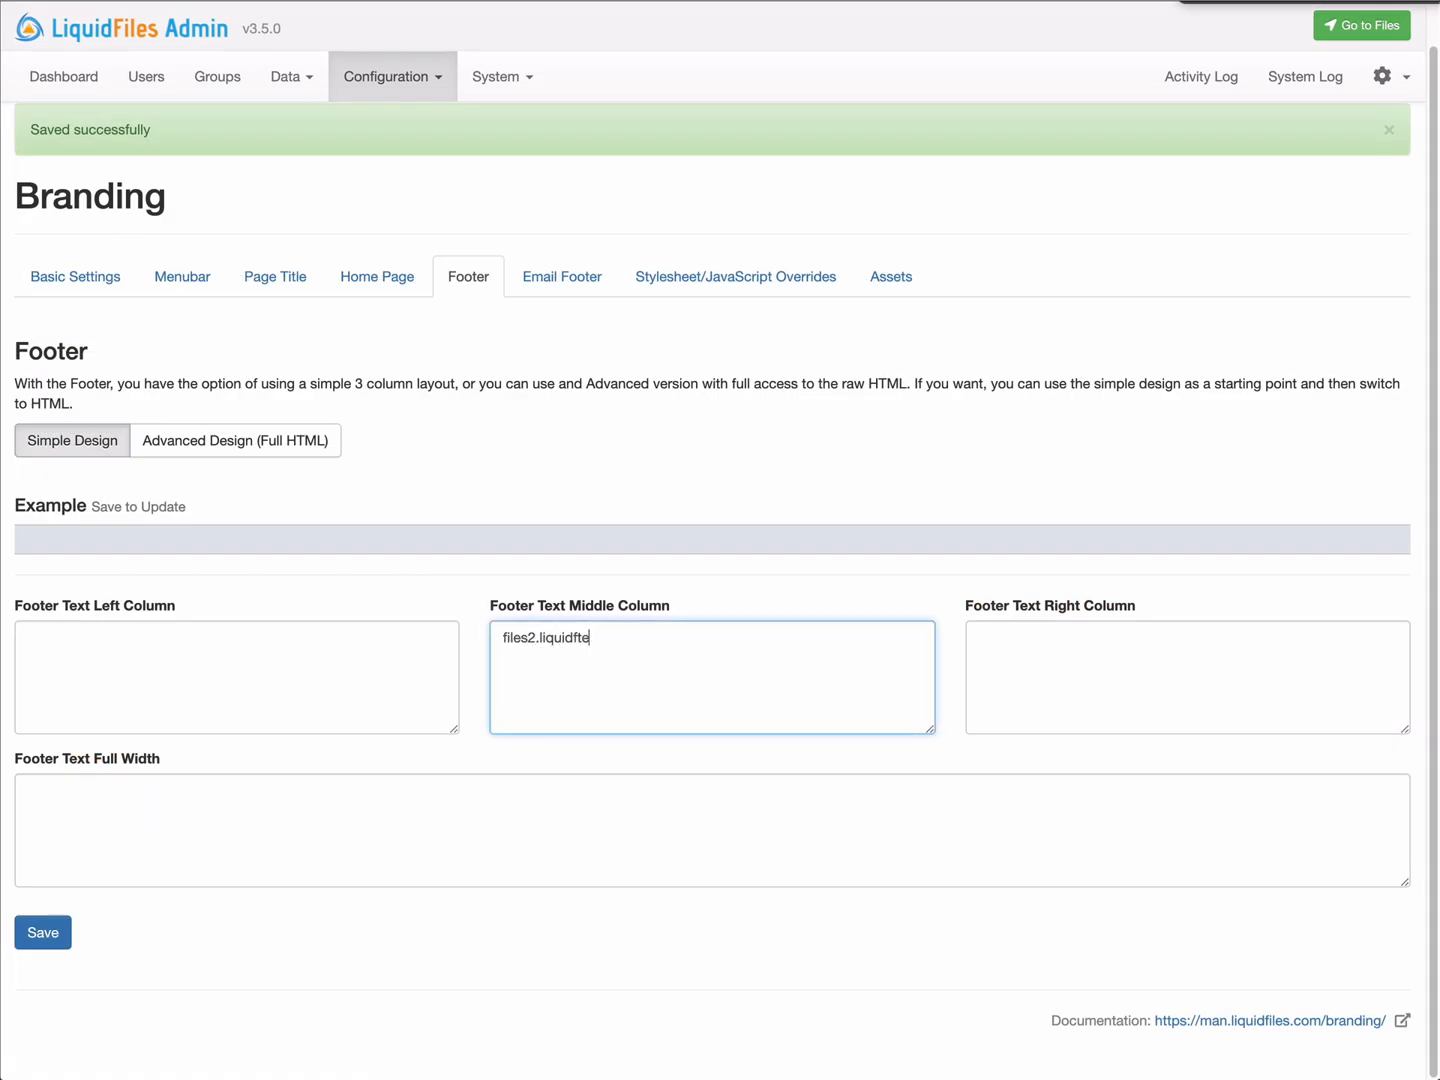
pyautogui.write('Suppor')
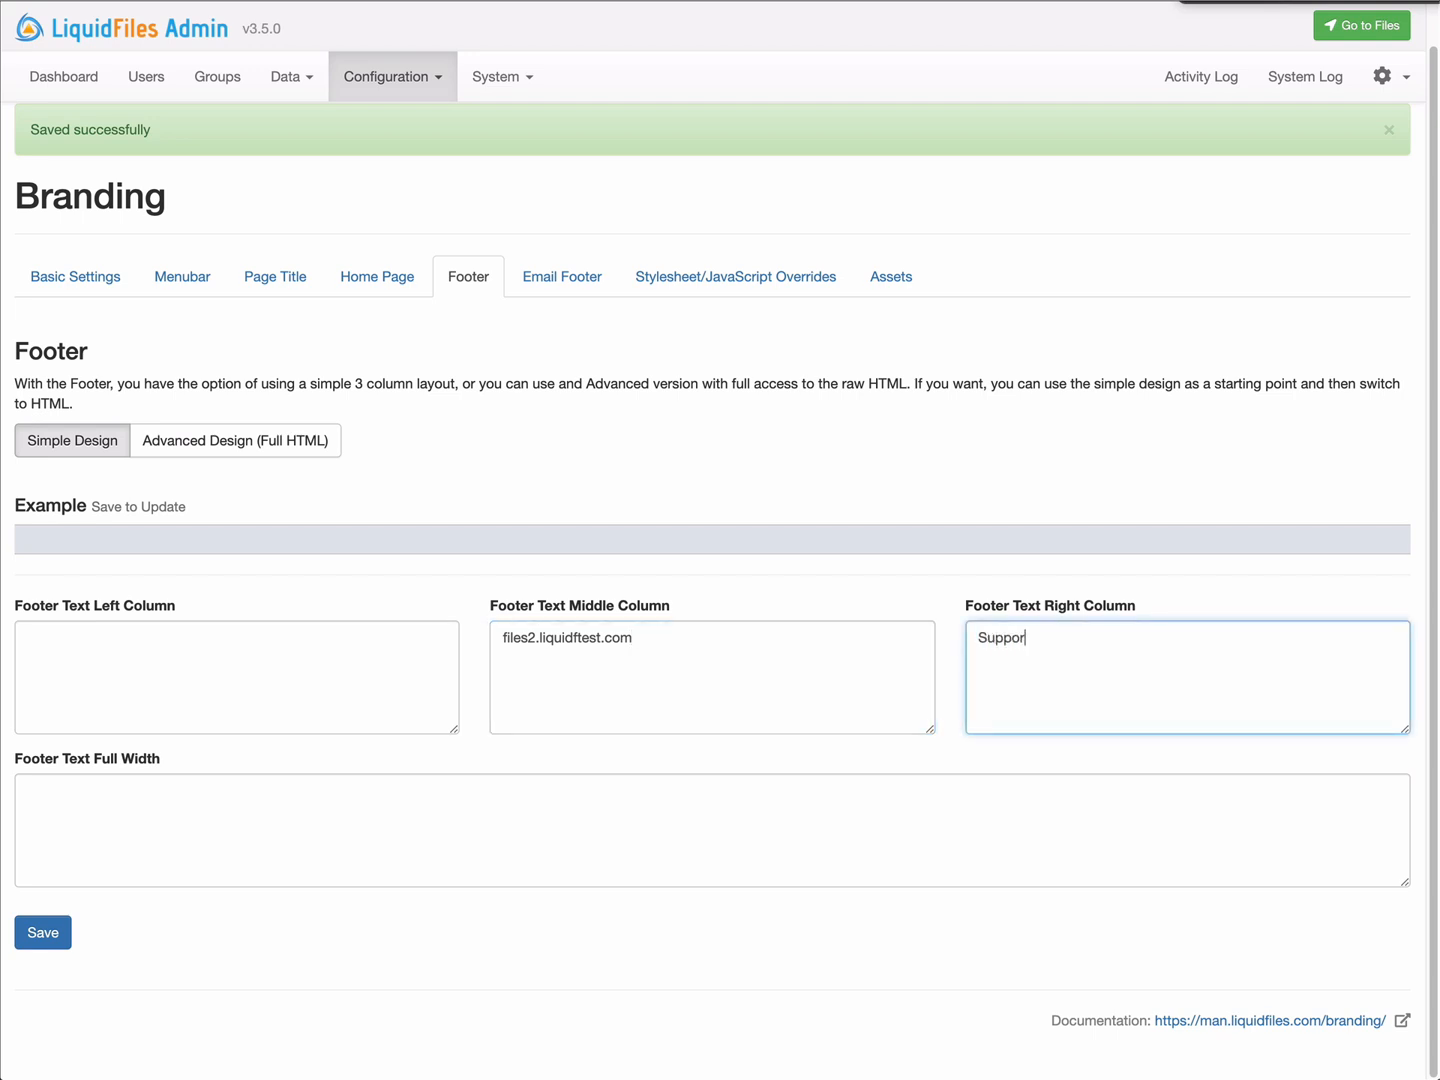
pyautogui.write('t: <a r')
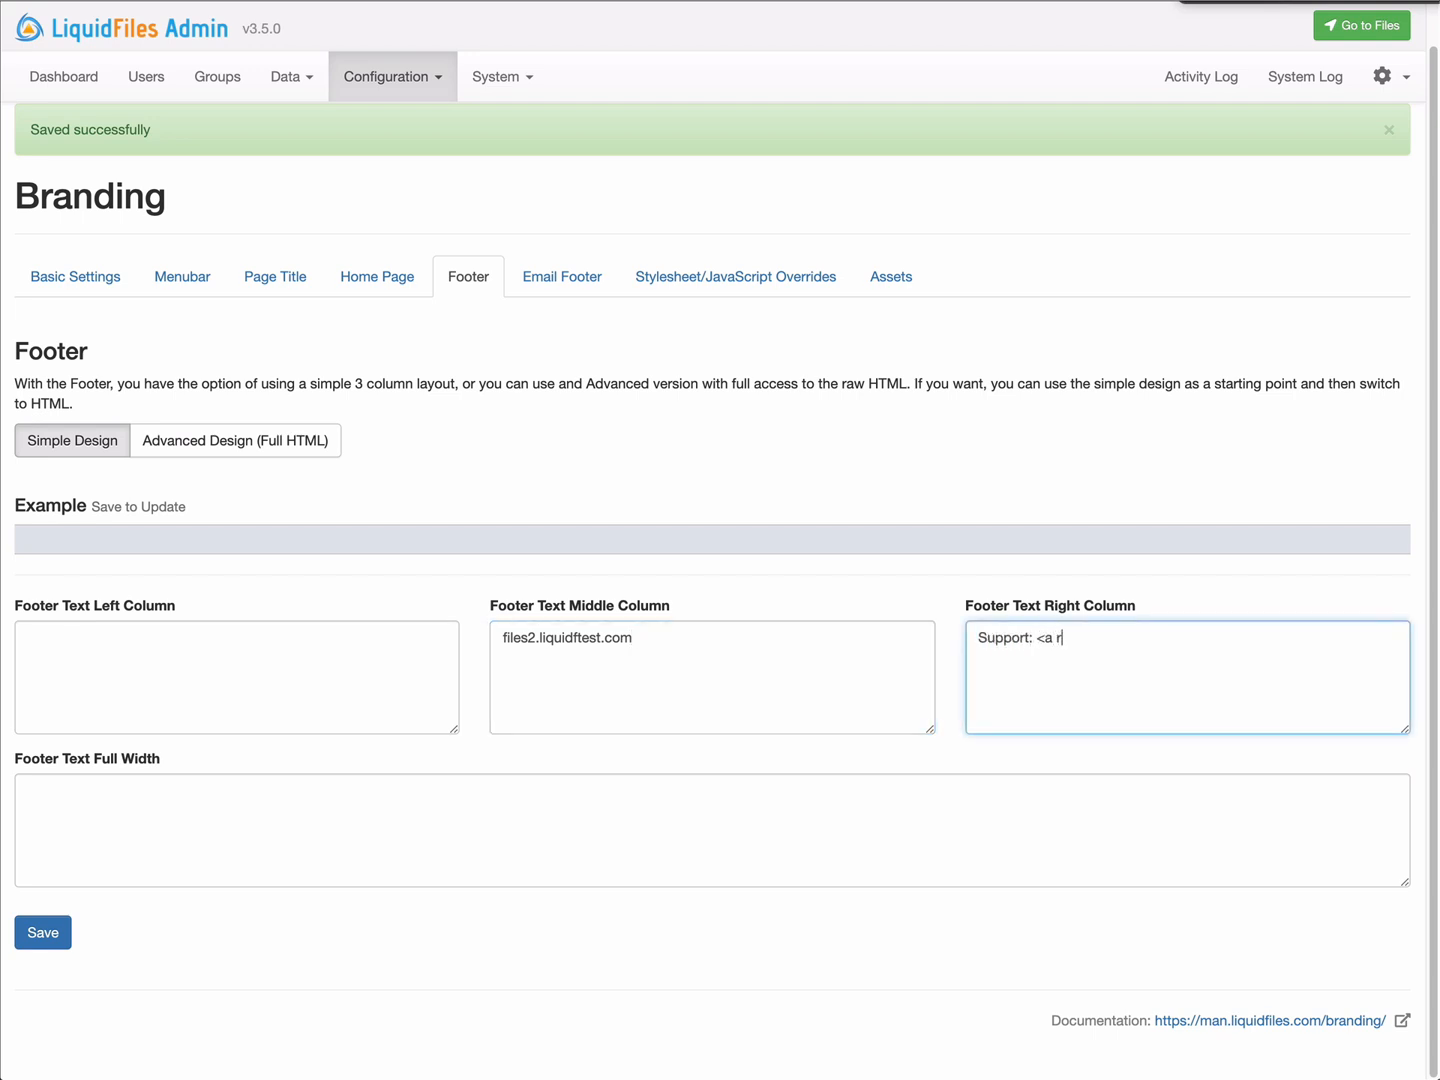
pyautogui.write('href="mailto')
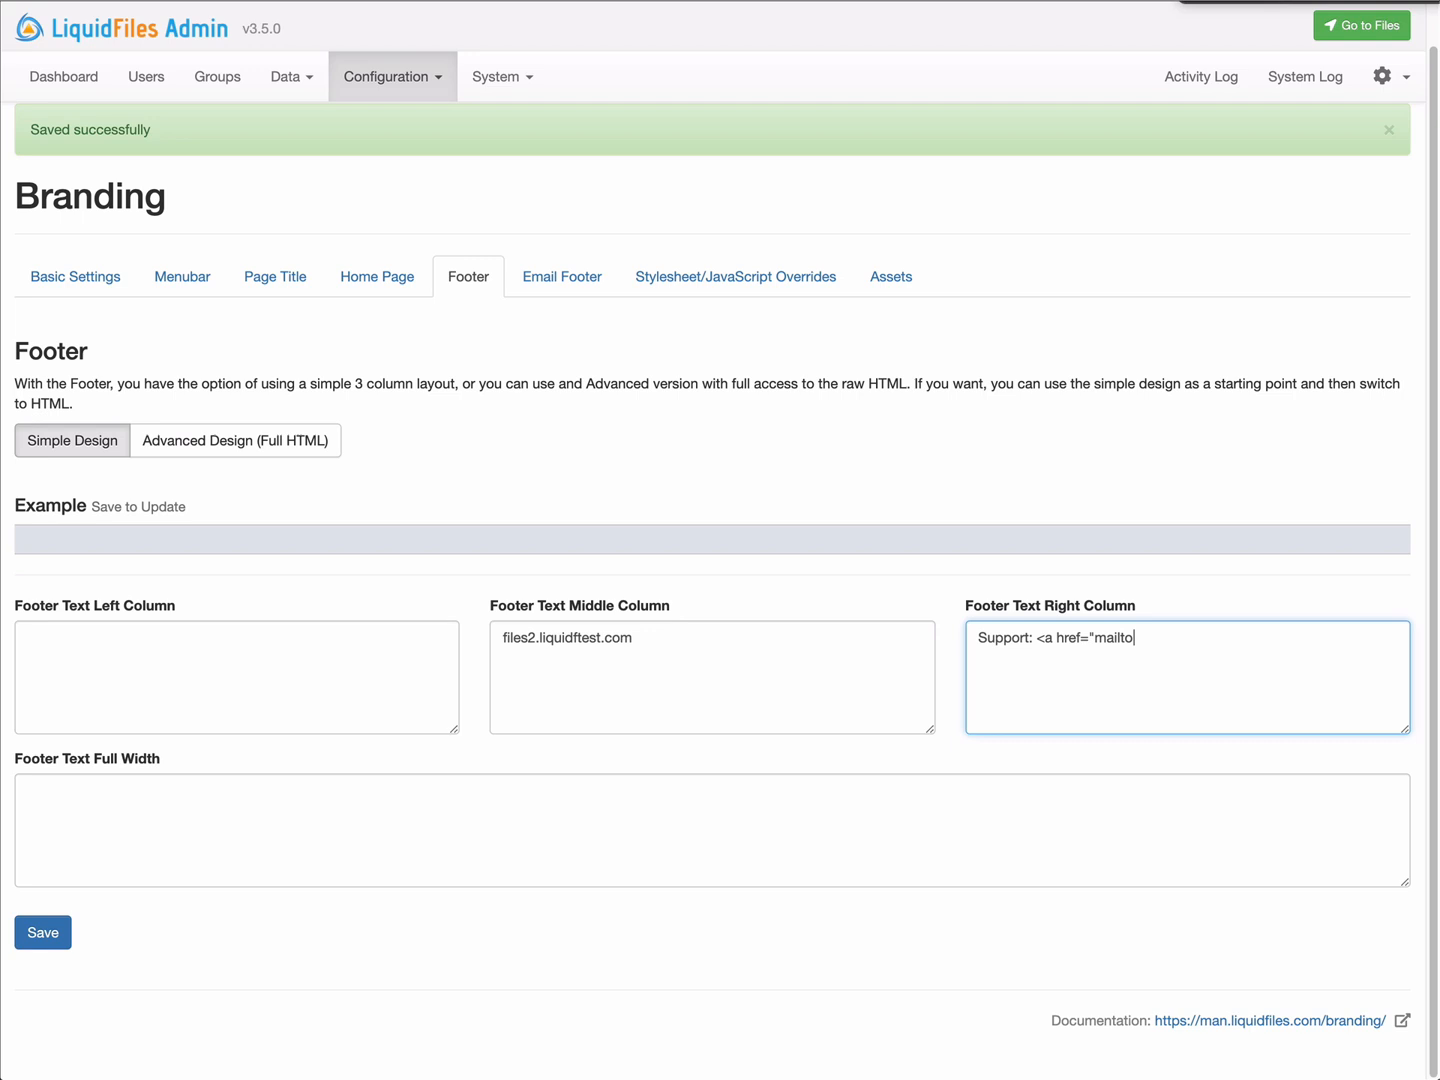
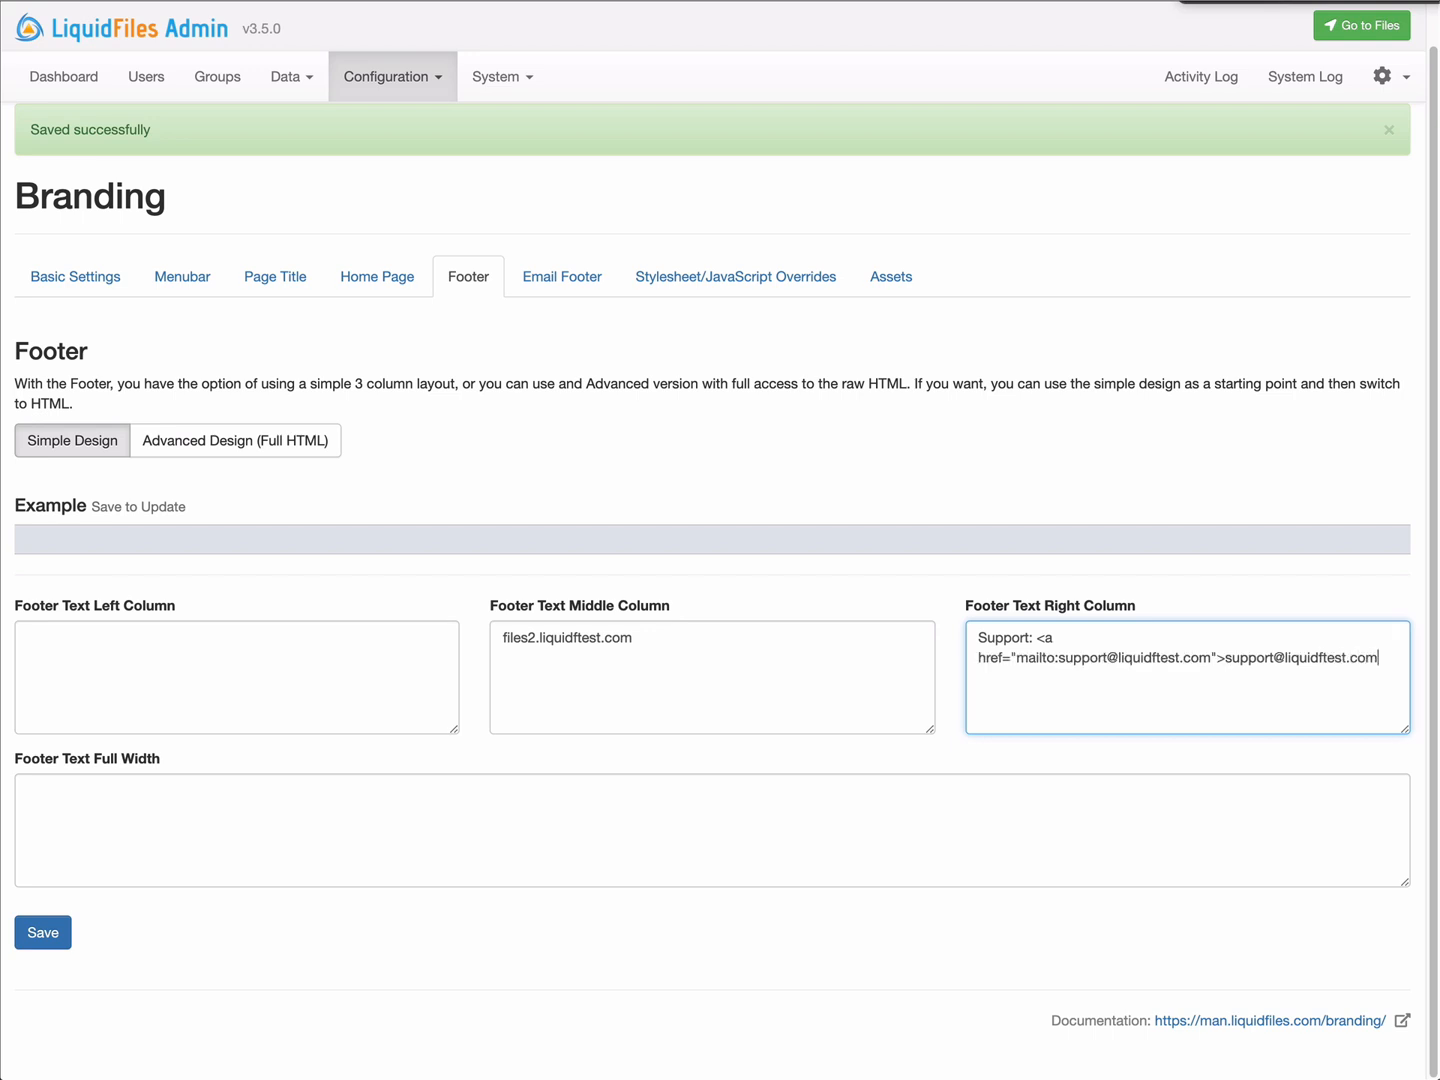
pyautogui.write('</a>')
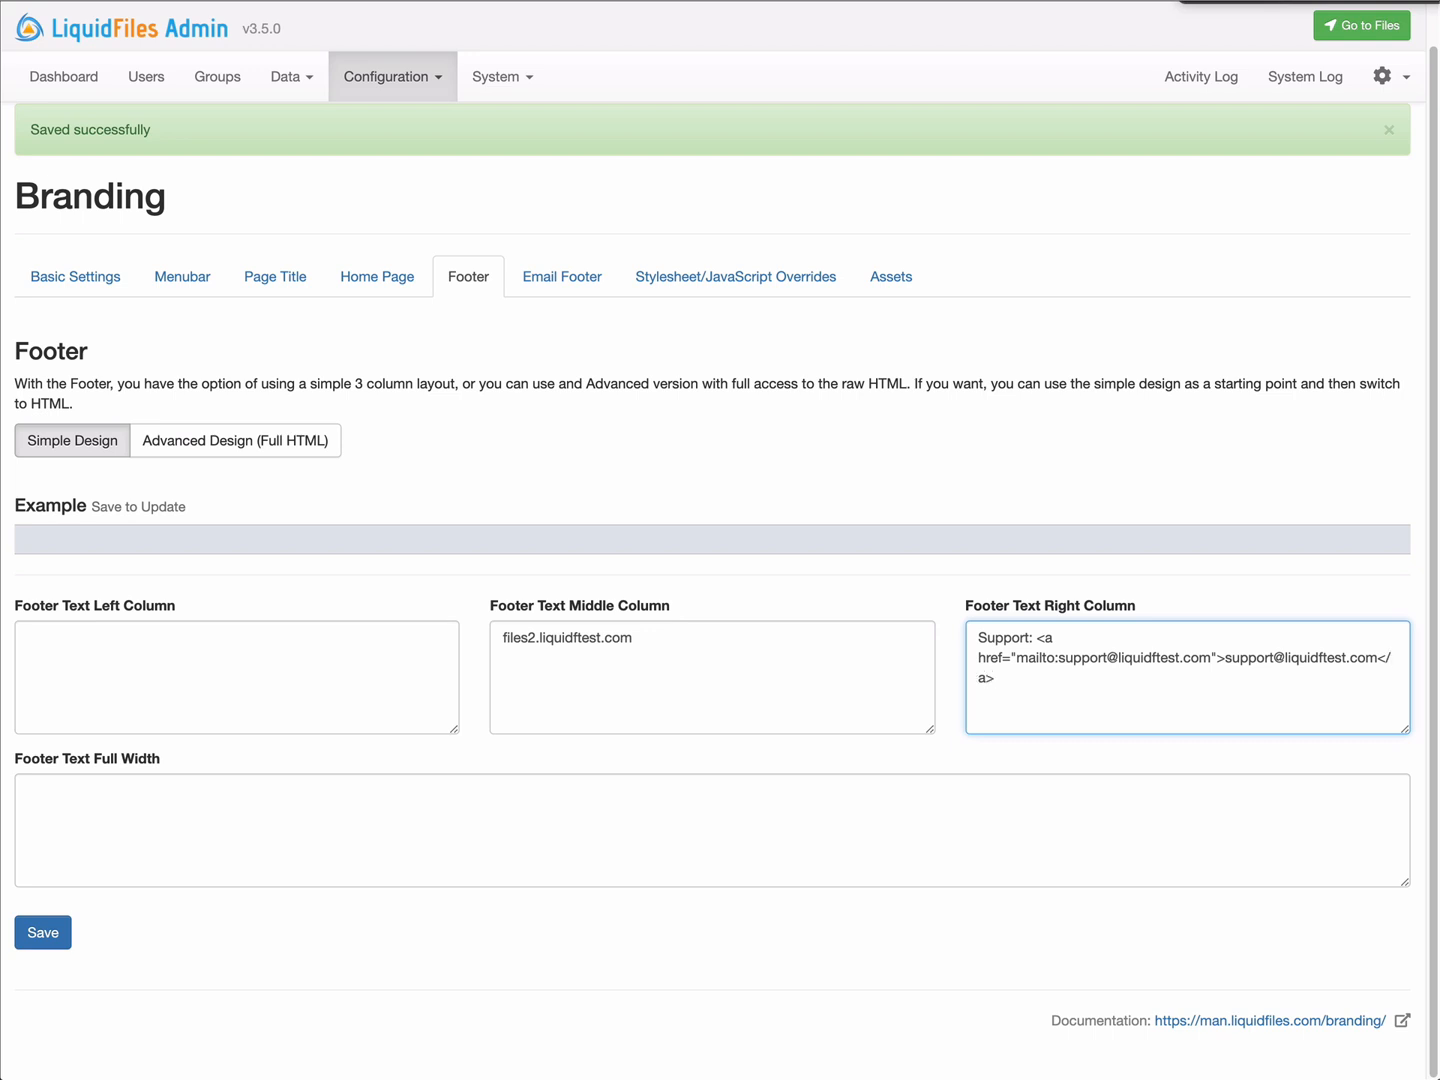
pyautogui.click(42, 932)
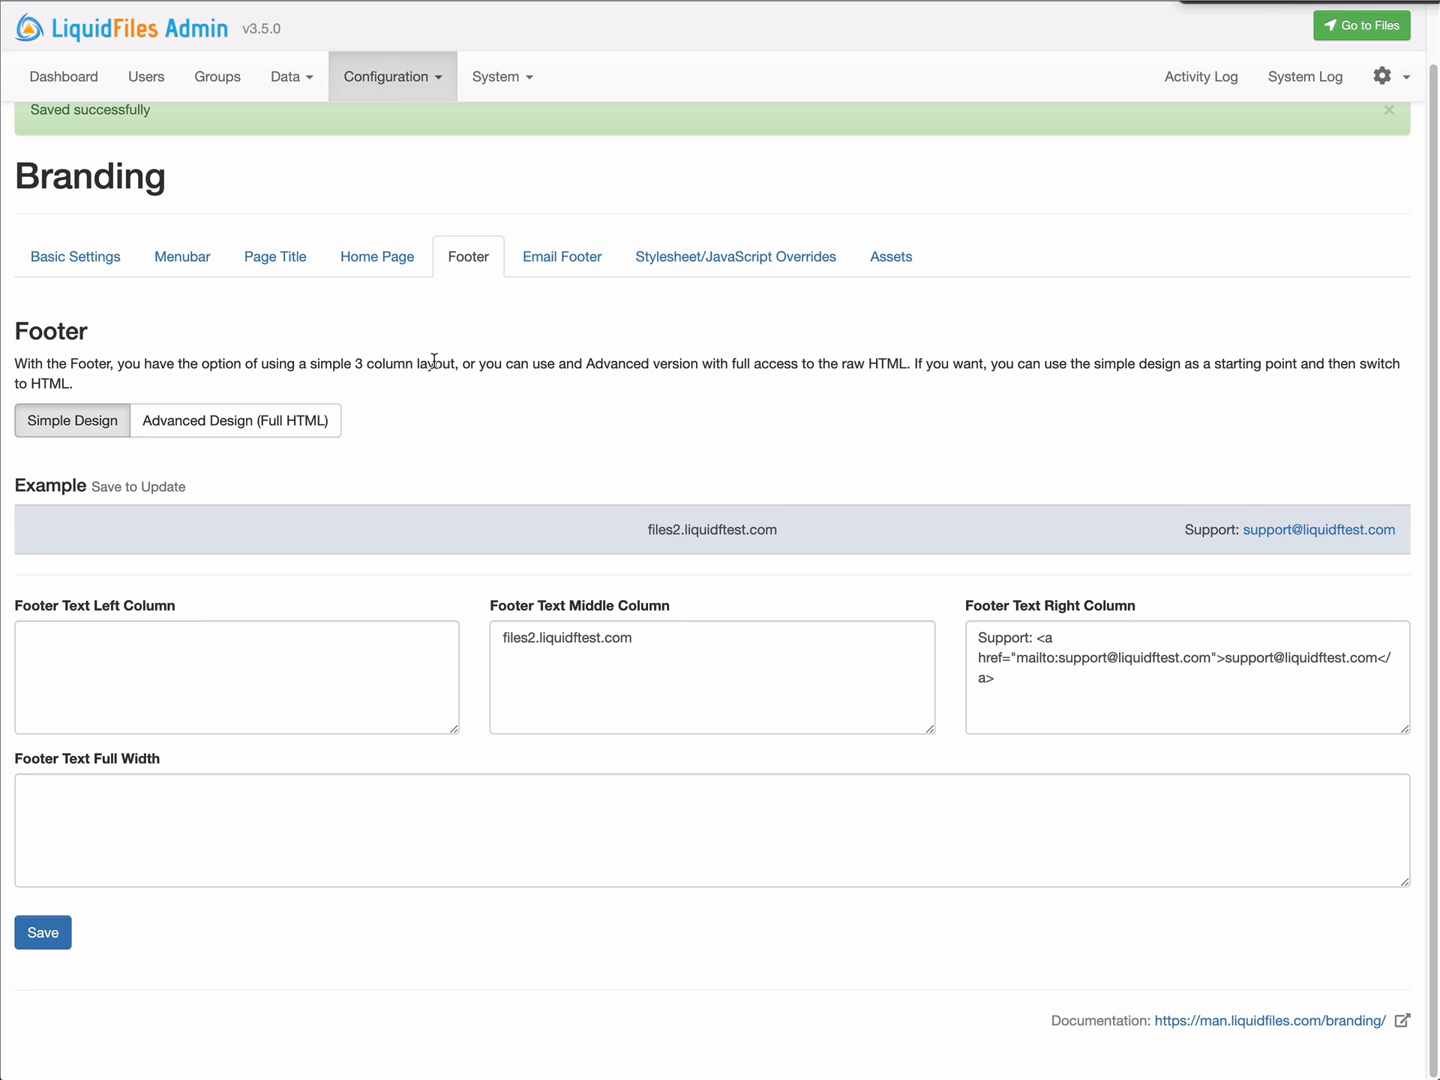
pyautogui.click(560, 256)
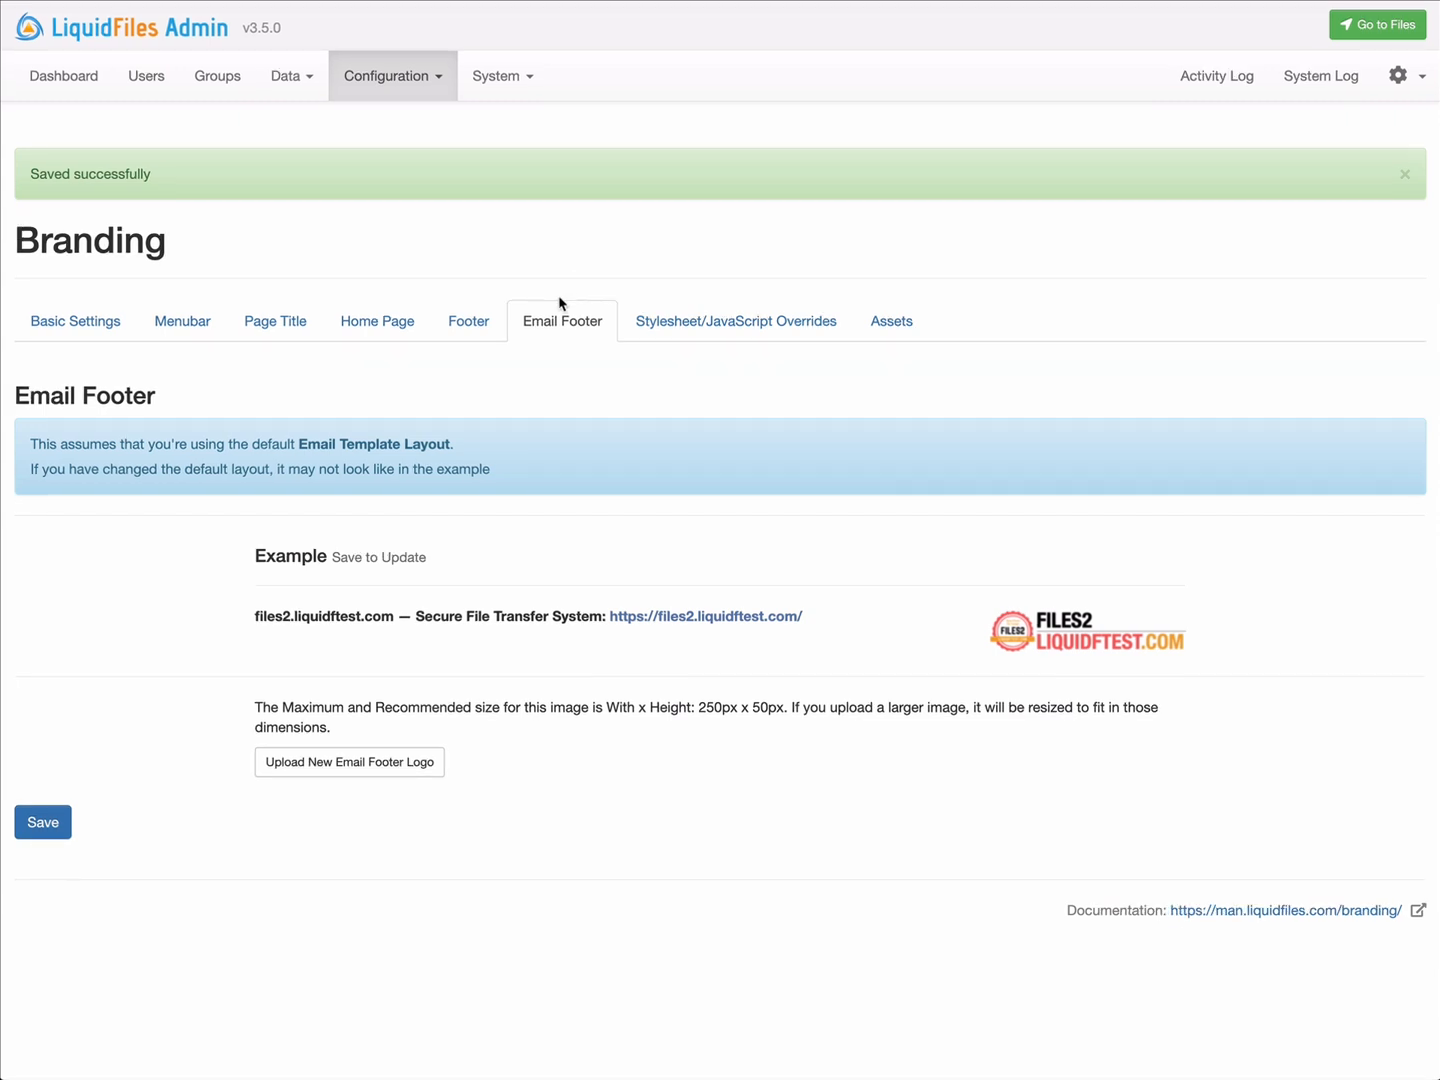
# - Review the Stylesheet/JavaScript Overrides and return to the user-facing file sending site
pyautogui.click(736, 320)
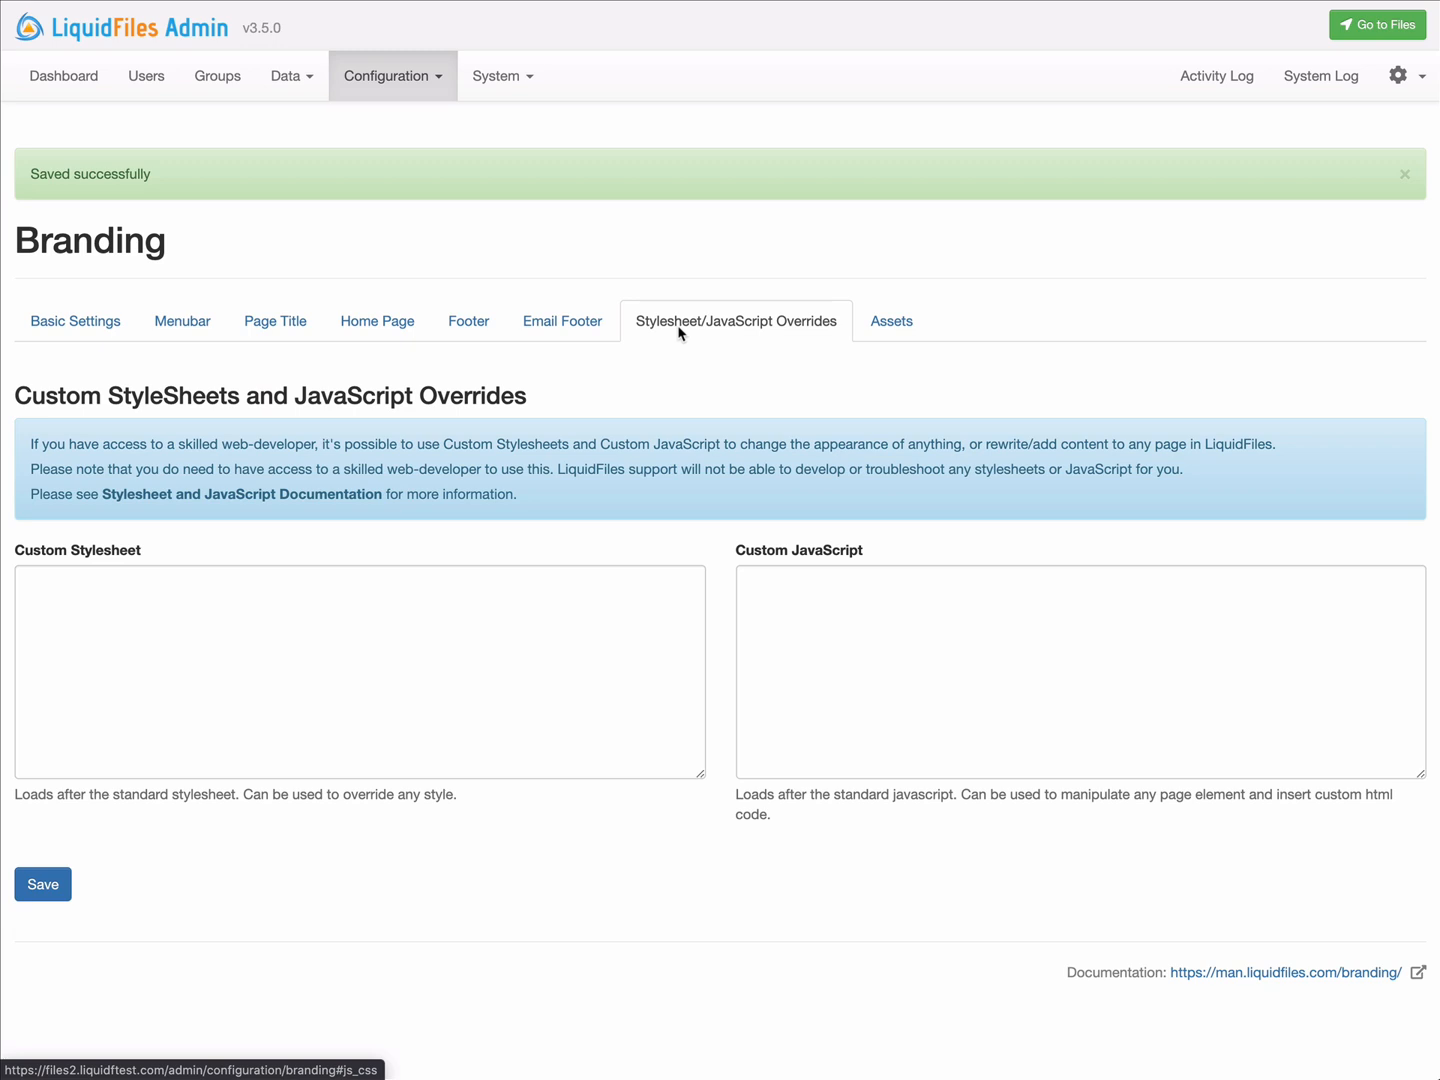
pyautogui.click(890, 320)
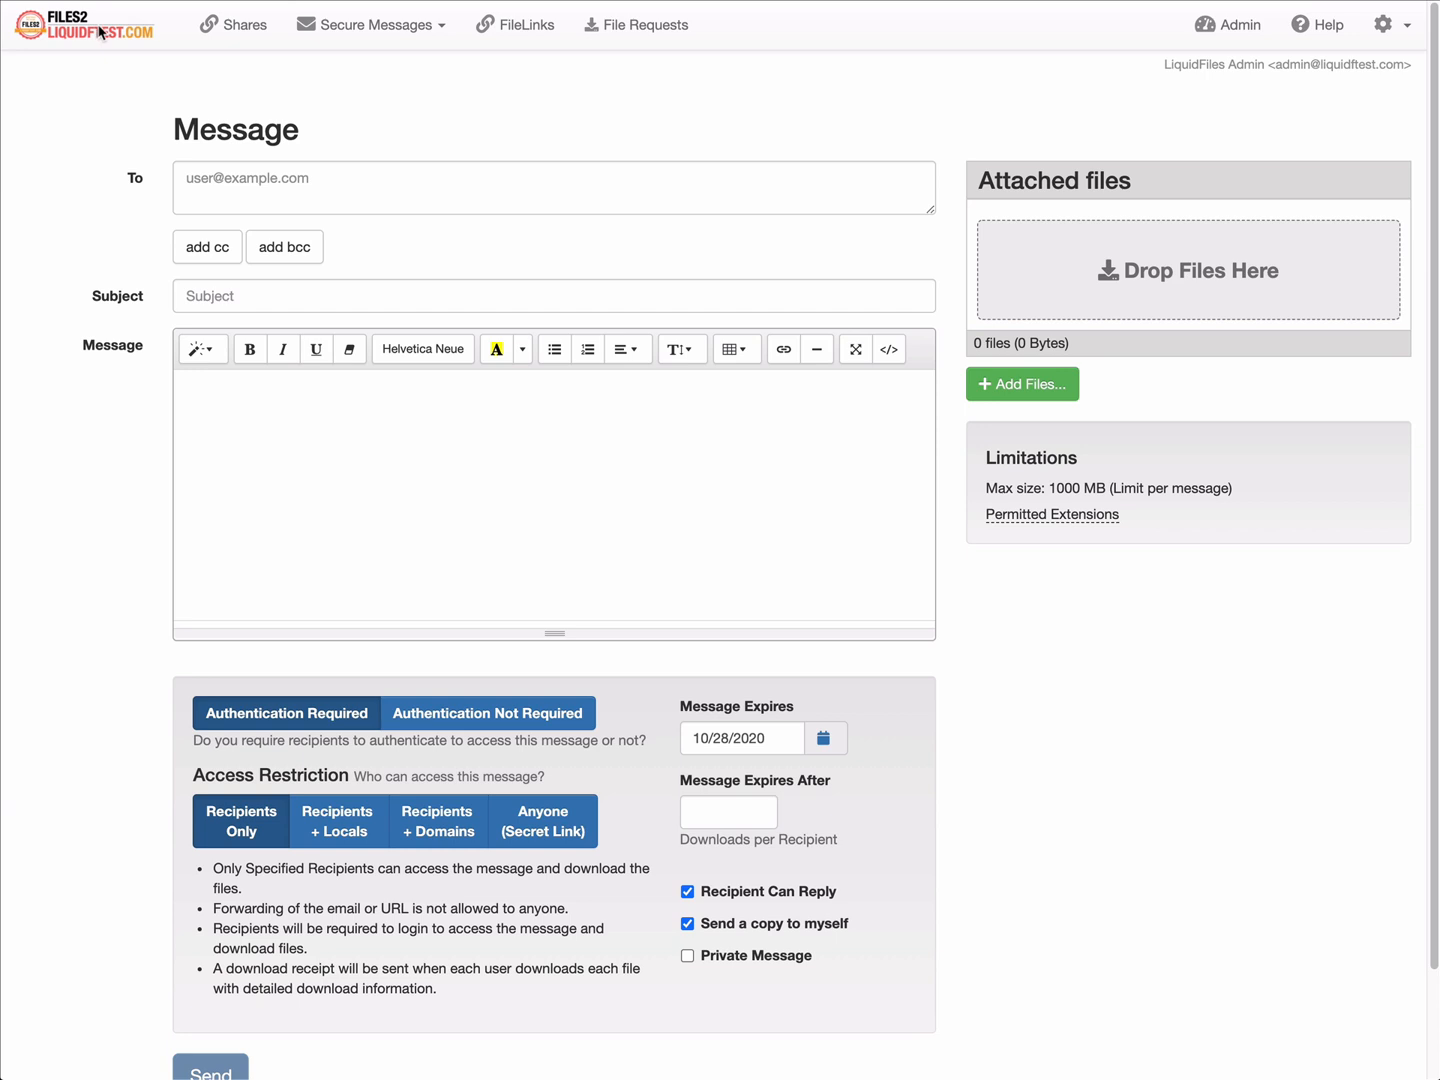
# - Sign out to view the branded login page, sign back in and return to the admin area
pyautogui.click(1384, 24)
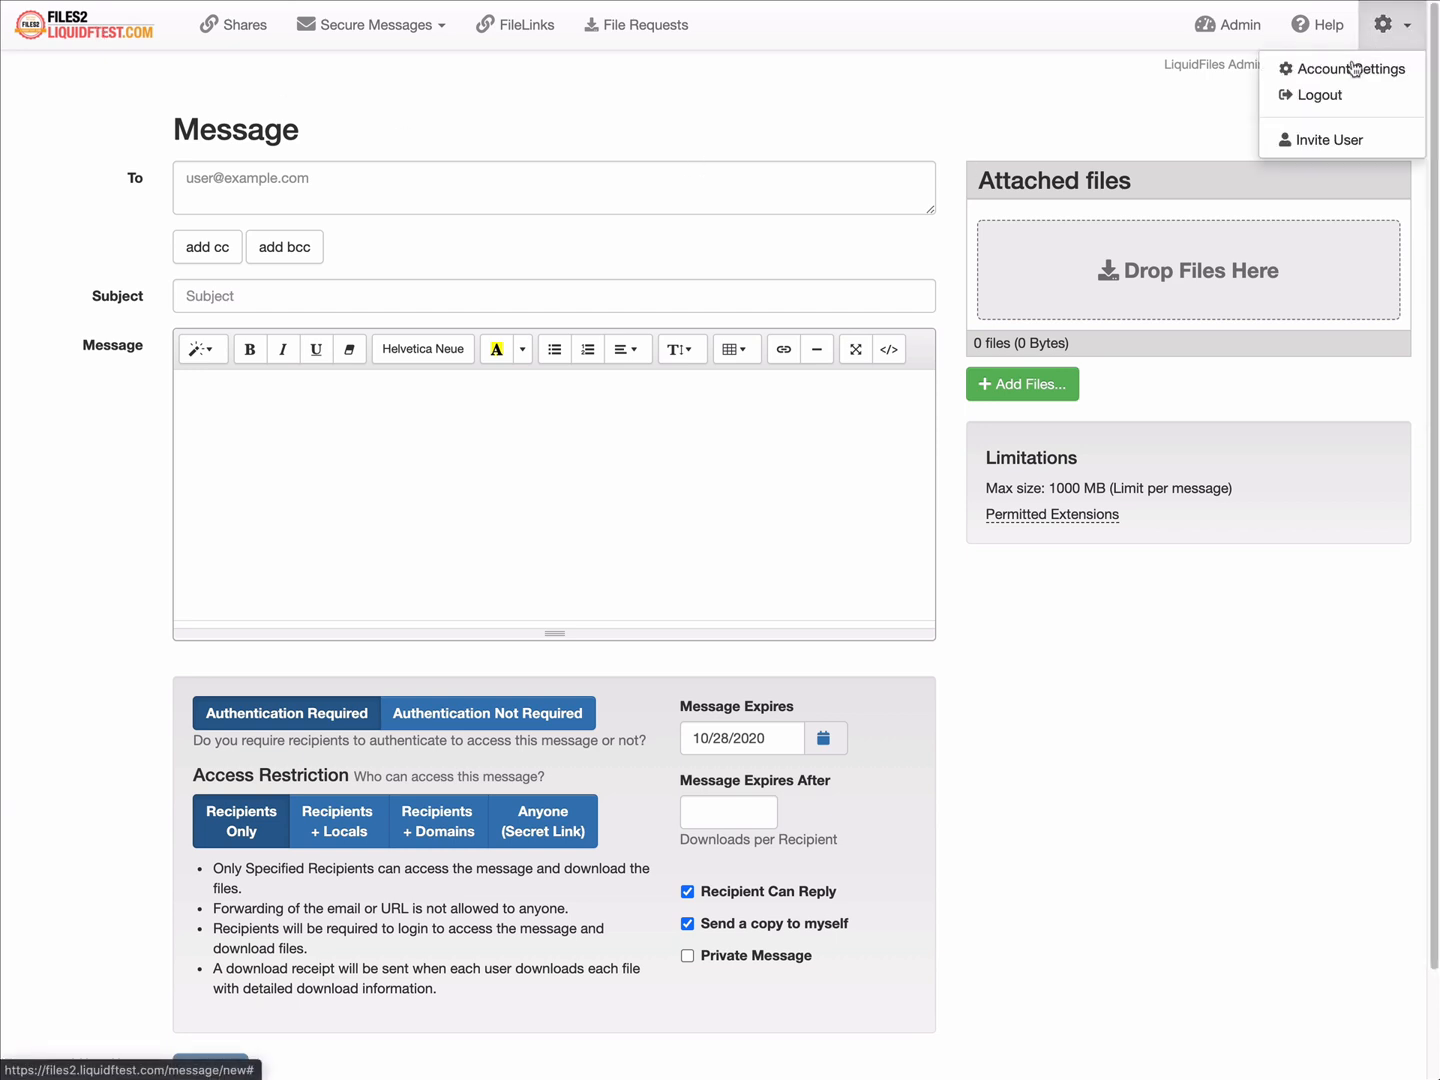
pyautogui.click(1318, 96)
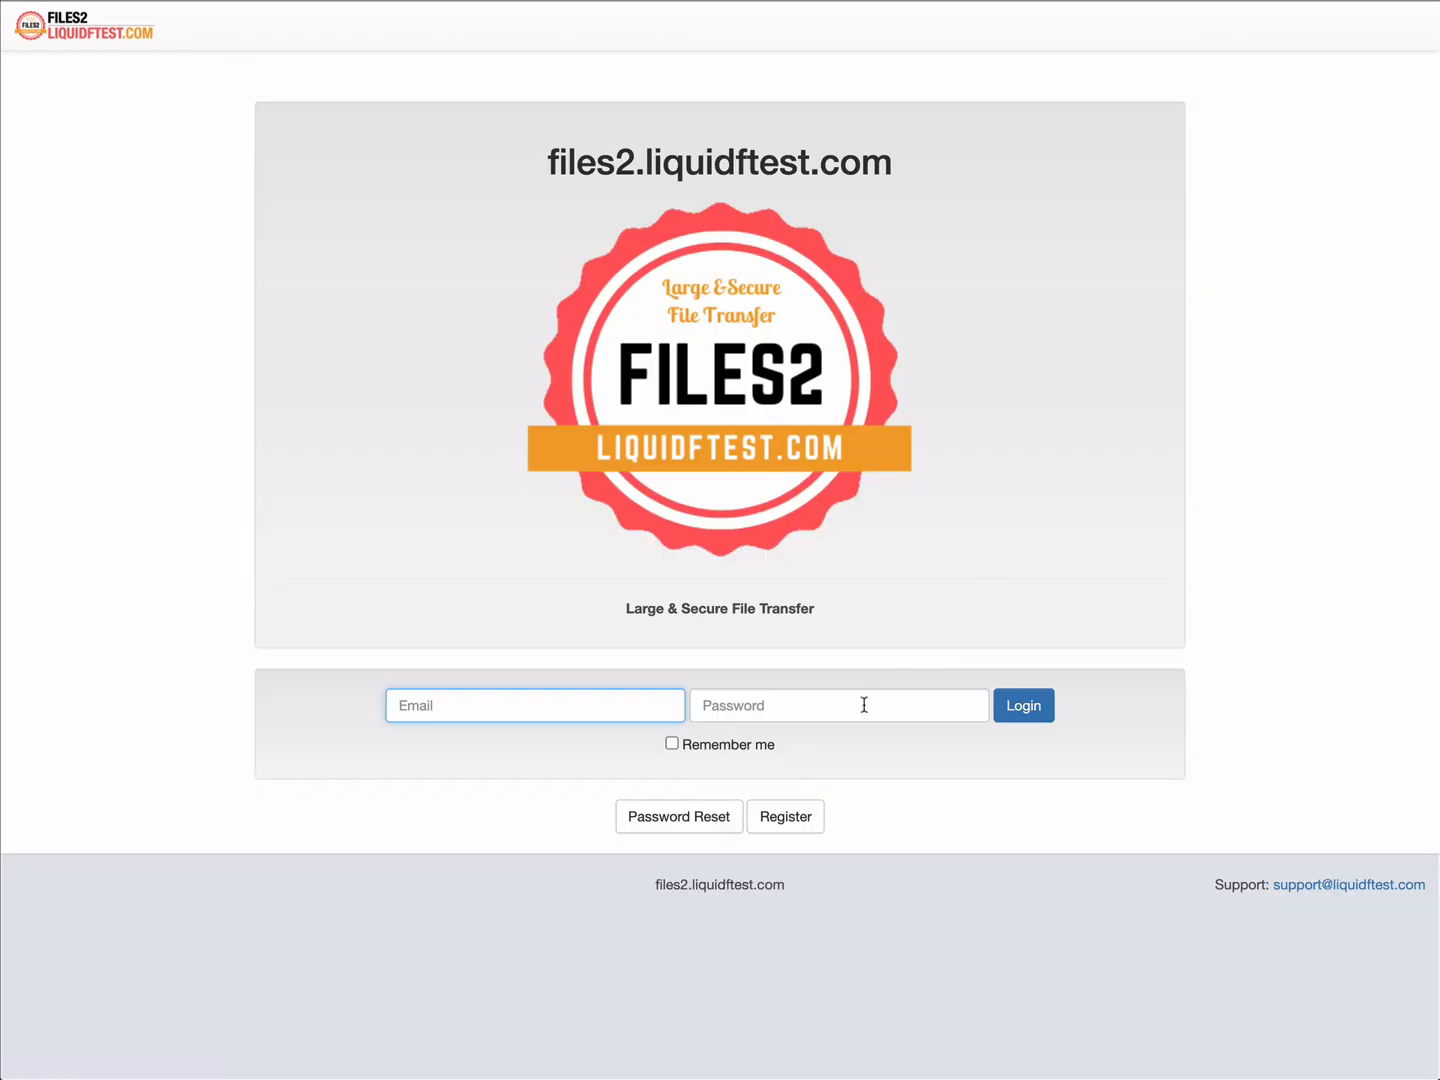
pyautogui.moveTo(1078, 894)
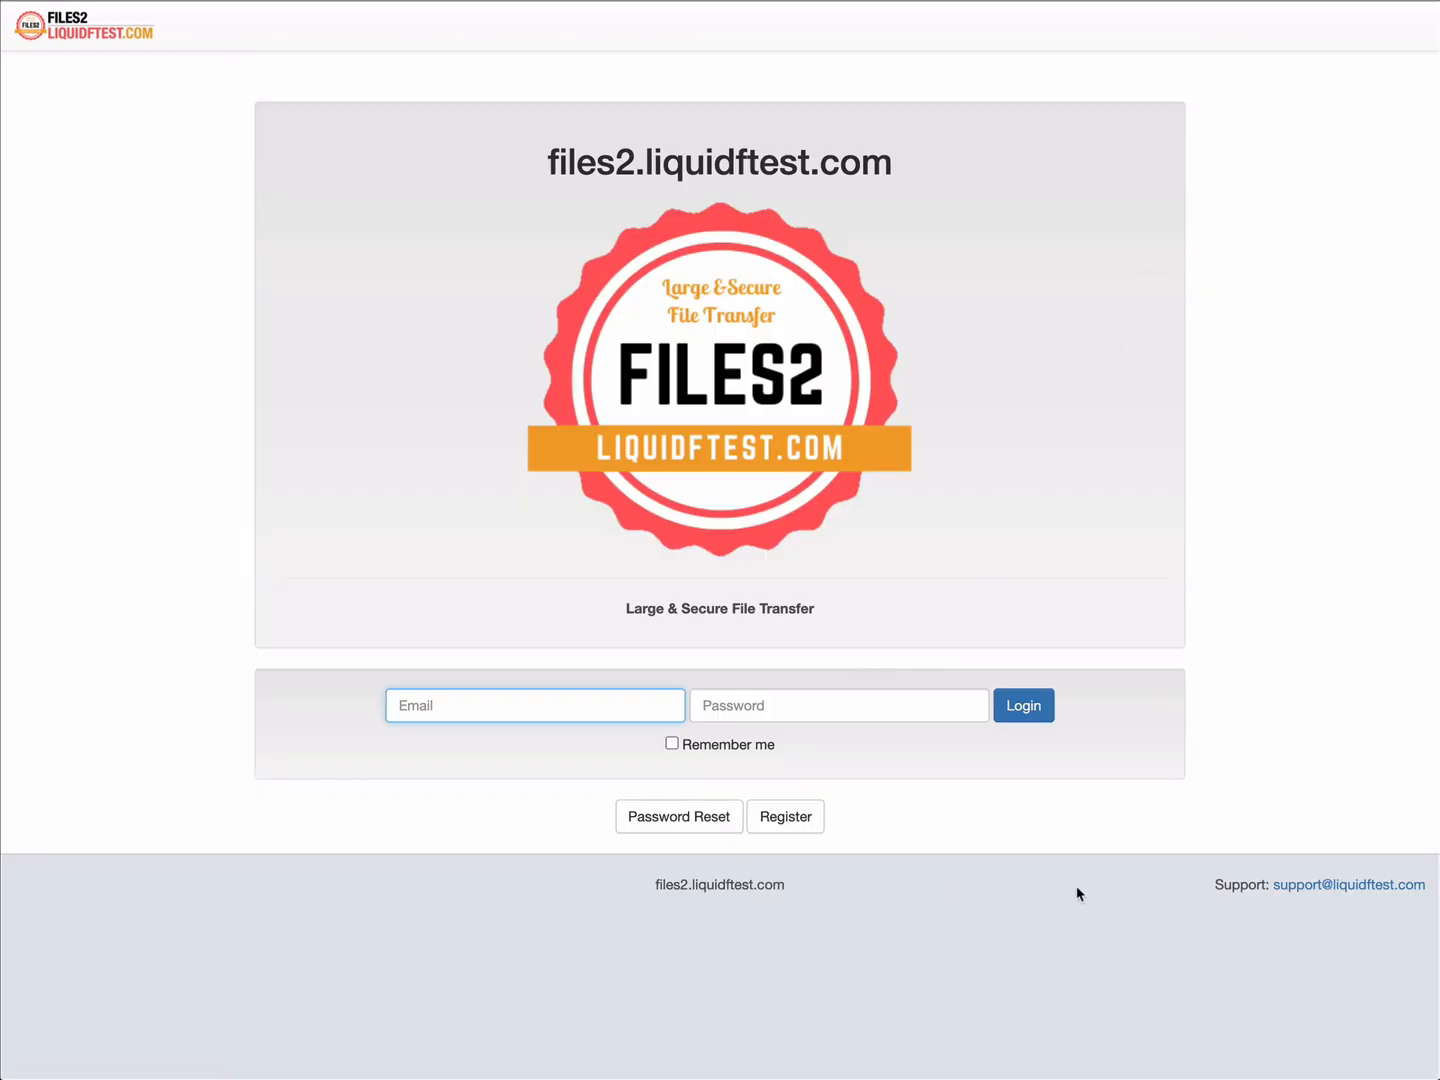
pyautogui.click(1022, 704)
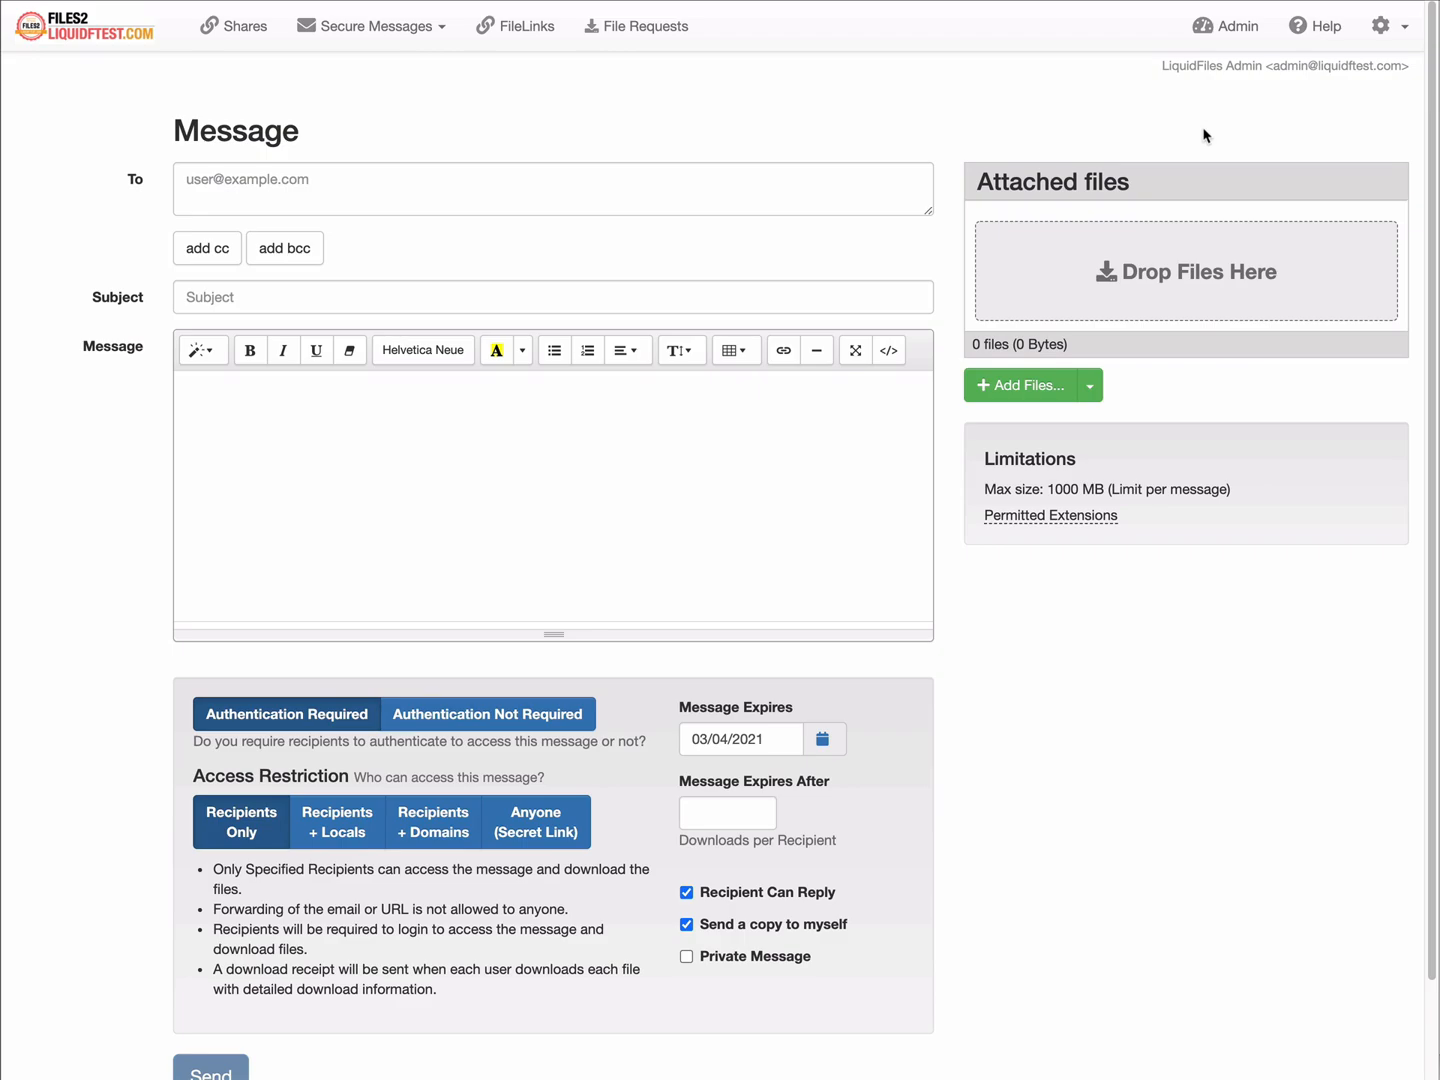
pyautogui.click(392, 74)
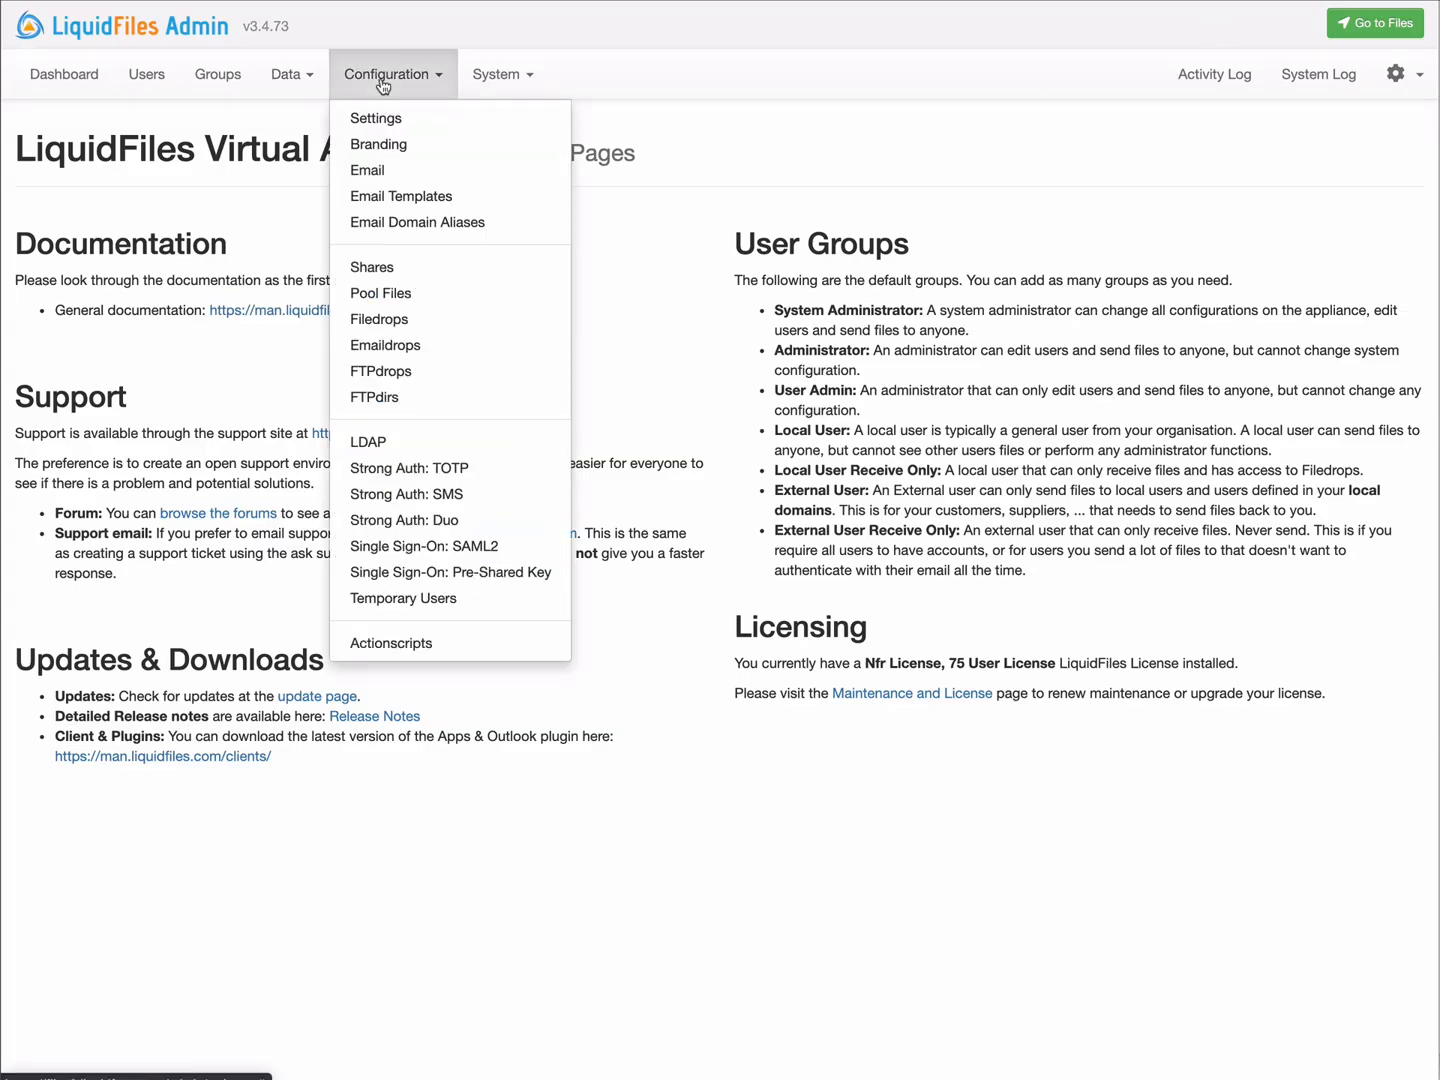
# - In the User & Password settings, save a Session Timeout of 0 minutes
pyautogui.click(376, 118)
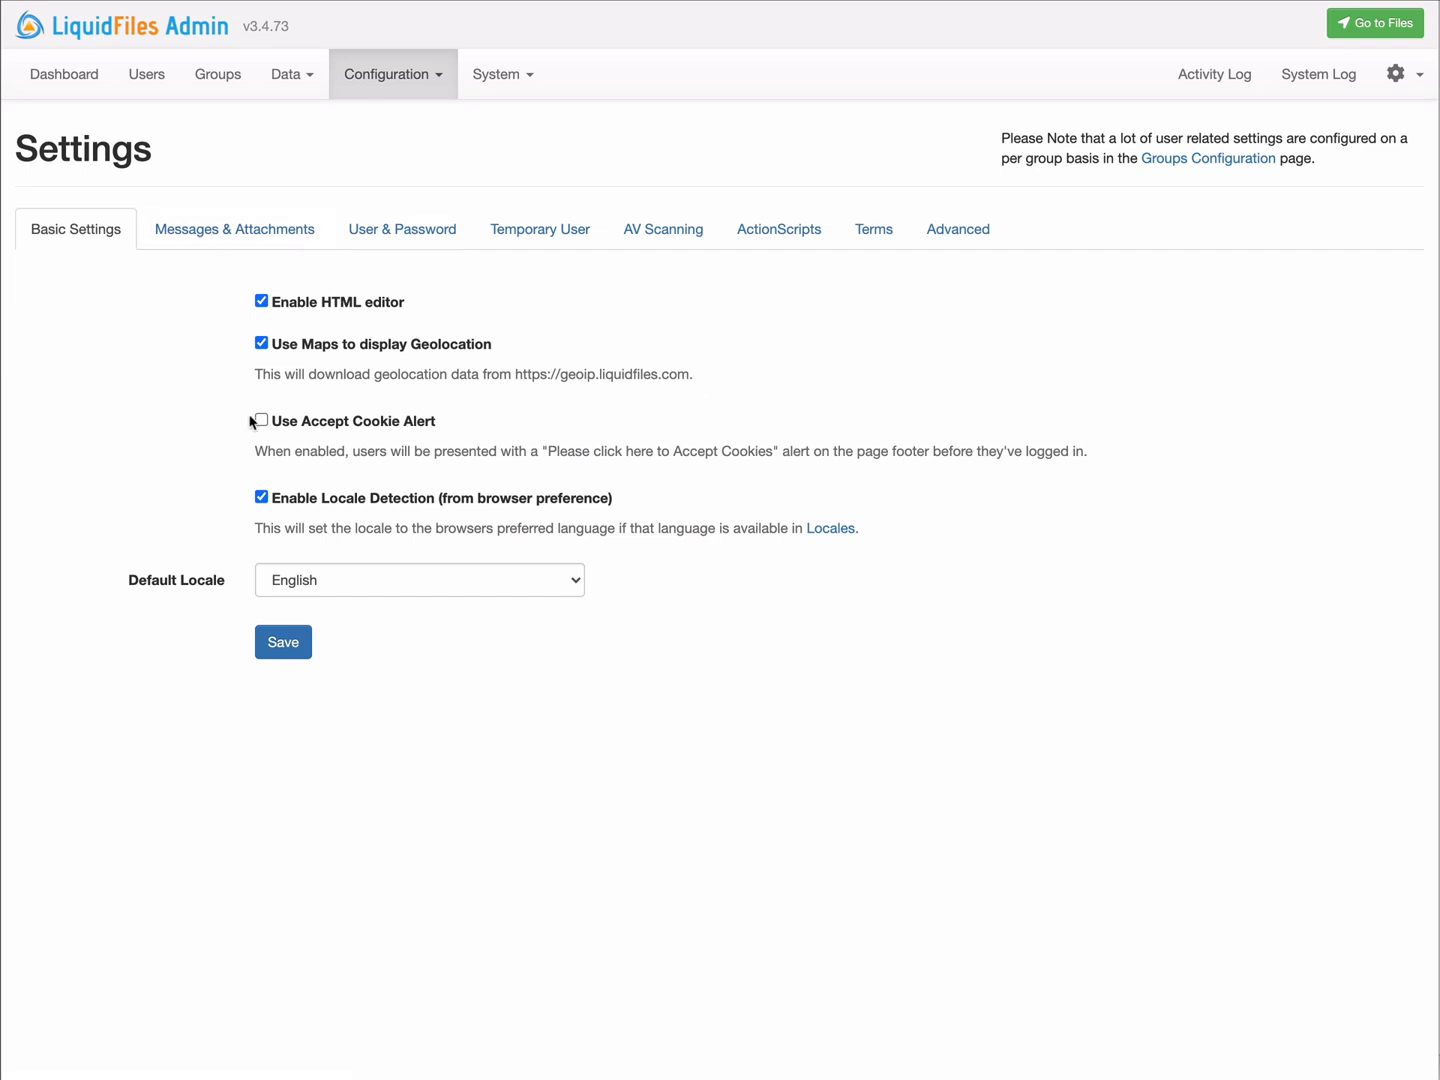
pyautogui.click(402, 228)
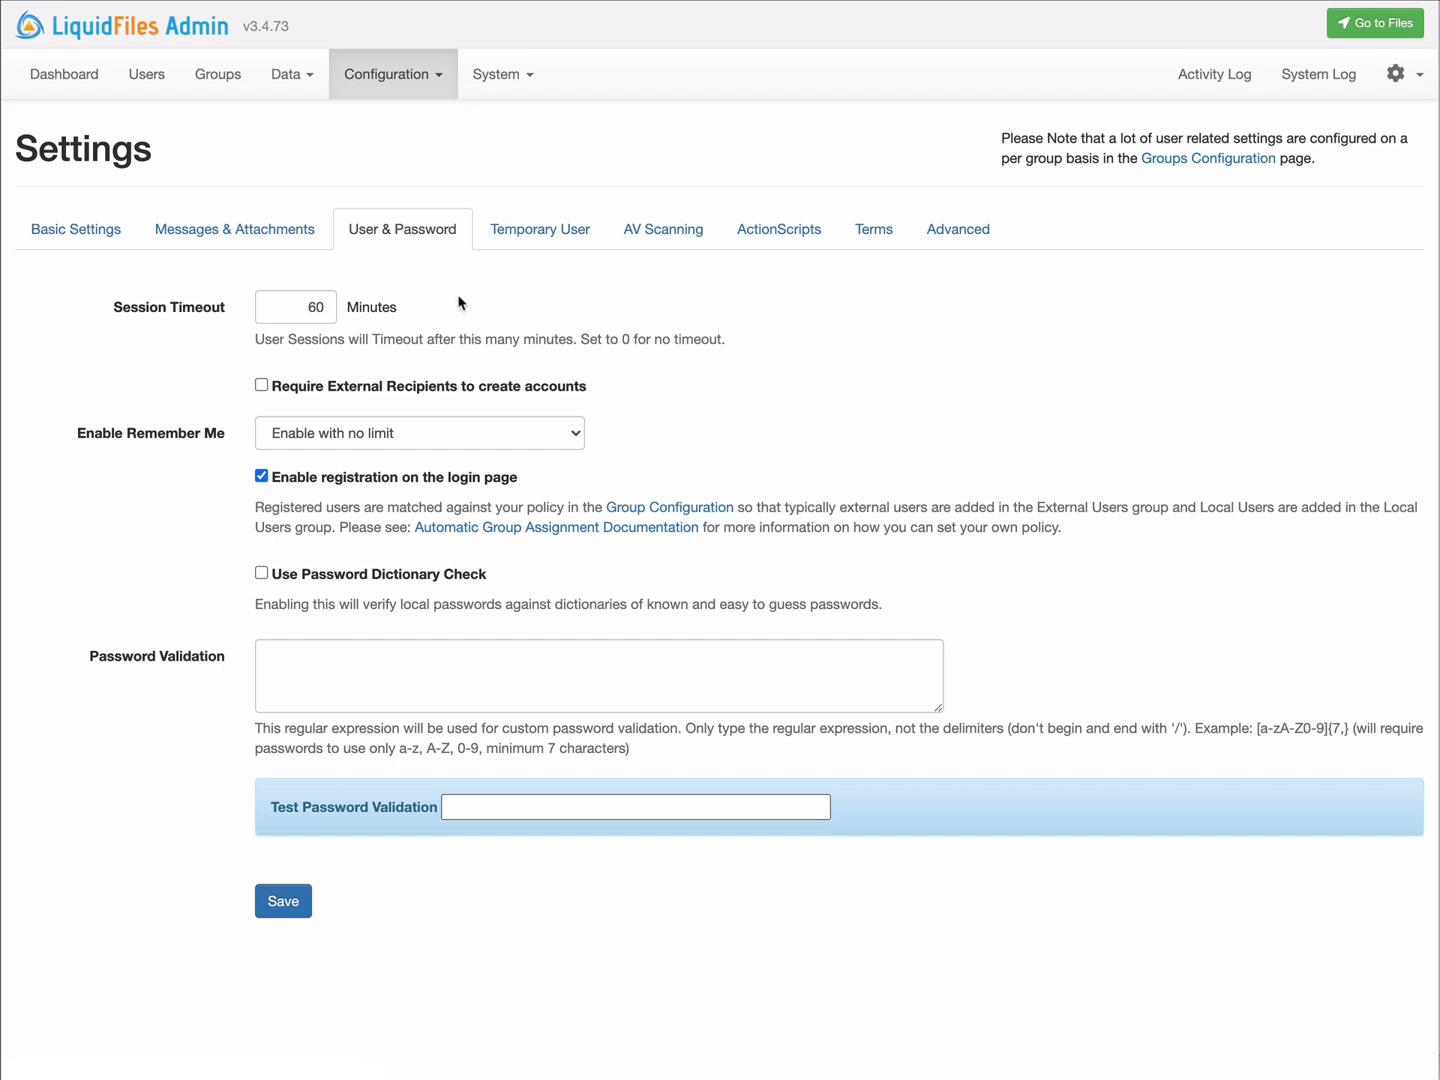
pyautogui.moveTo(480, 304)
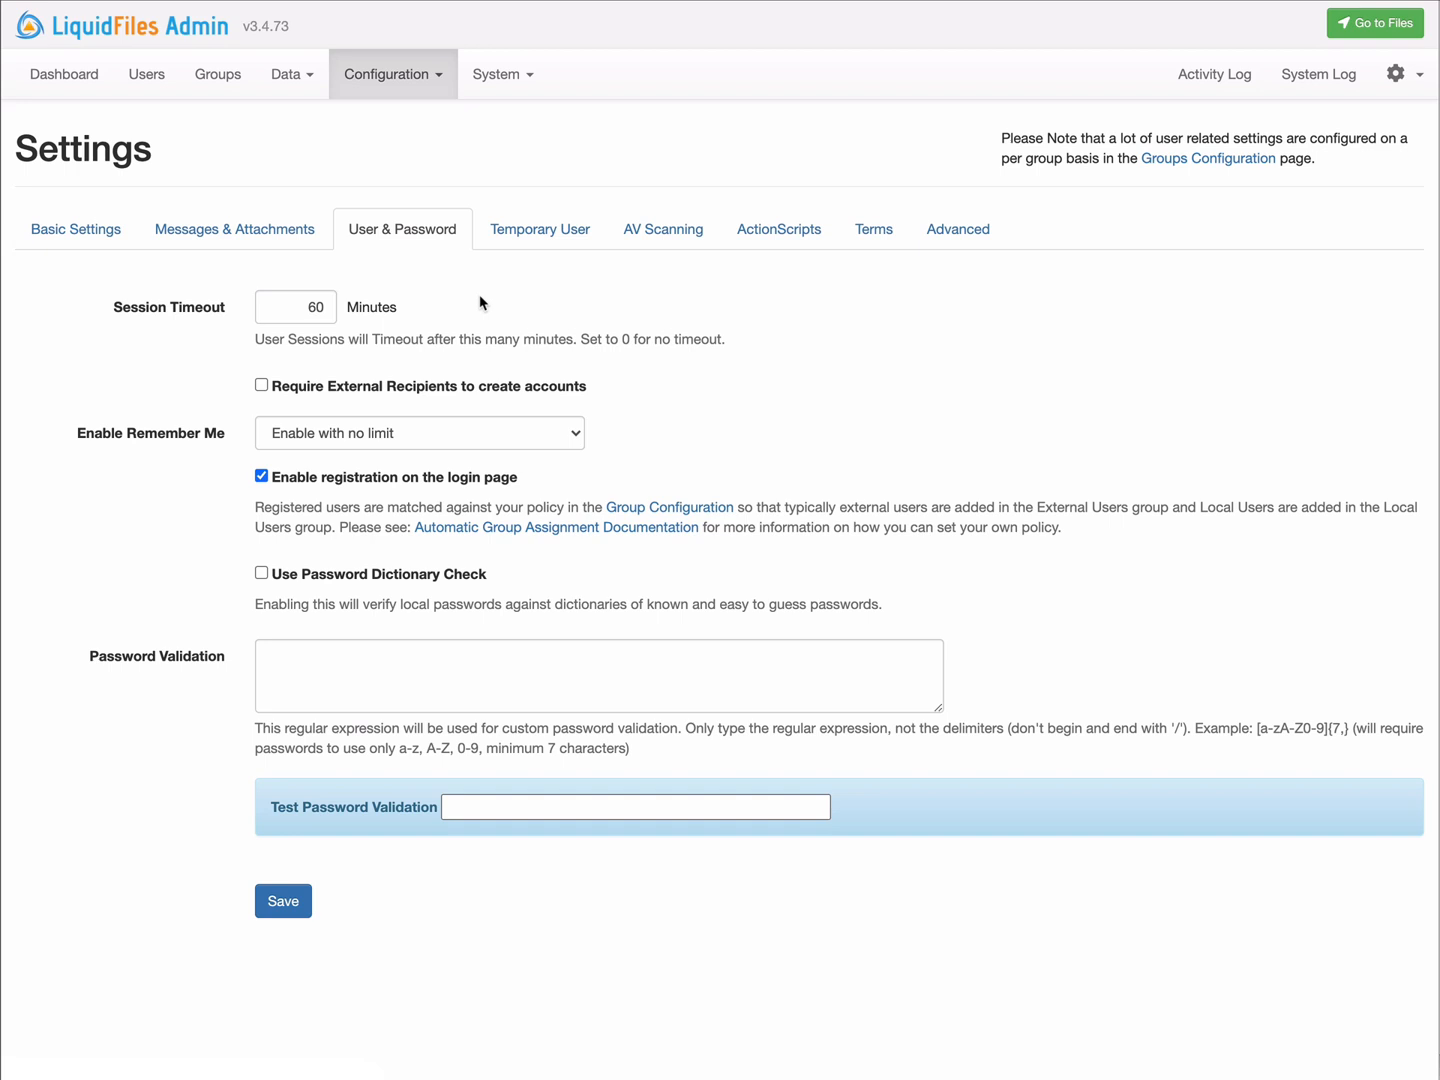
pyautogui.click(296, 308)
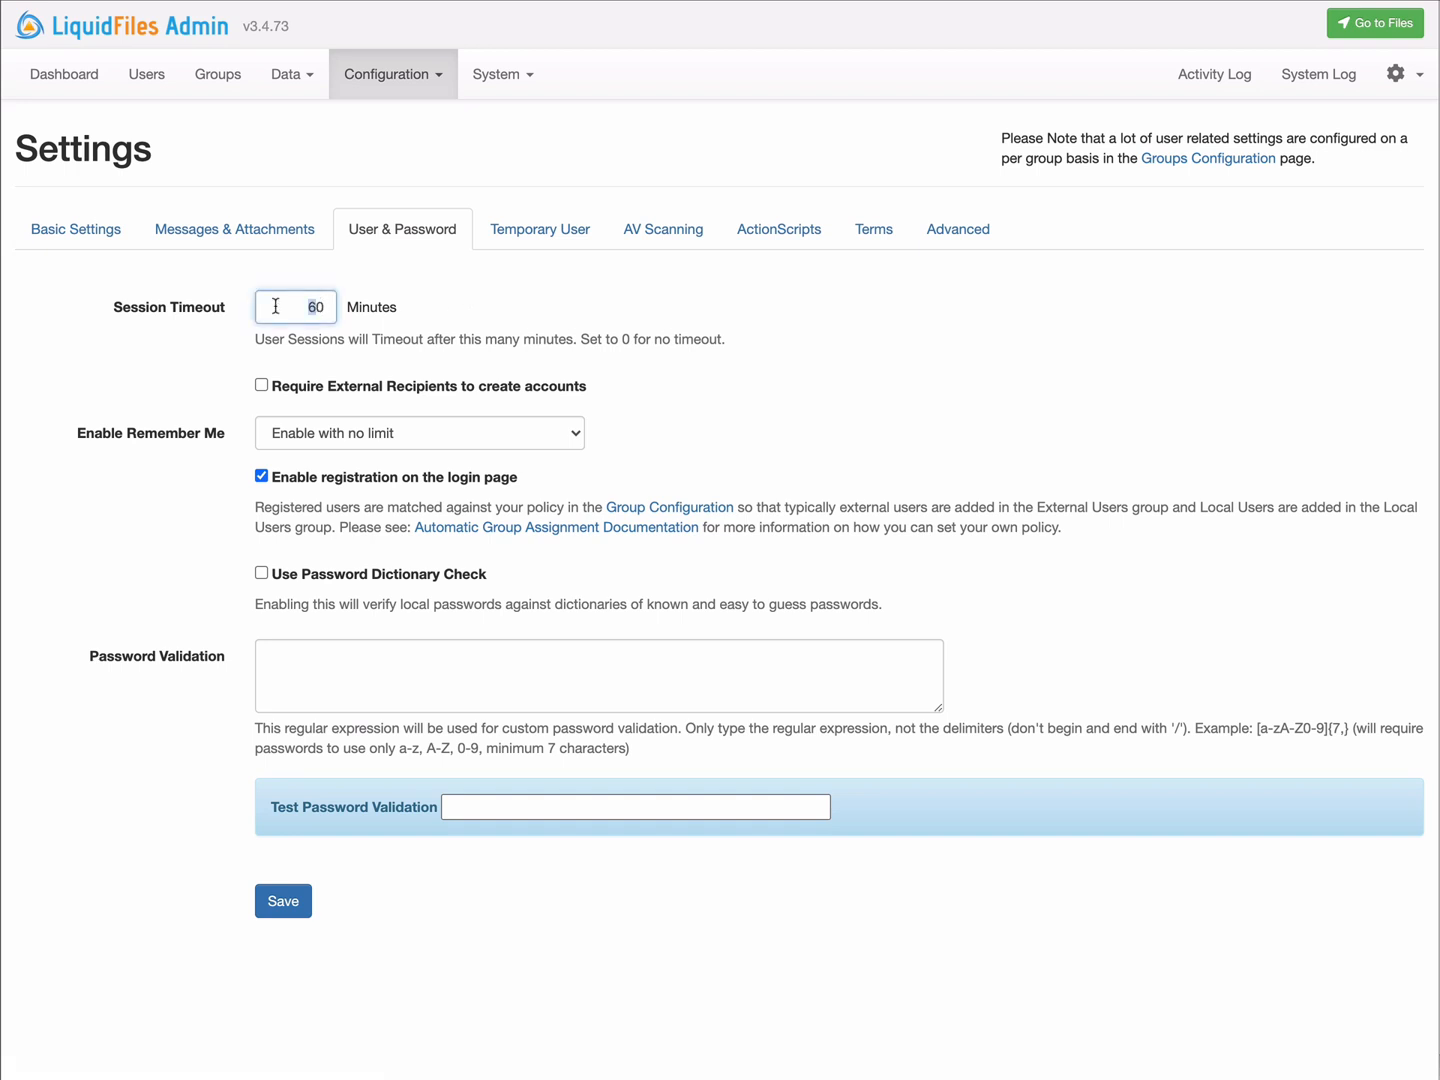
pyautogui.write('0')
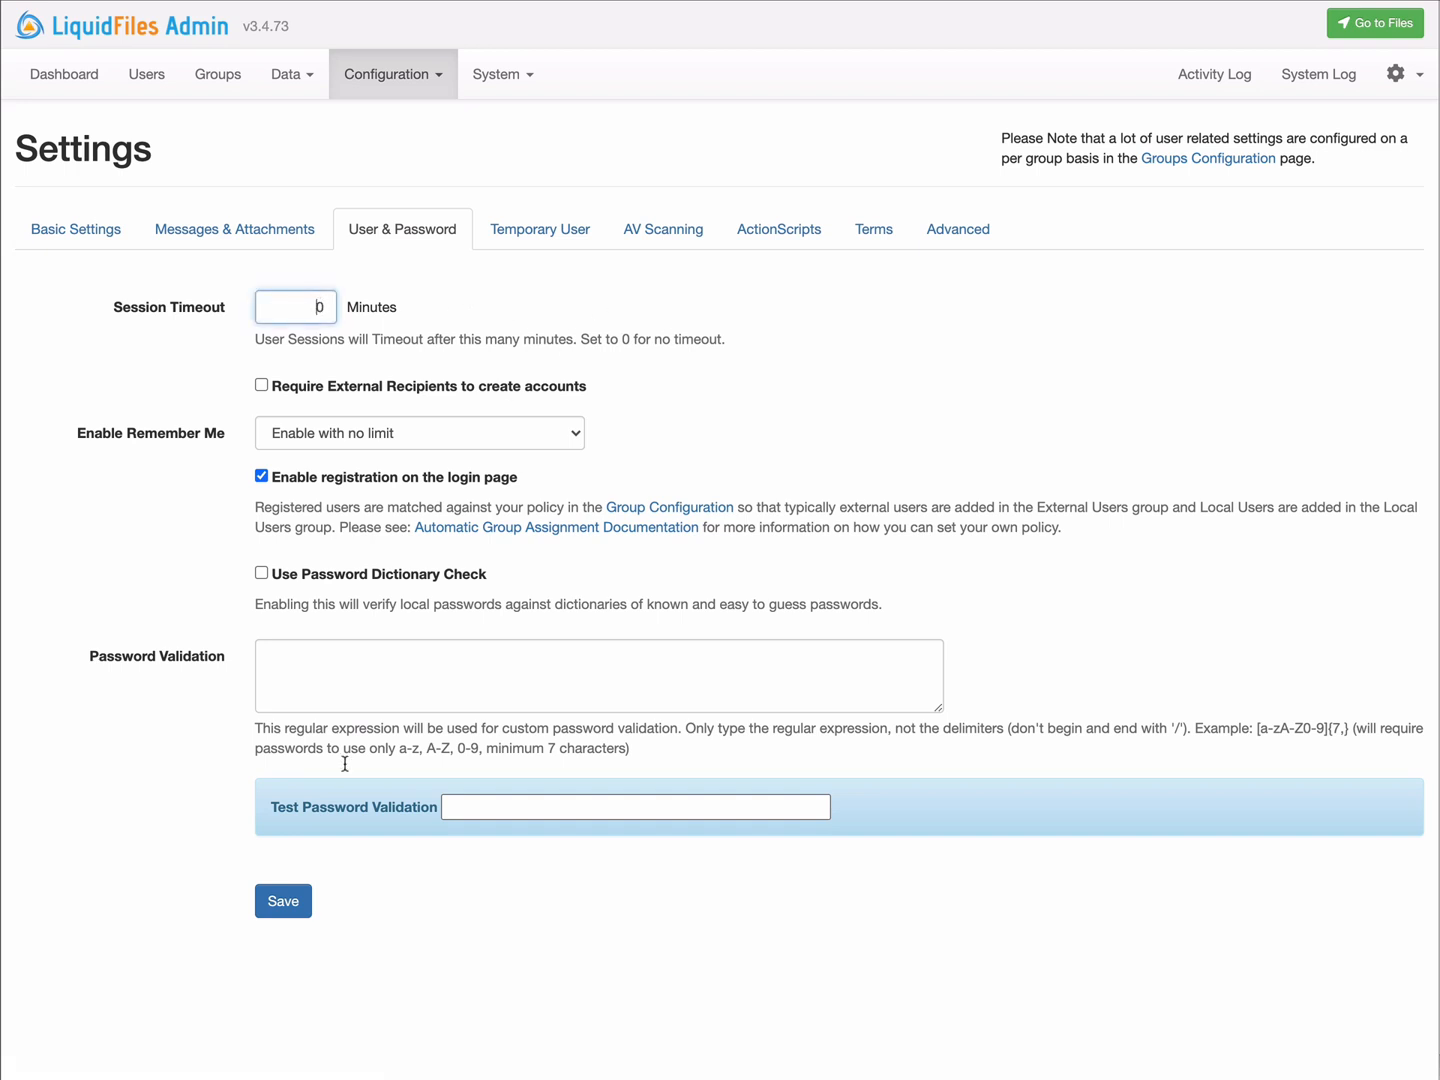
pyautogui.click(282, 900)
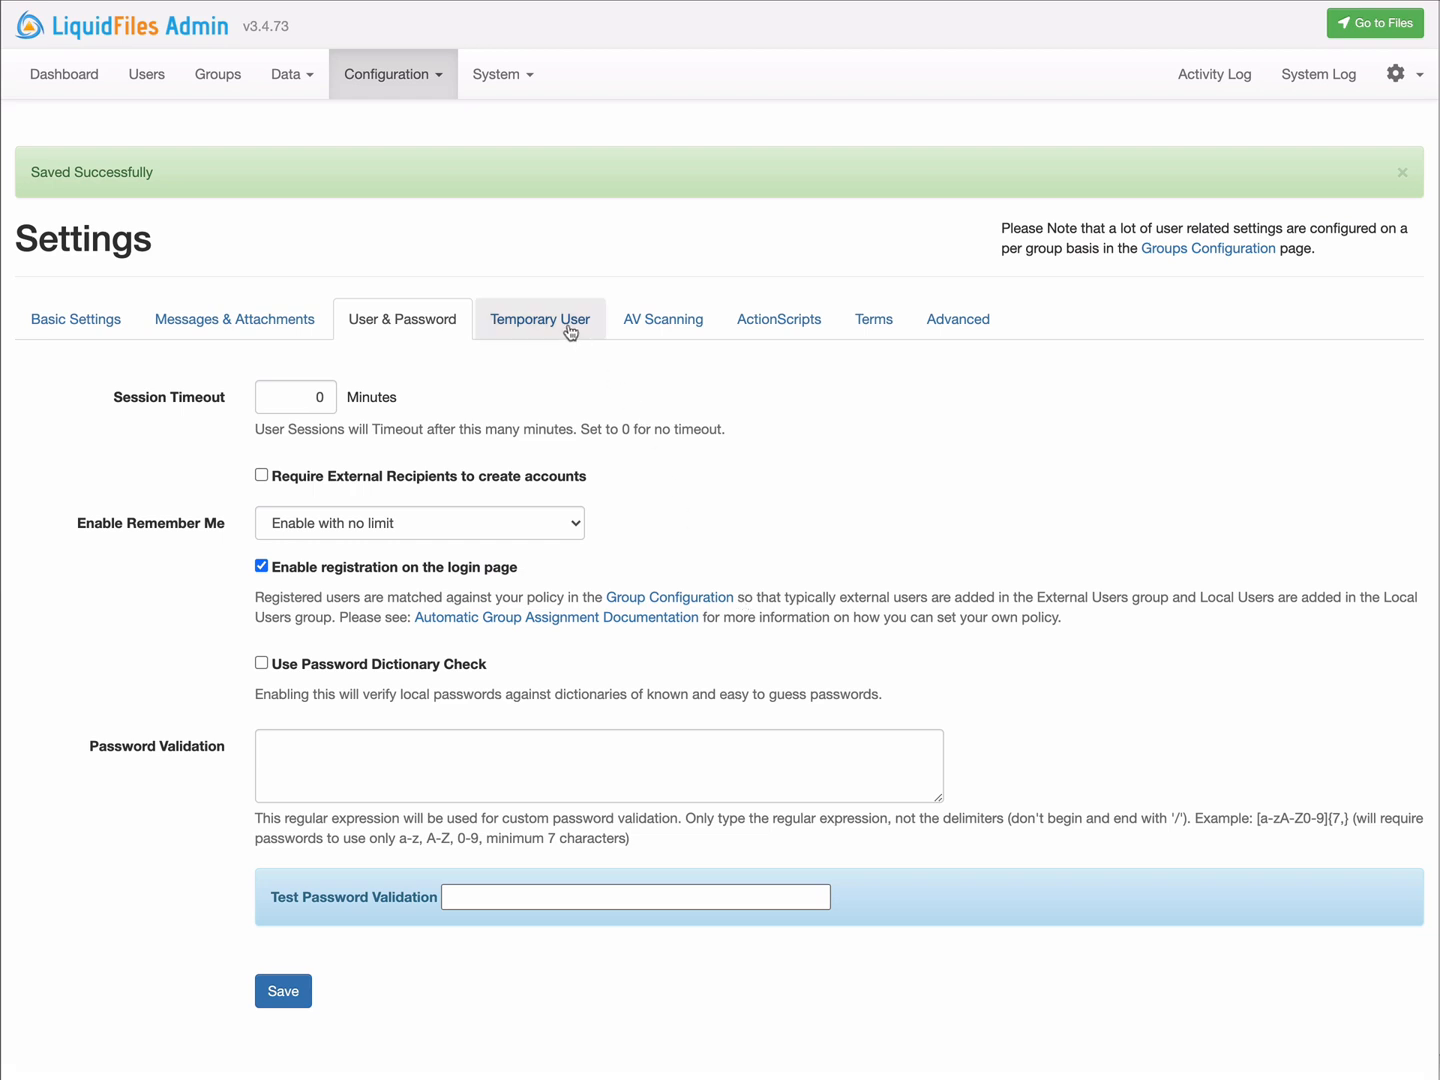
# - Review the Temporary User settings: 604800 s expiration, 90-day removal, 43200 s resend, pre-delivery on
pyautogui.click(540, 320)
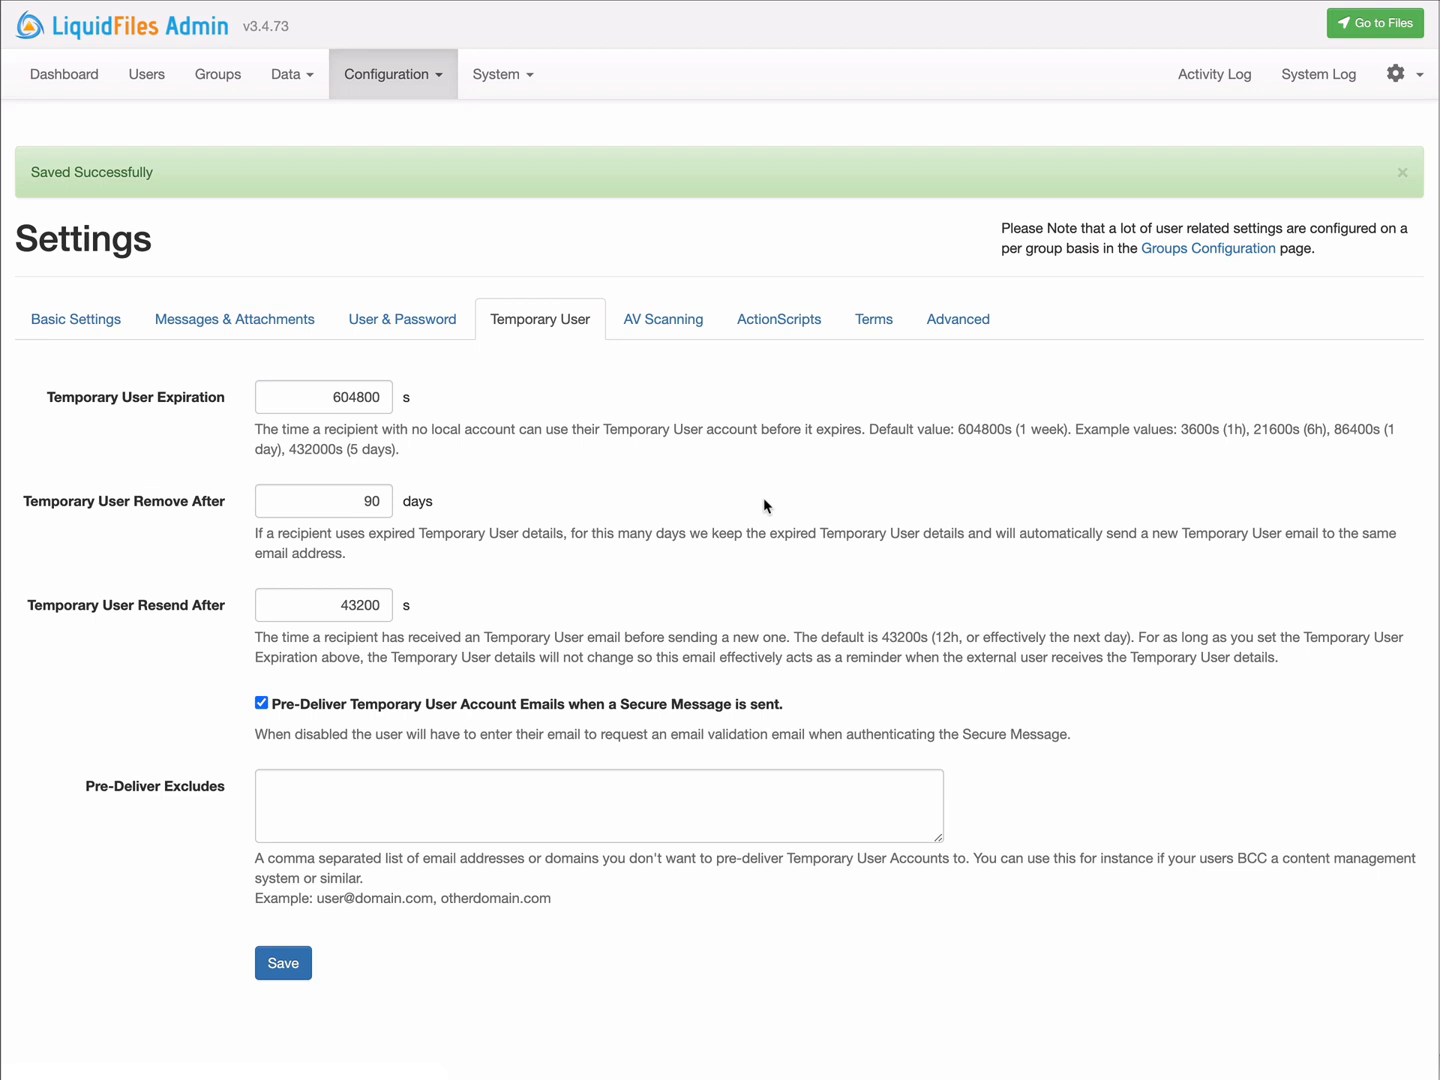
pyautogui.moveTo(680, 498)
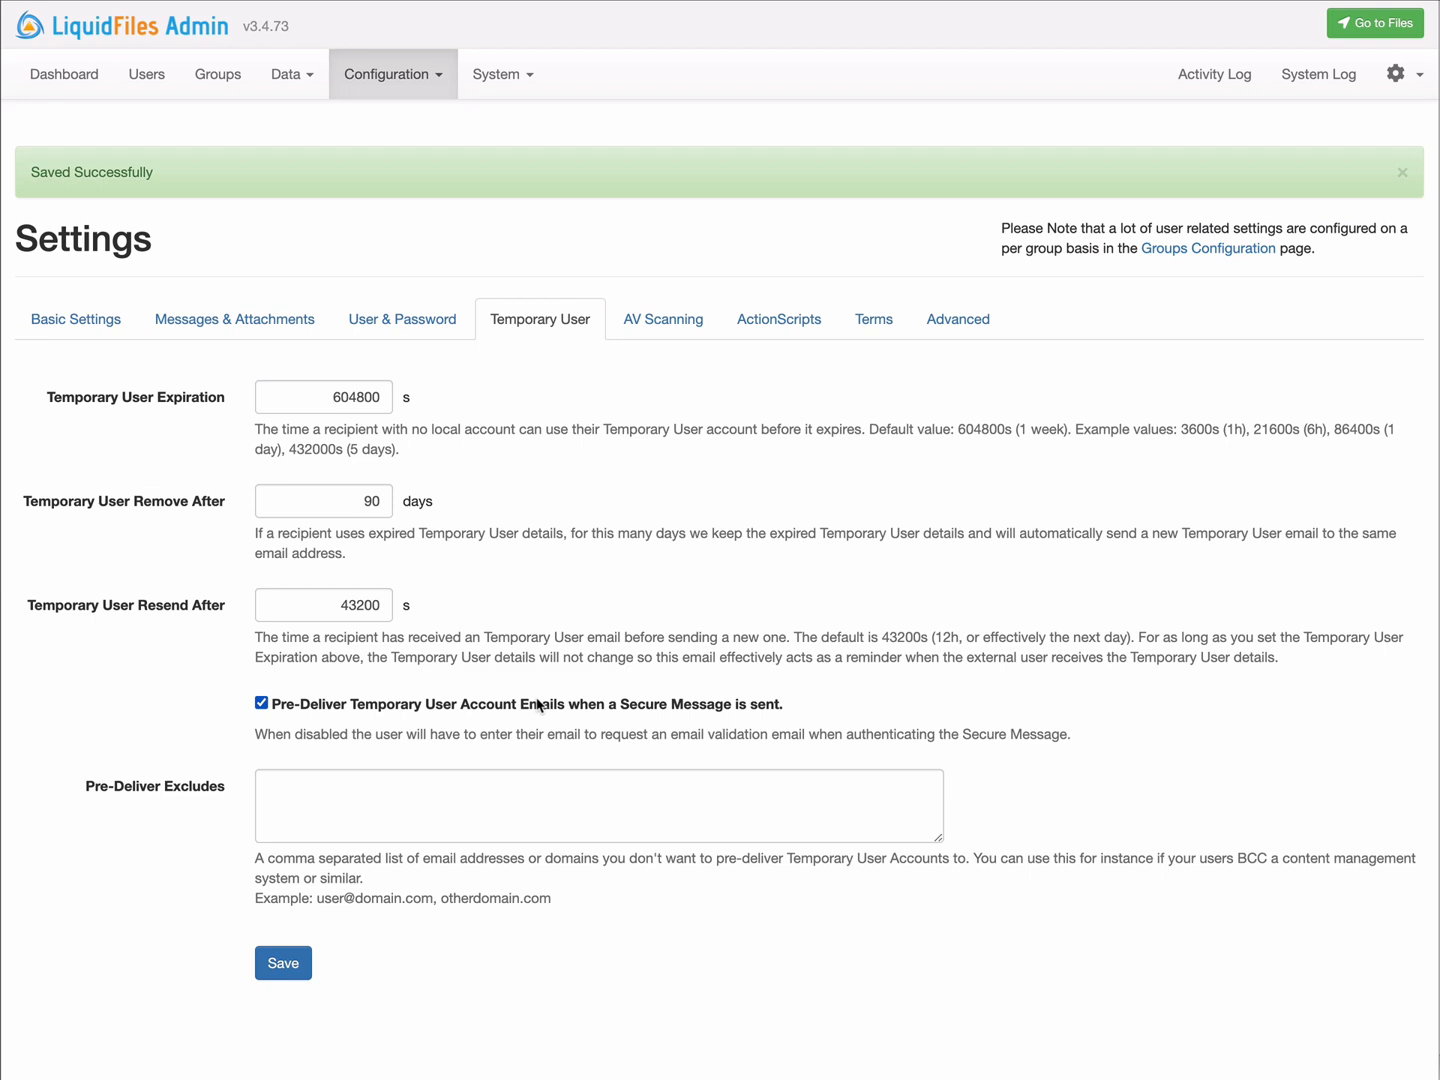
pyautogui.moveTo(588, 696)
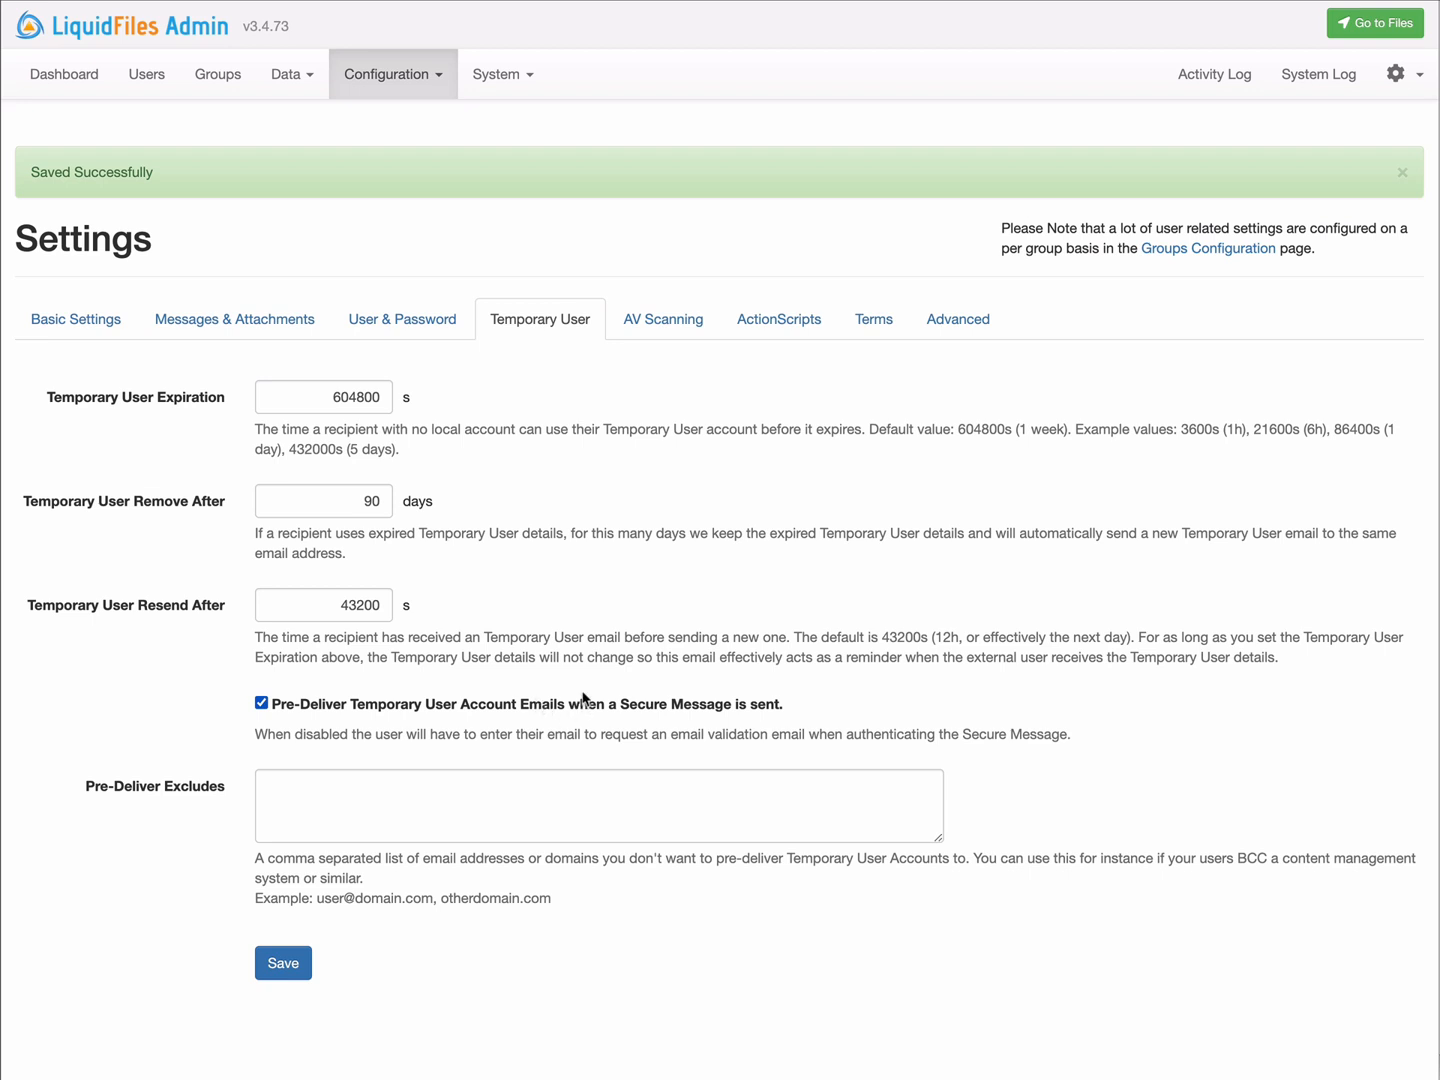
pyautogui.moveTo(612, 716)
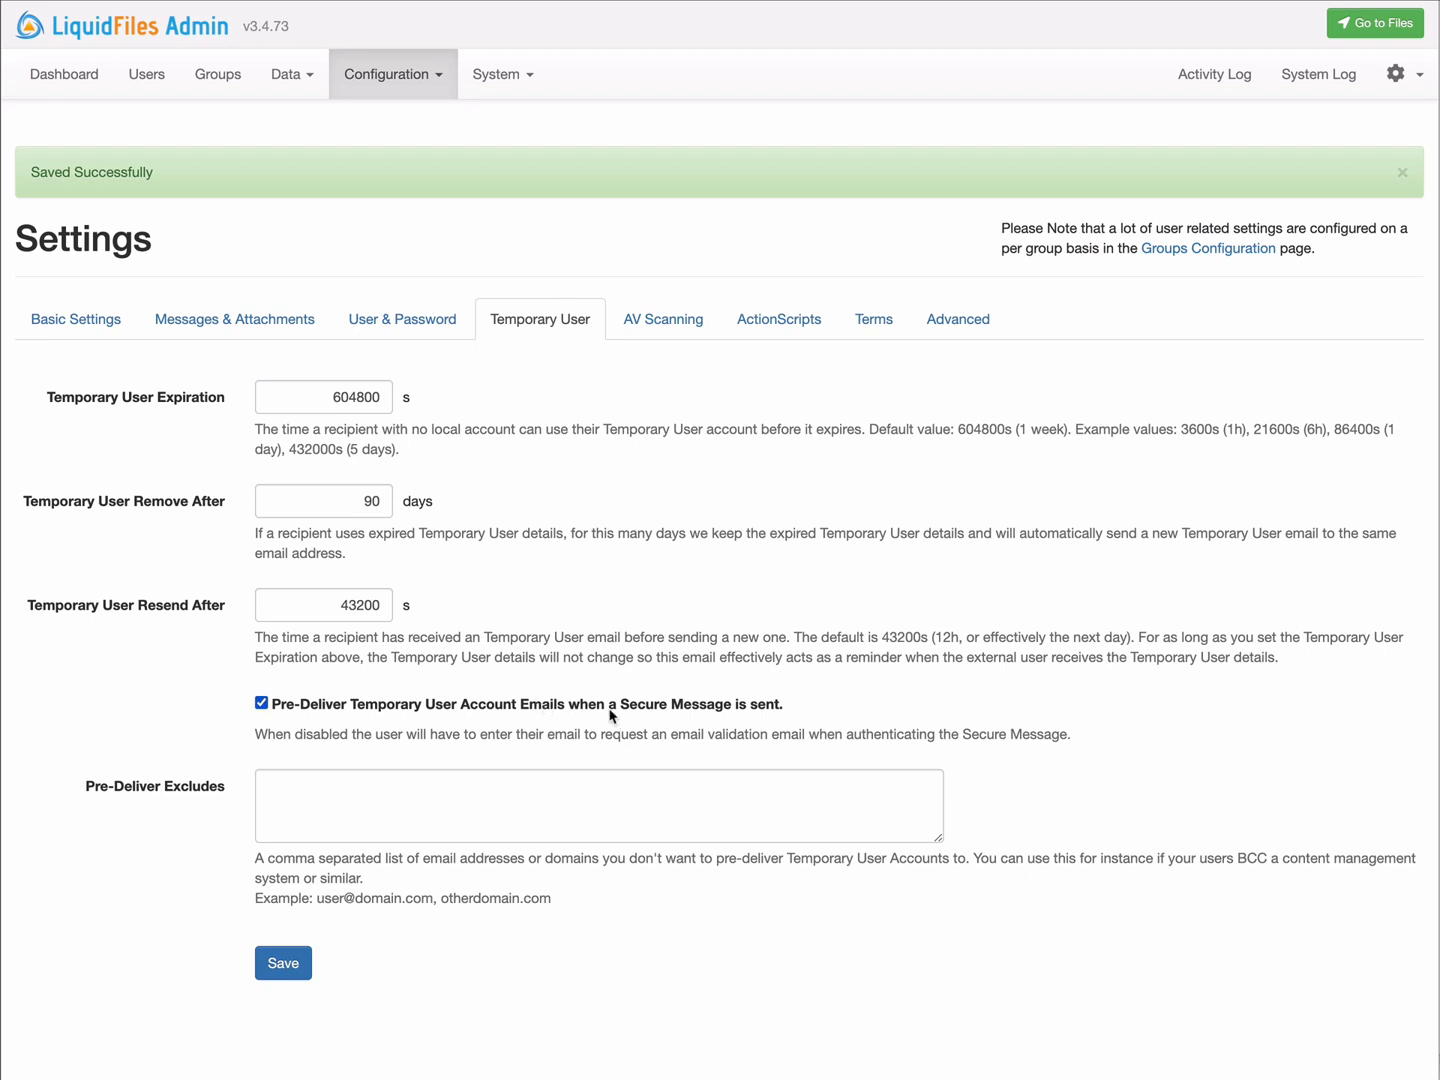
pyautogui.moveTo(536, 716)
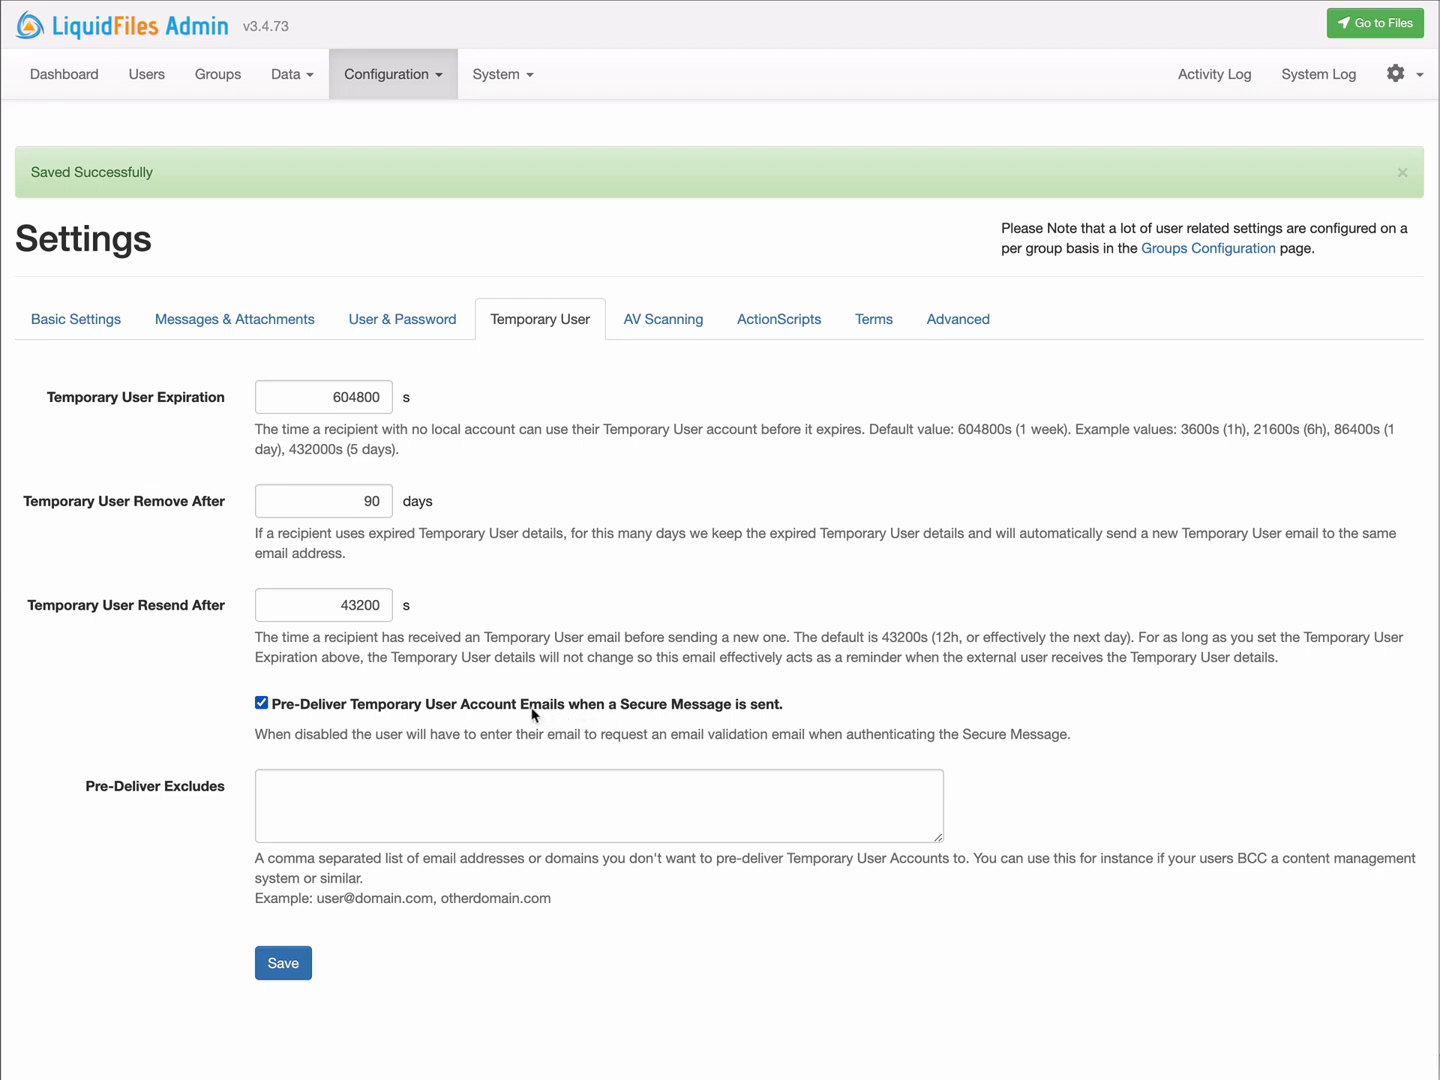
pyautogui.moveTo(530, 710)
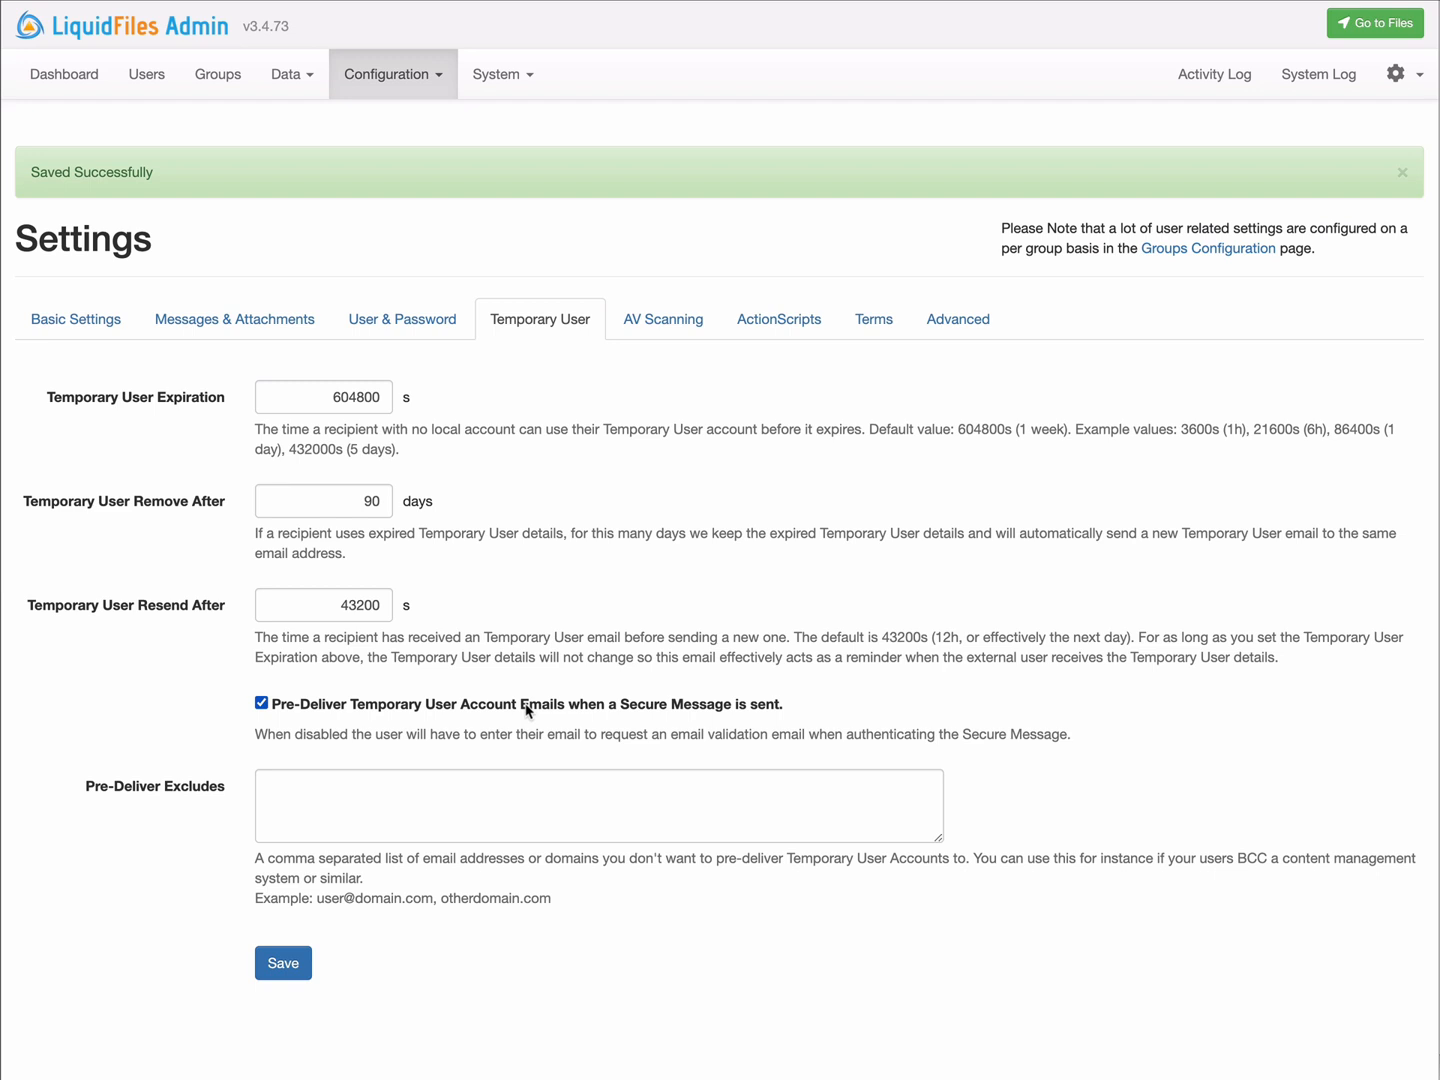
pyautogui.moveTo(576, 738)
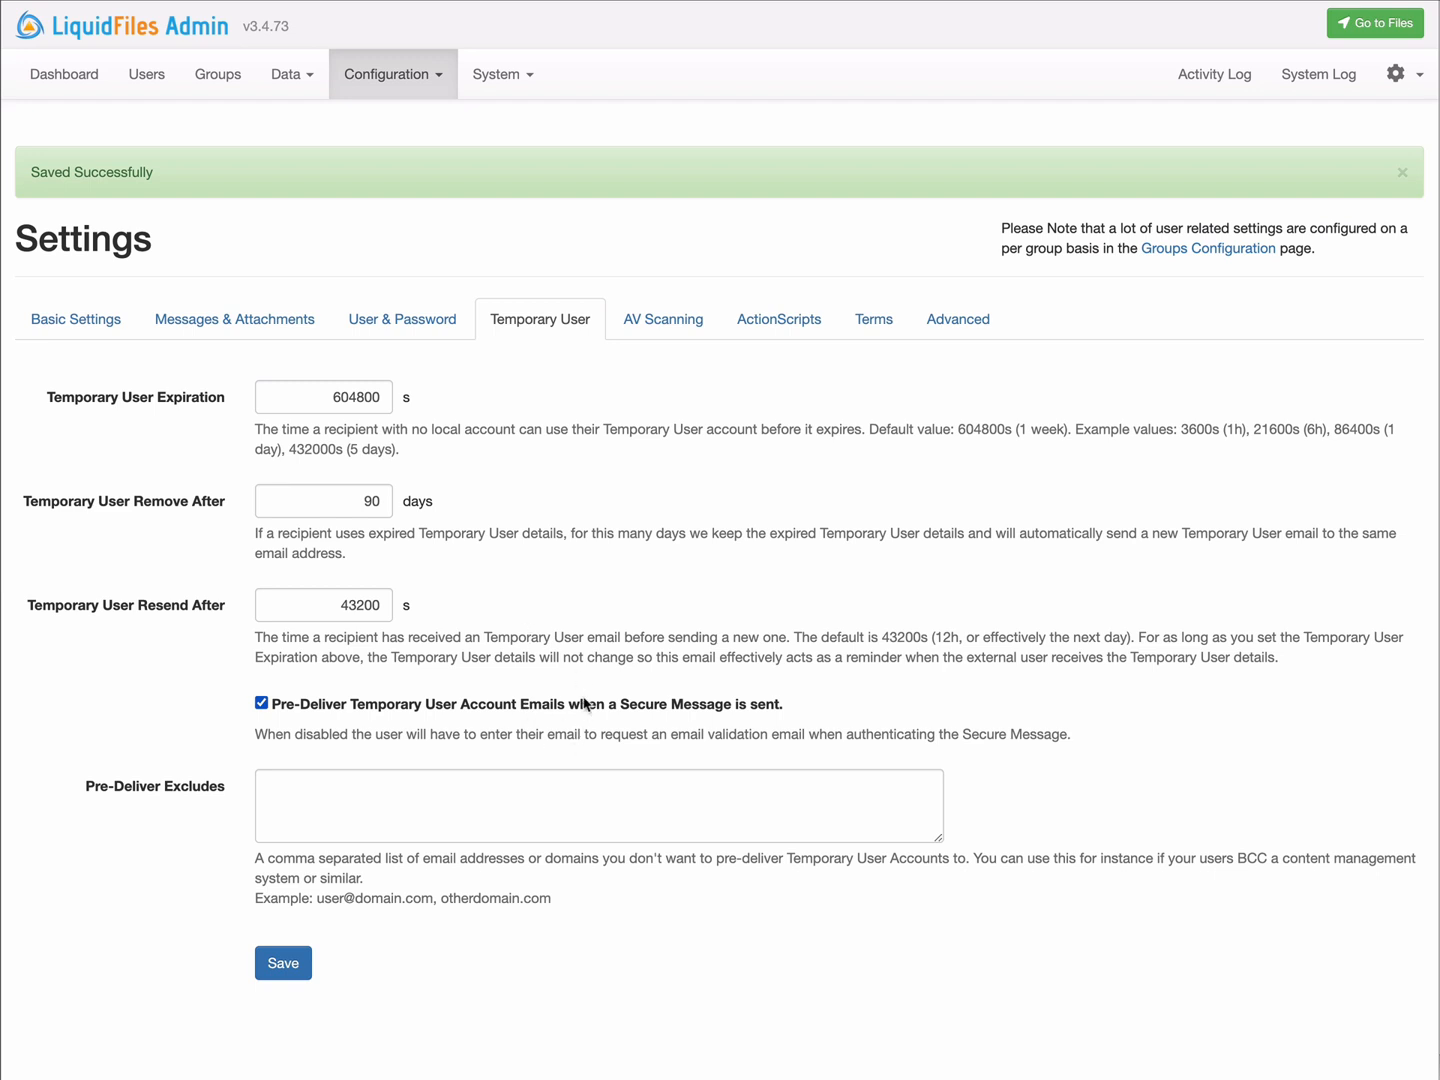
pyautogui.click(1402, 172)
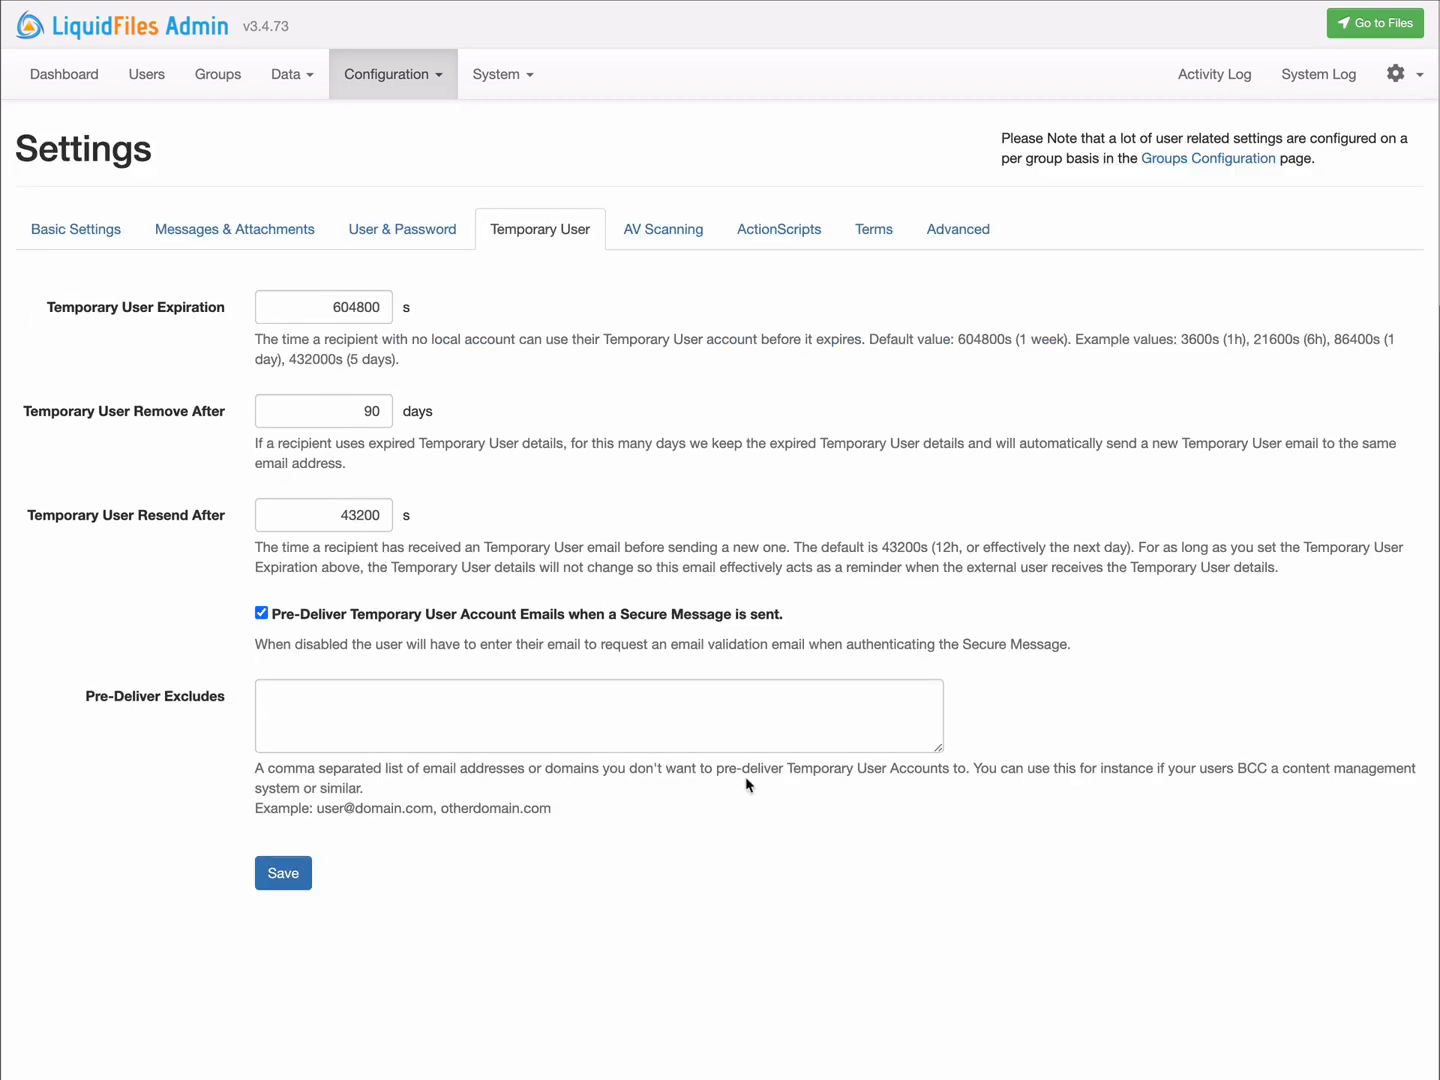
# - Review Basic Settings with the Accept Cookie Alert option left off, then reach the Configuration menu
pyautogui.click(76, 228)
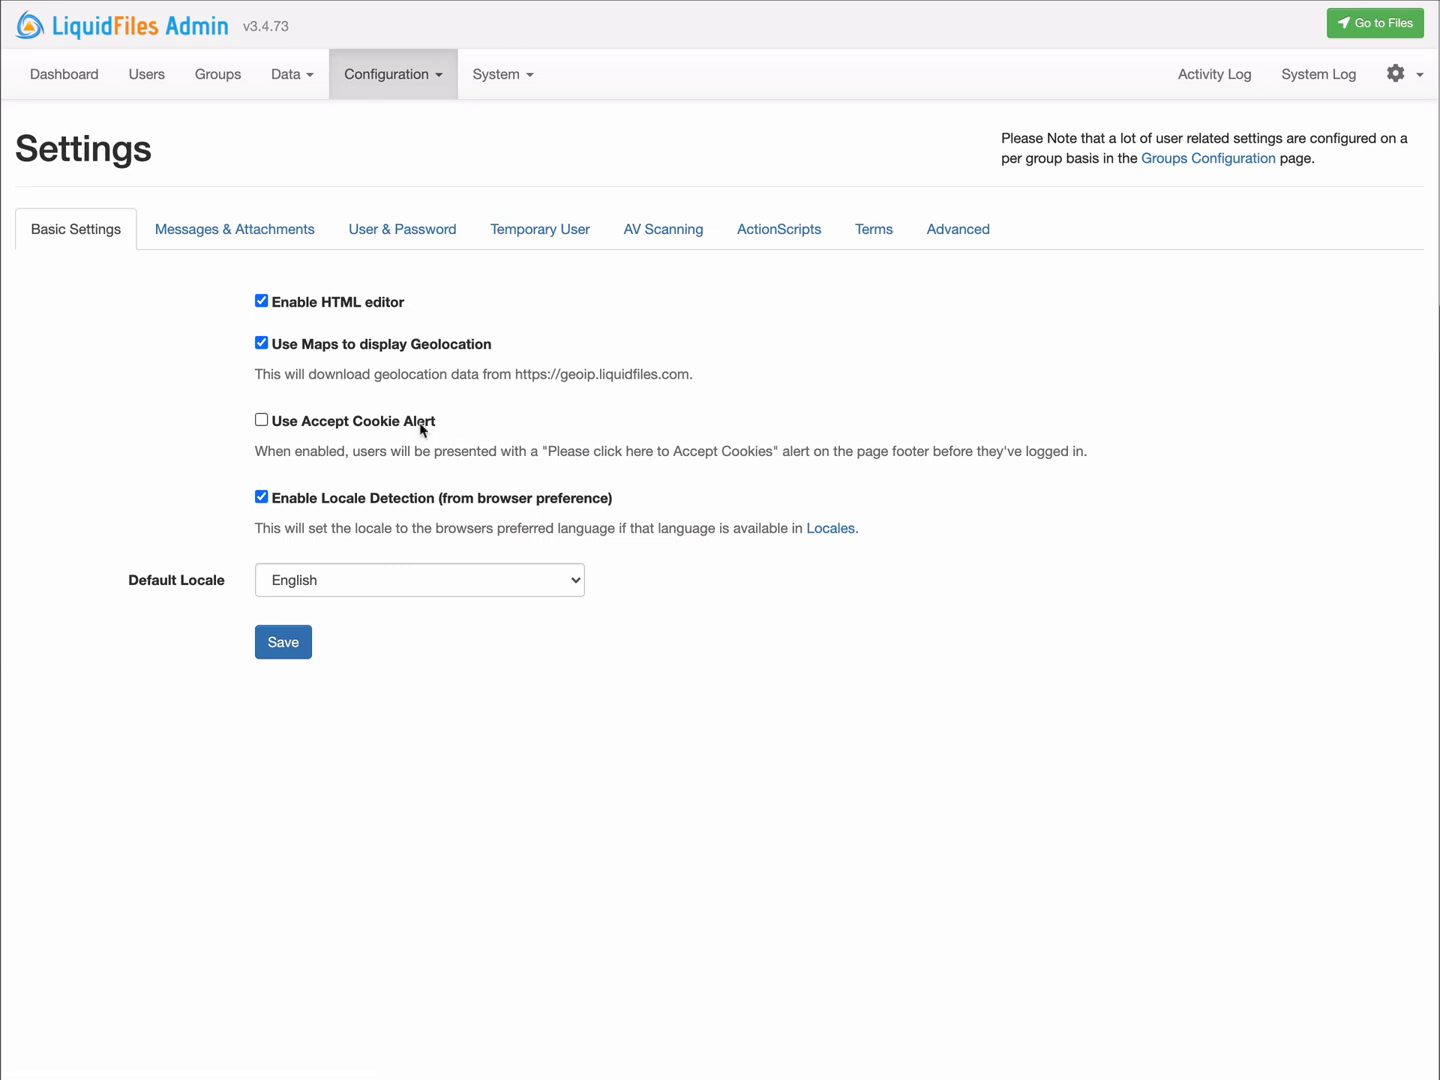
pyautogui.moveTo(402, 428)
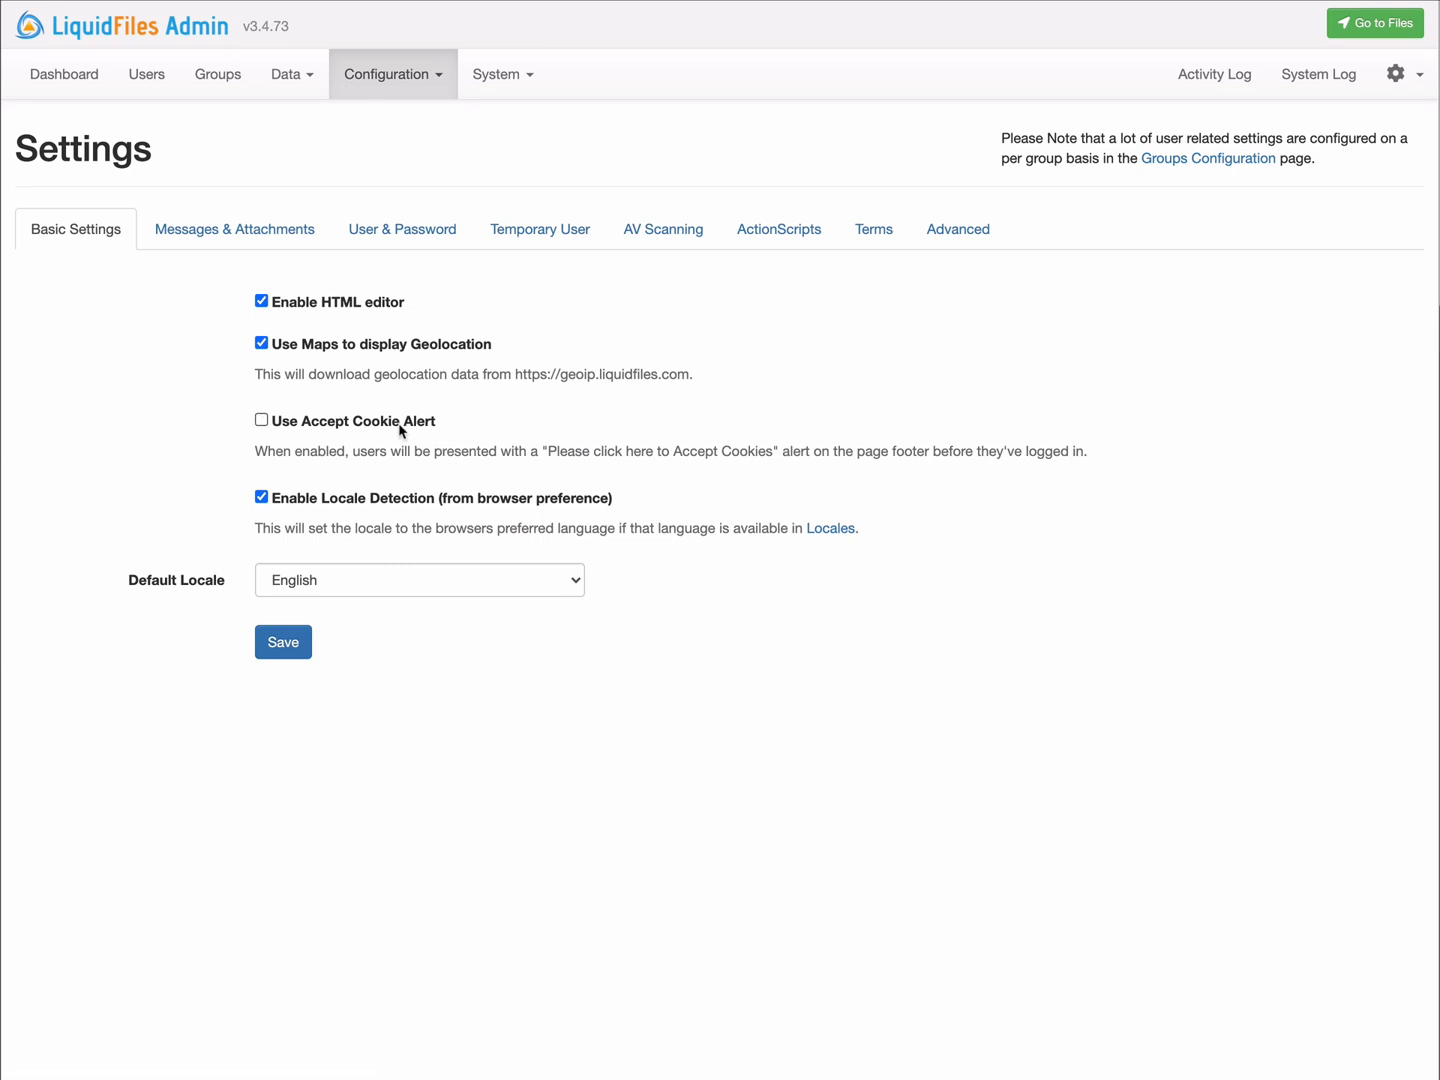
pyautogui.click(392, 74)
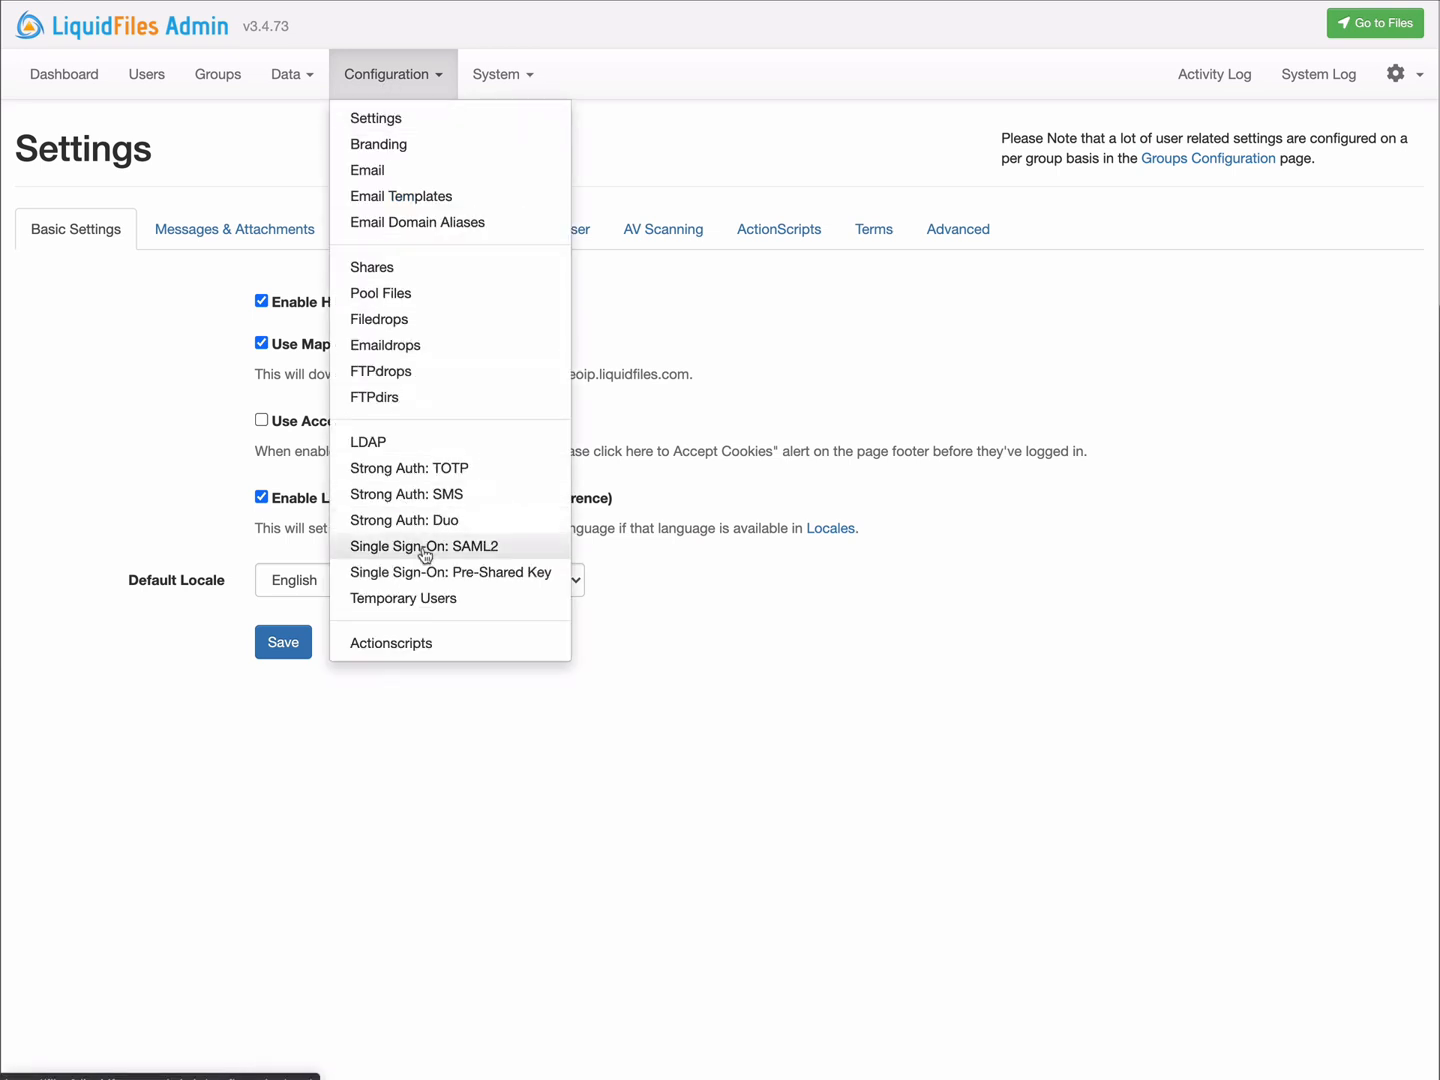
# - View SAML2 single sign-on, trying Azure SAML2 and leaving it as Generic SAML2
pyautogui.click(424, 546)
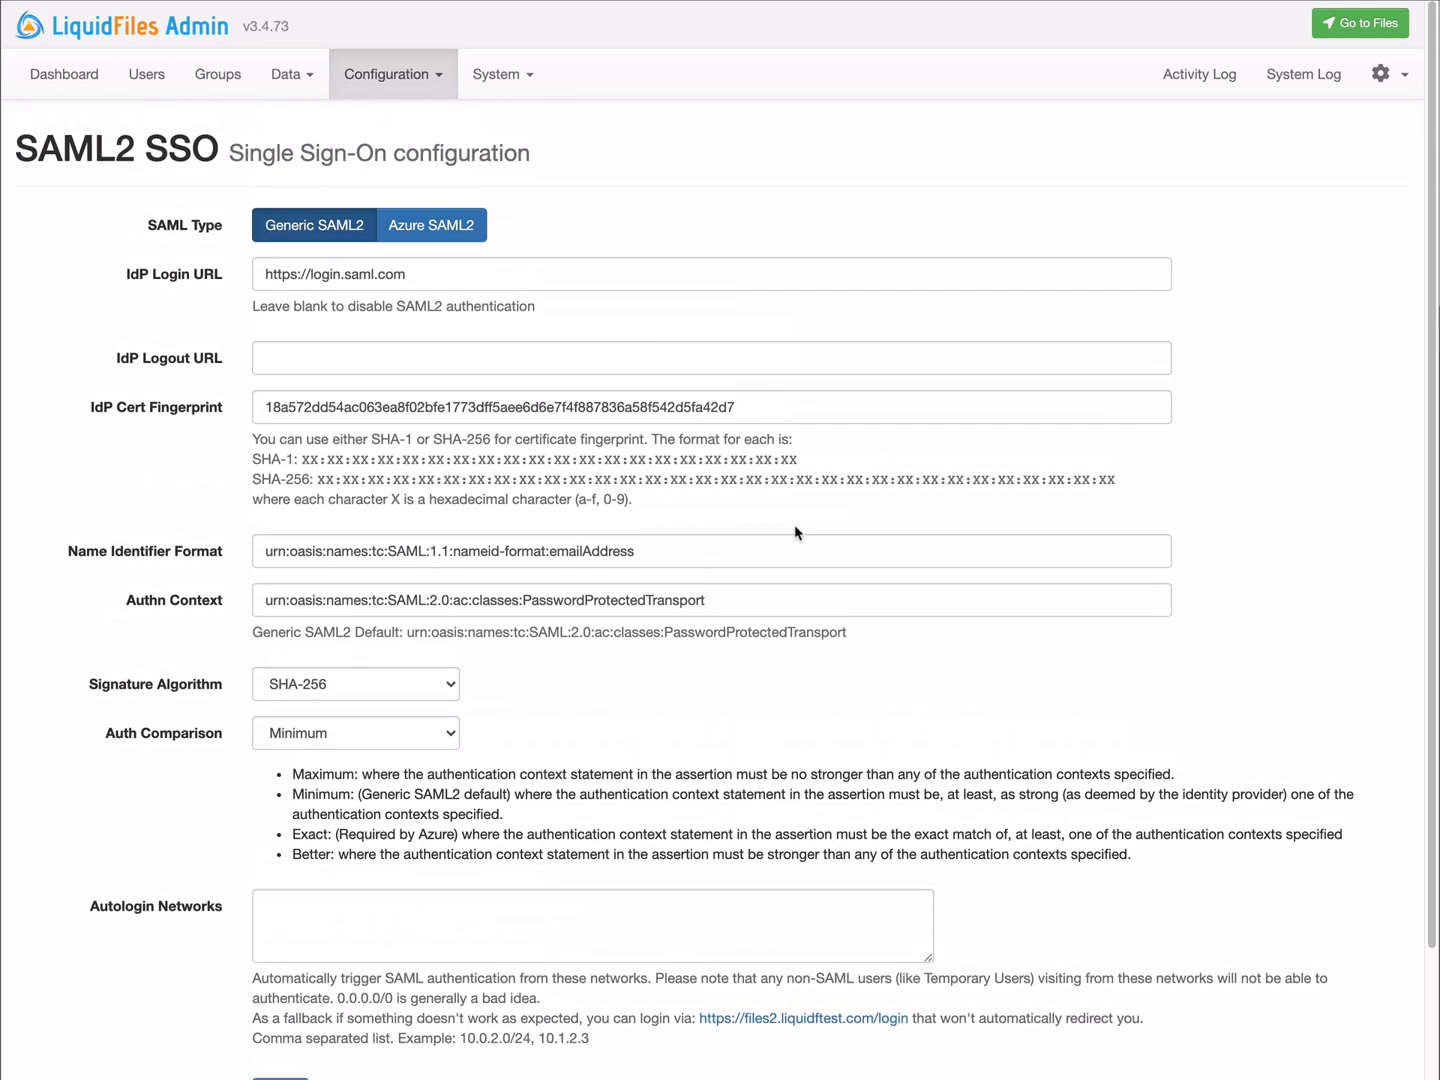
pyautogui.moveTo(584, 454)
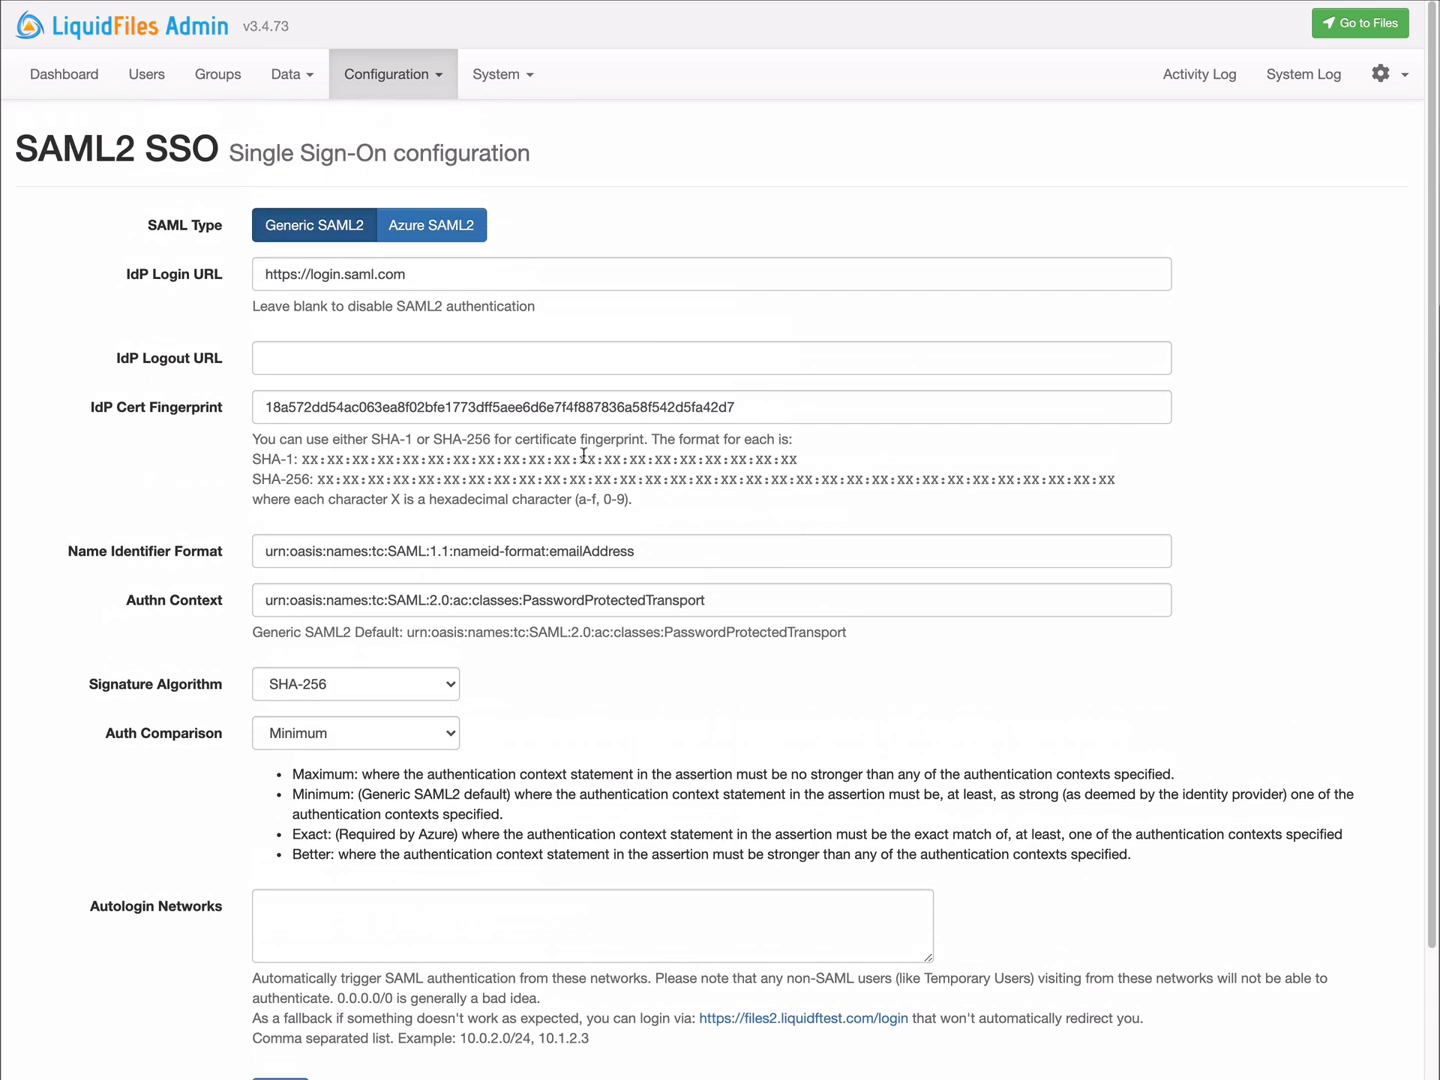
pyautogui.moveTo(236, 210)
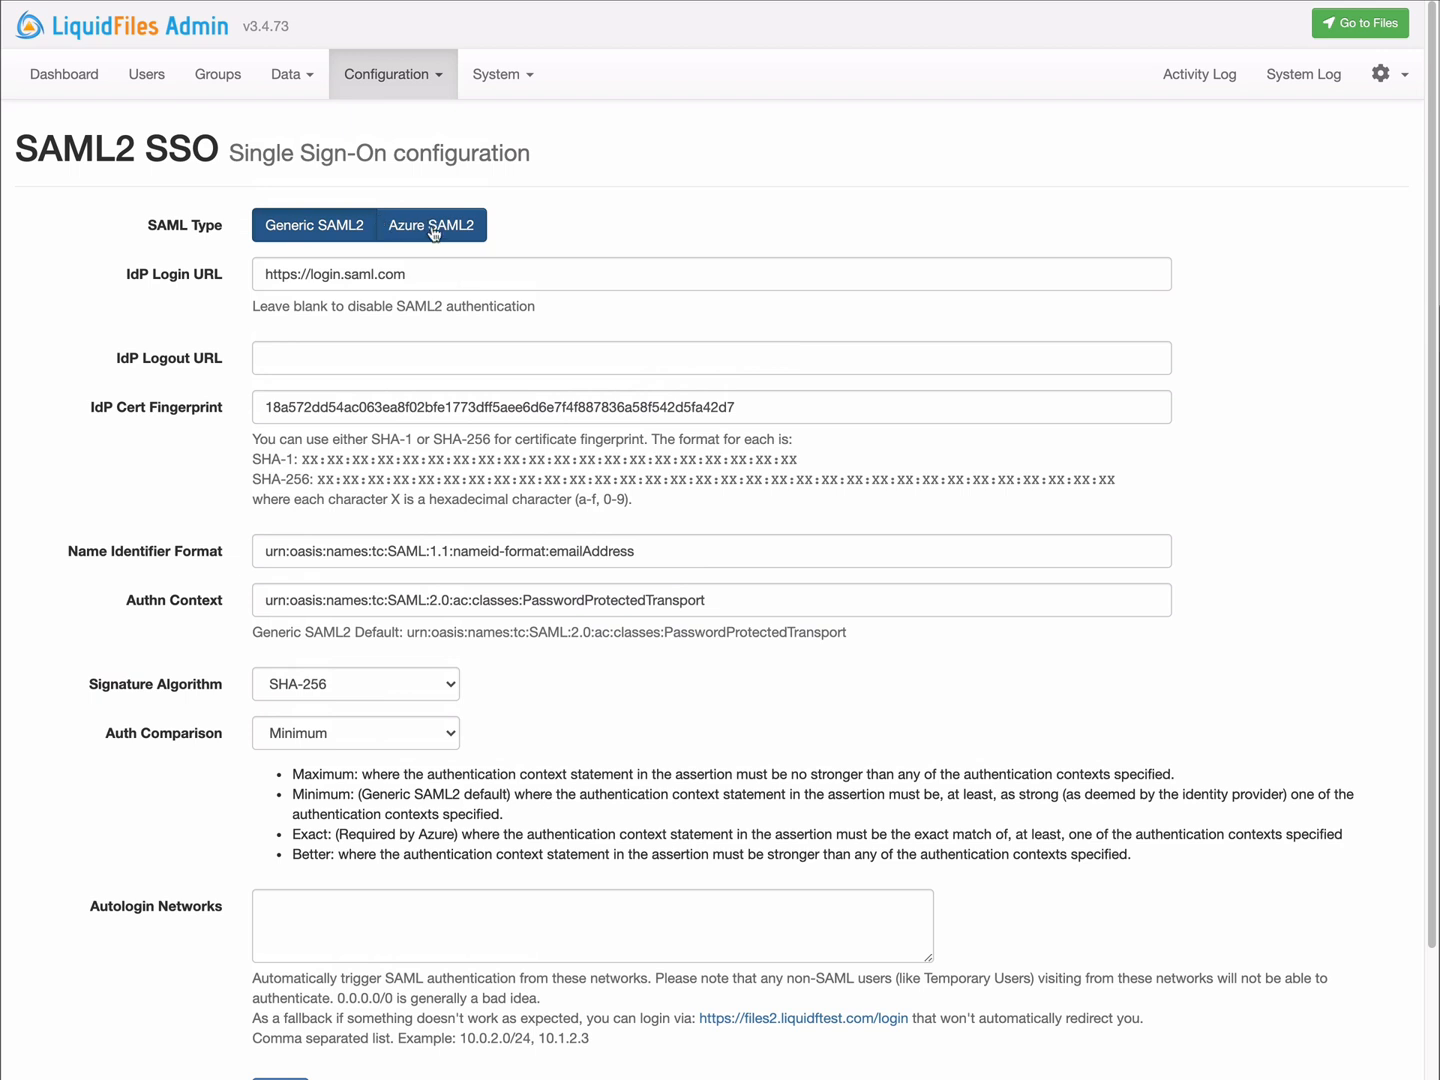
pyautogui.click(432, 224)
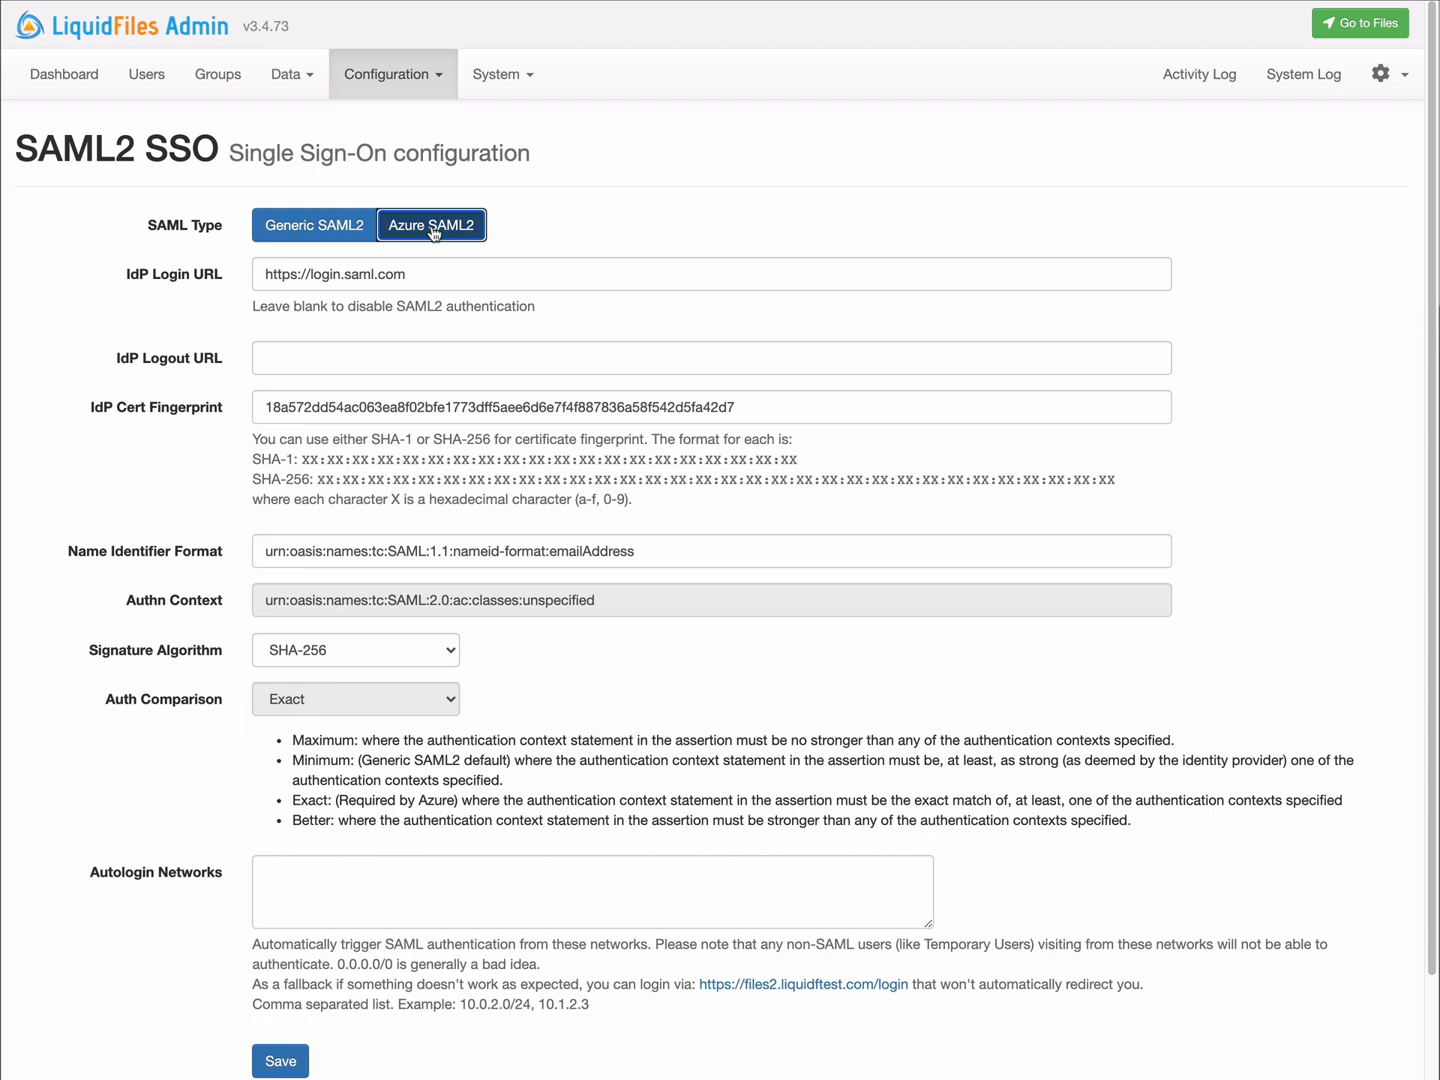
pyautogui.click(312, 224)
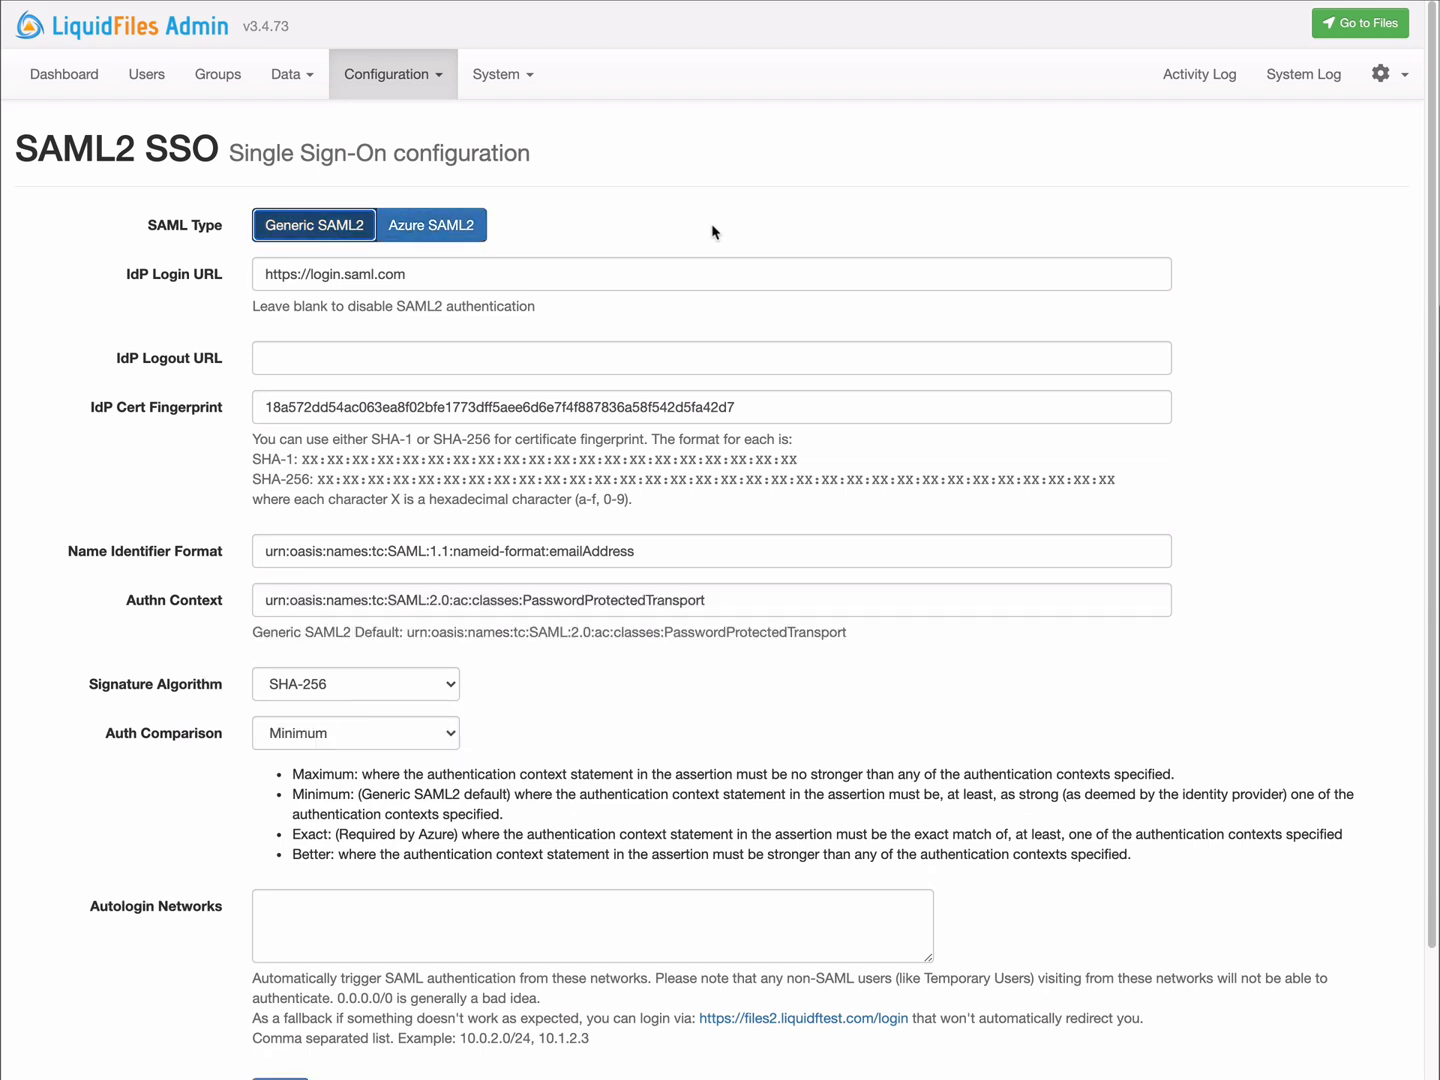
pyautogui.moveTo(672, 254)
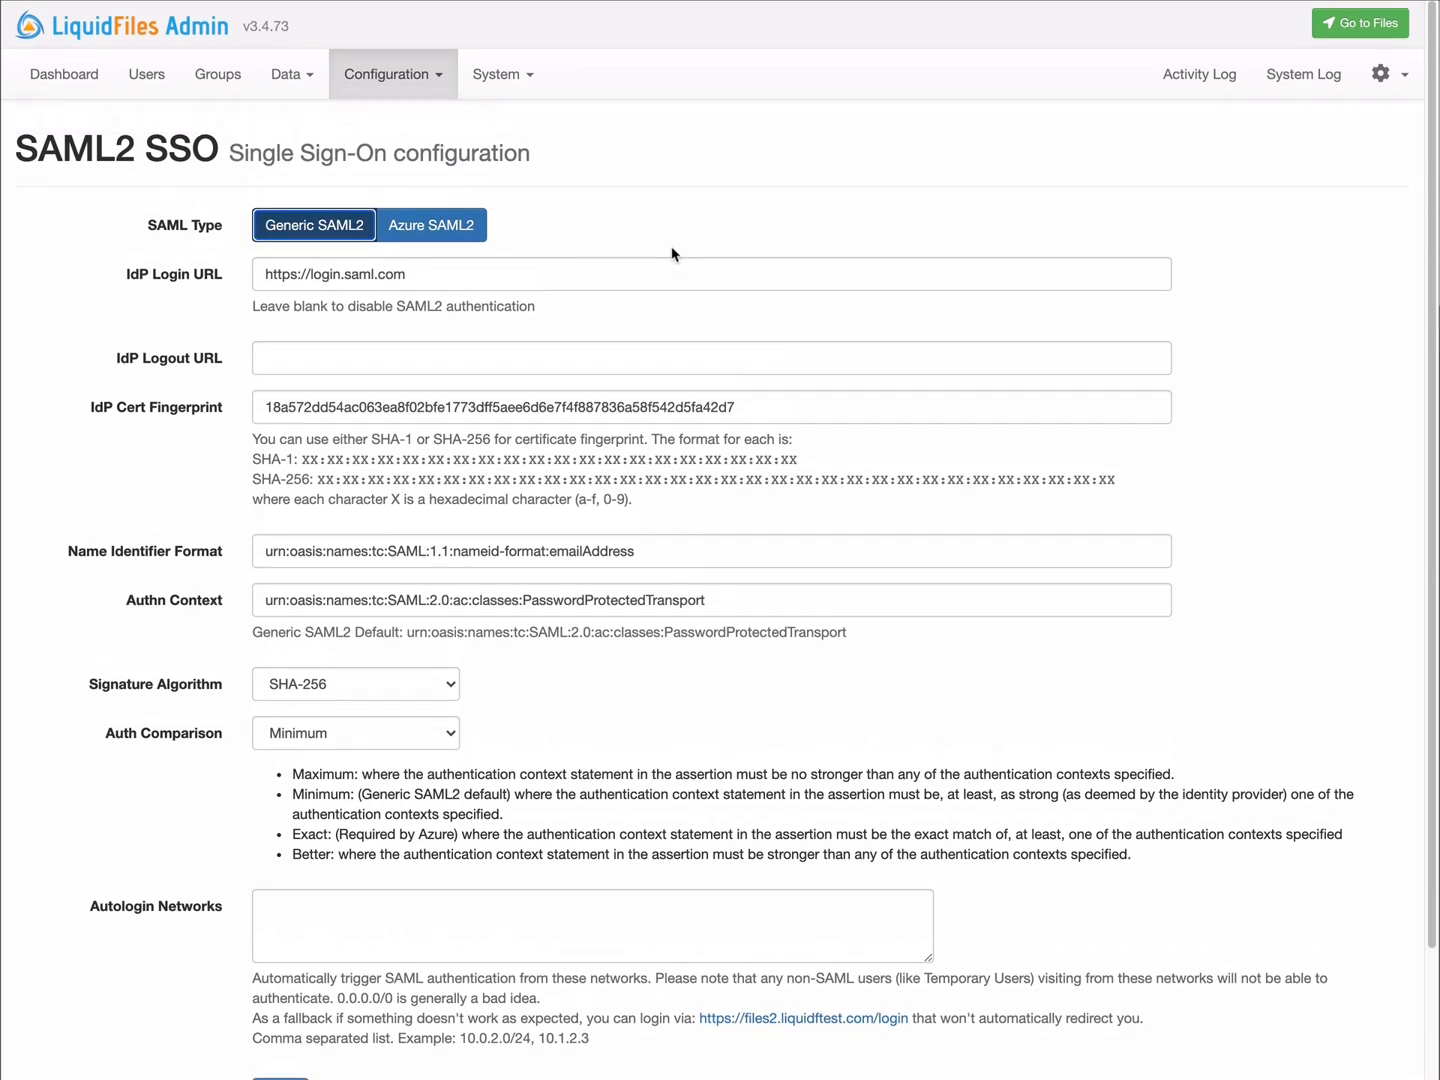
# - Go to Groups and start editing the Local Users group
pyautogui.click(216, 74)
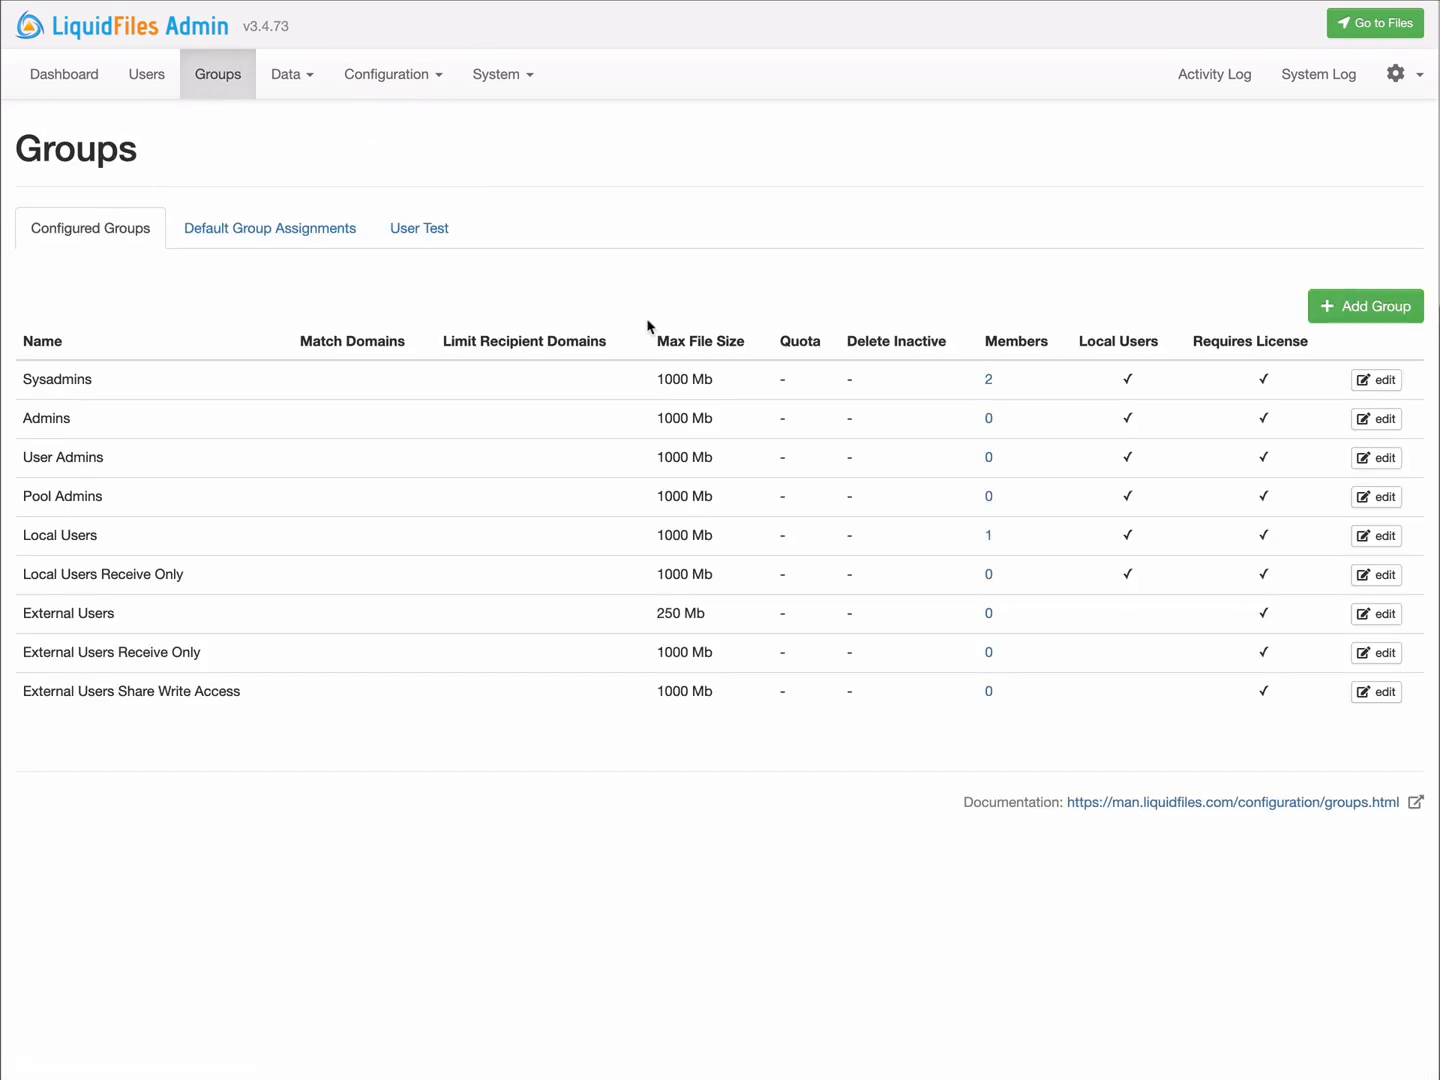
pyautogui.moveTo(1348, 536)
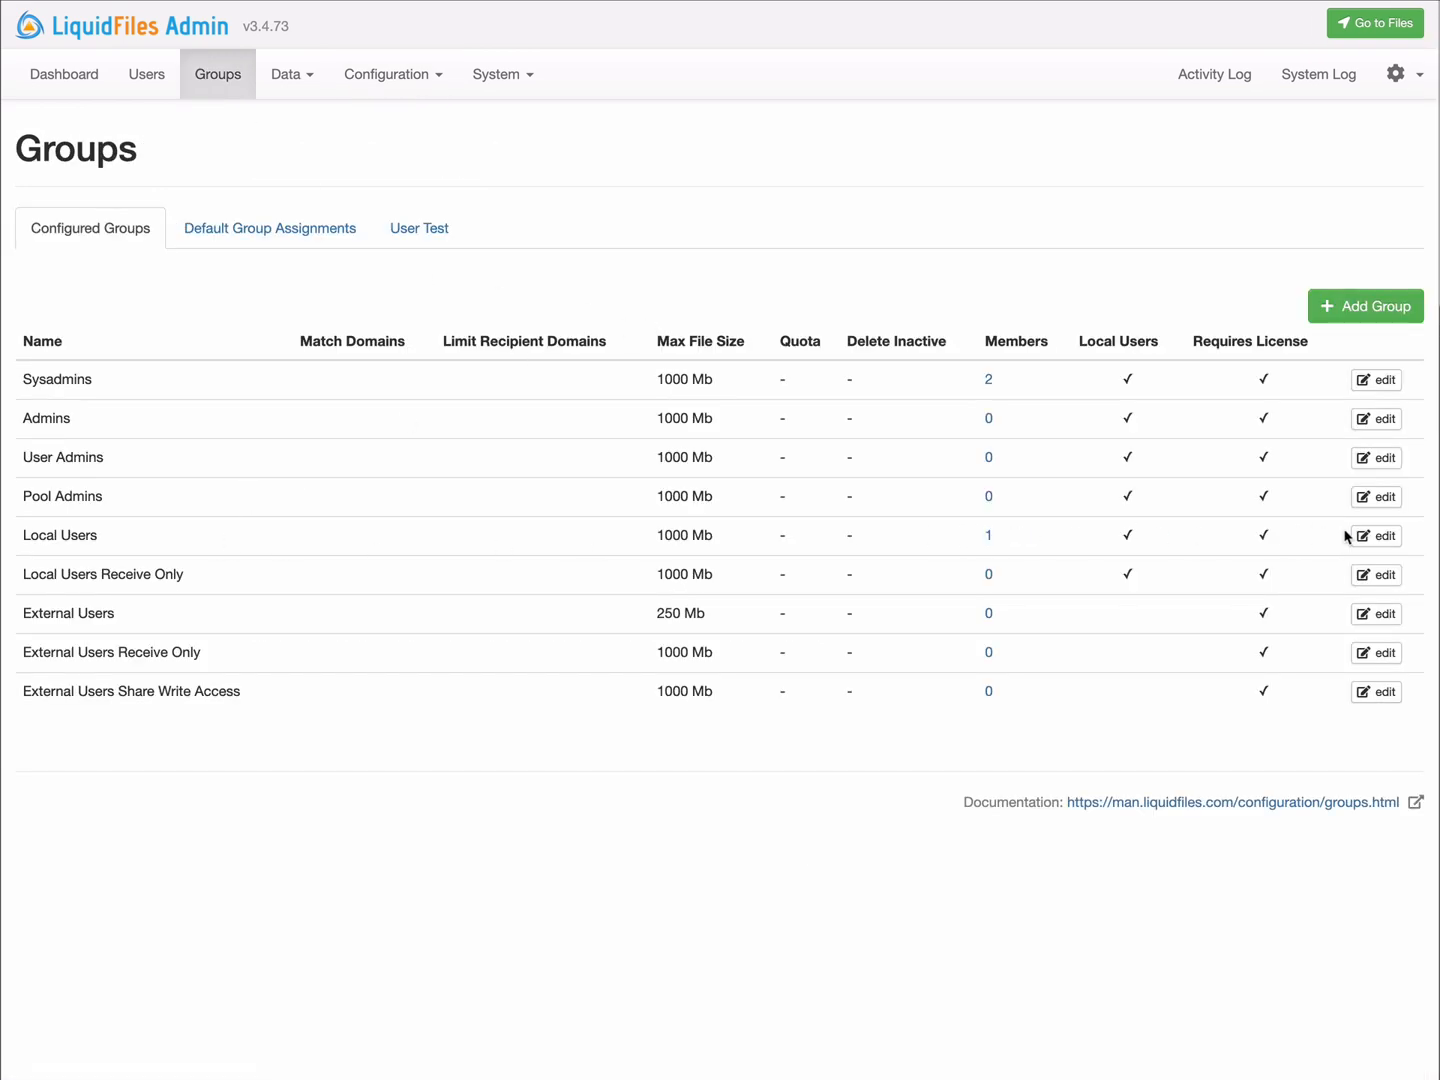
pyautogui.click(1376, 536)
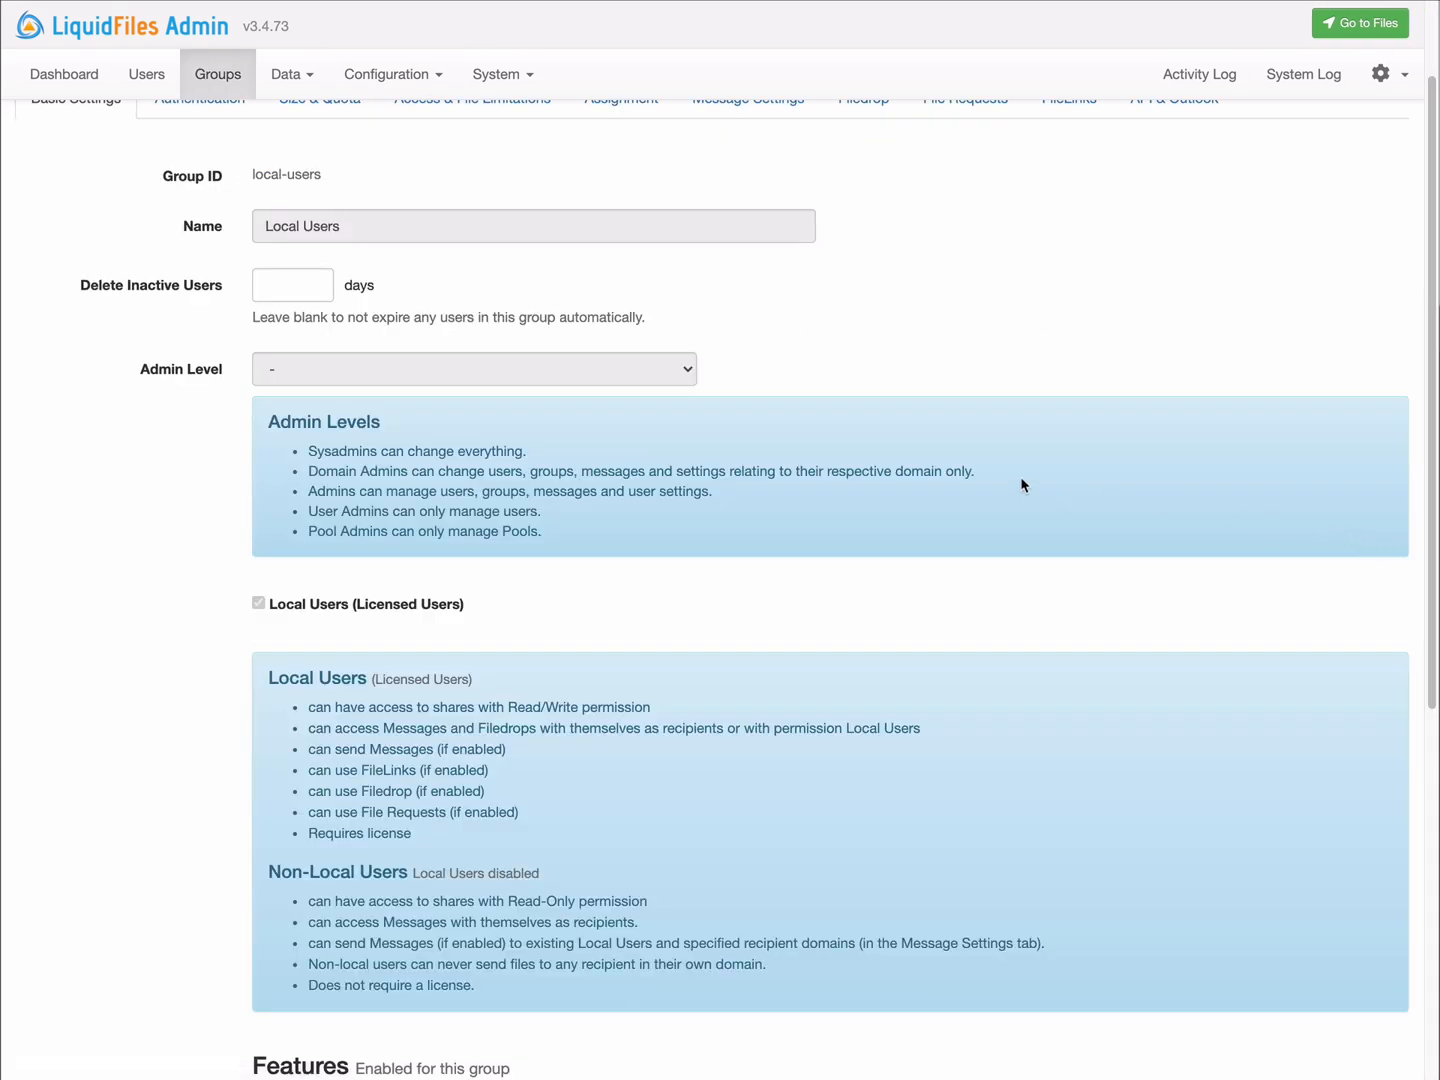
# - Review Local Users authentication: SAML not required, TOTP enabled, strong authentication remembered
pyautogui.click(200, 224)
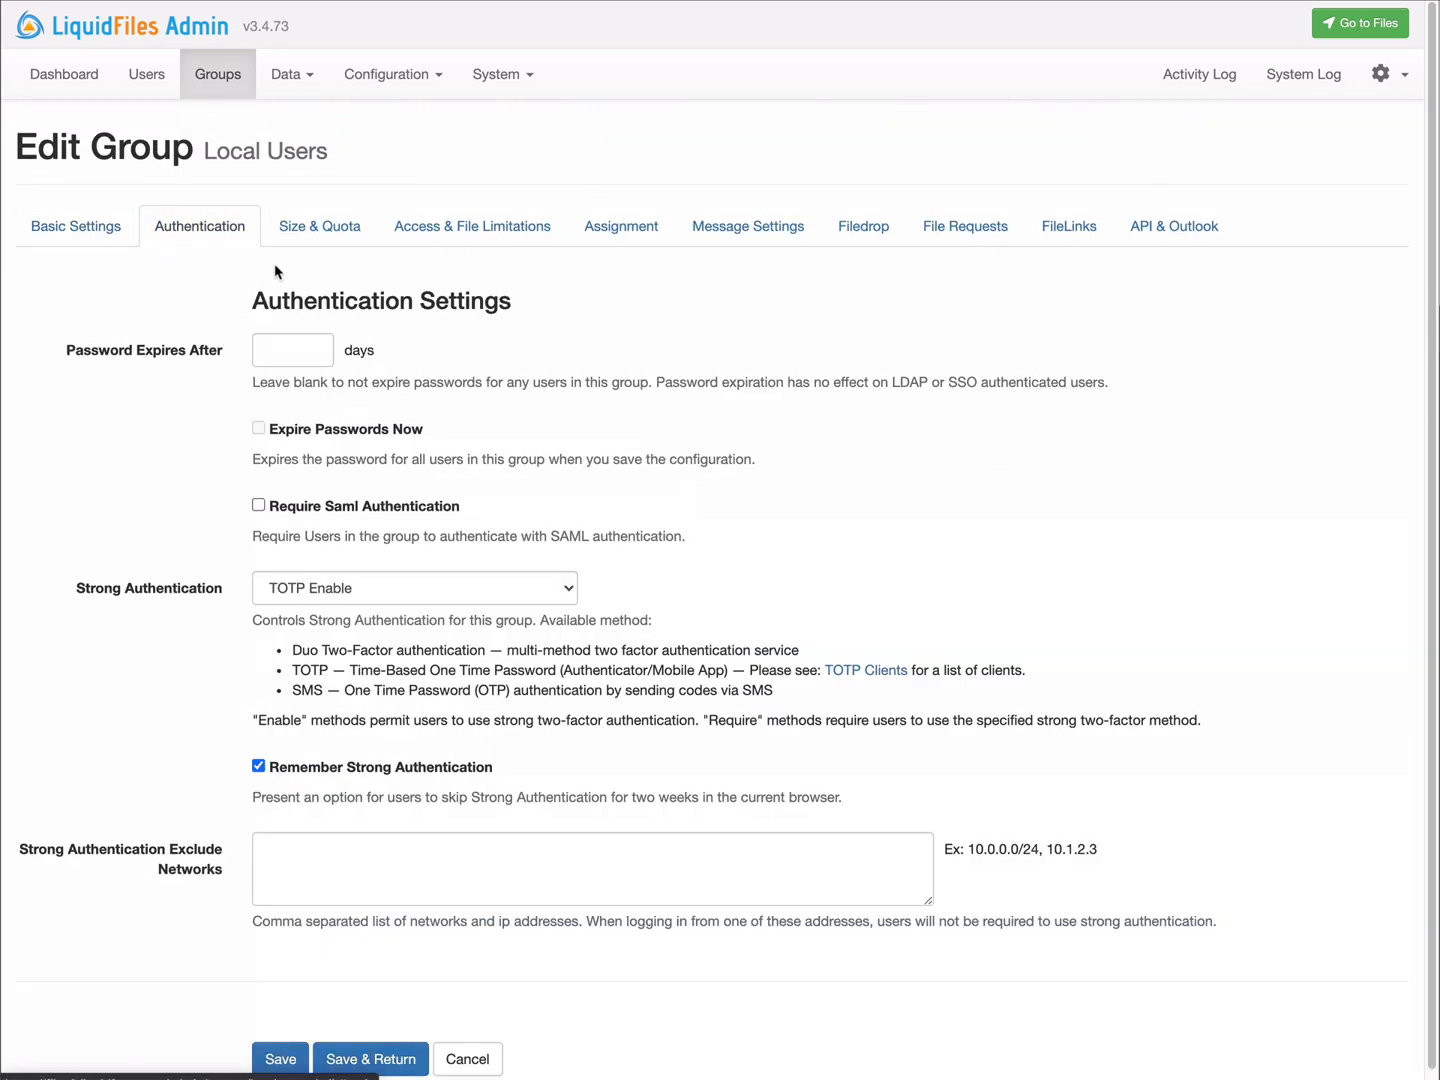
pyautogui.moveTo(614, 452)
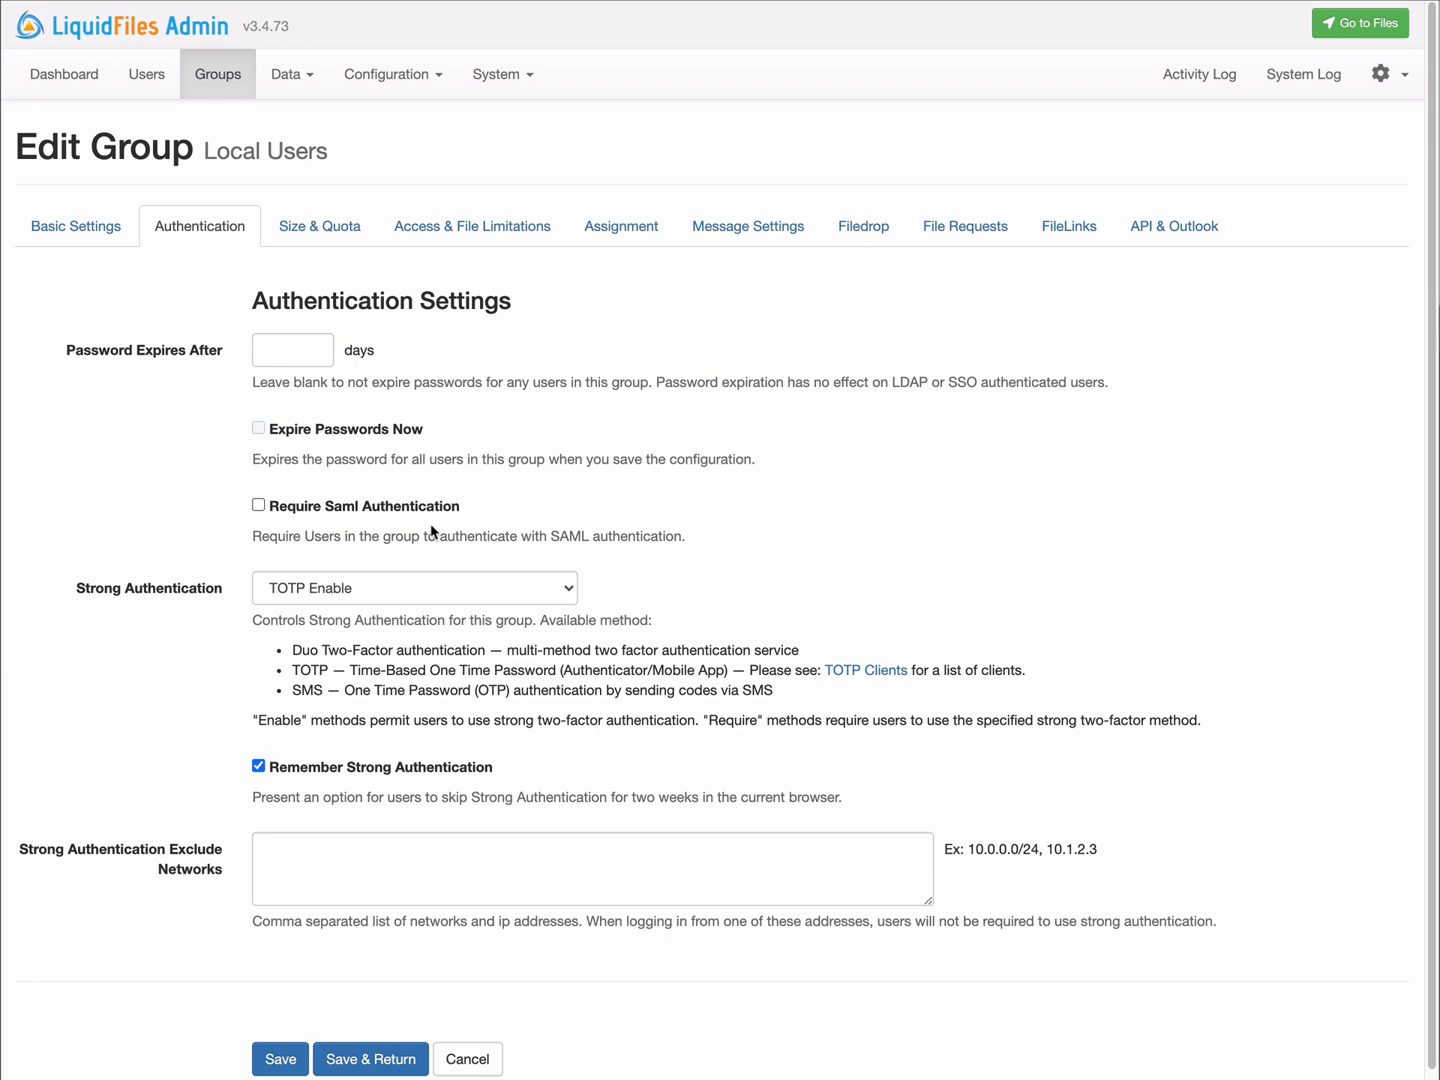
pyautogui.moveTo(468, 516)
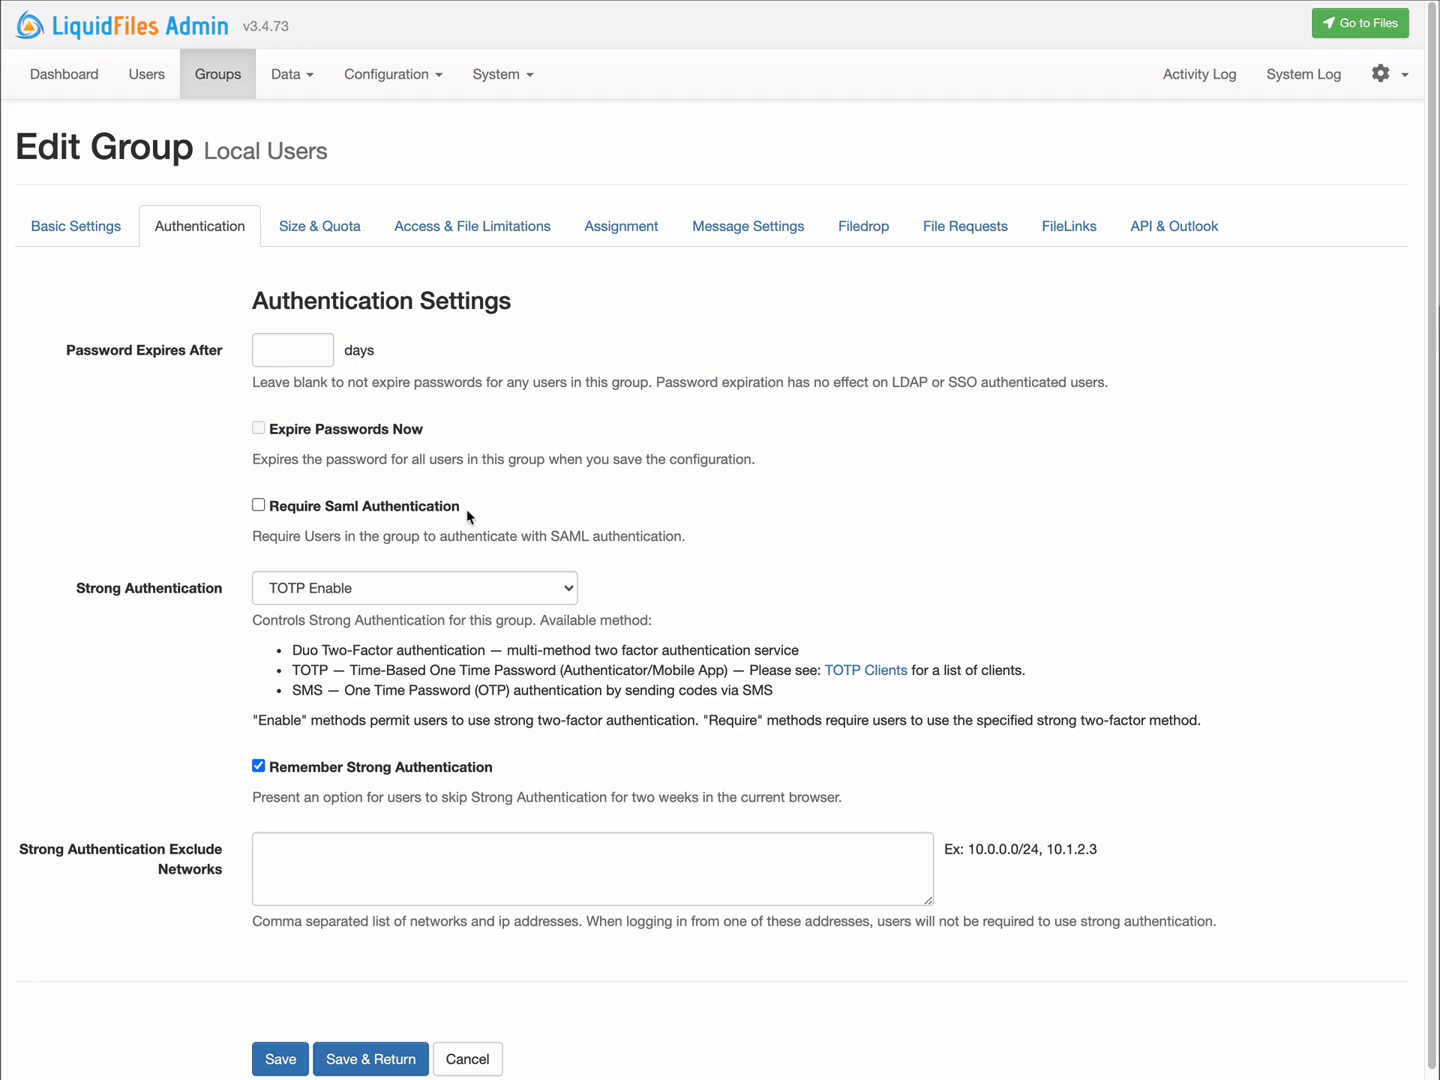
pyautogui.moveTo(480, 522)
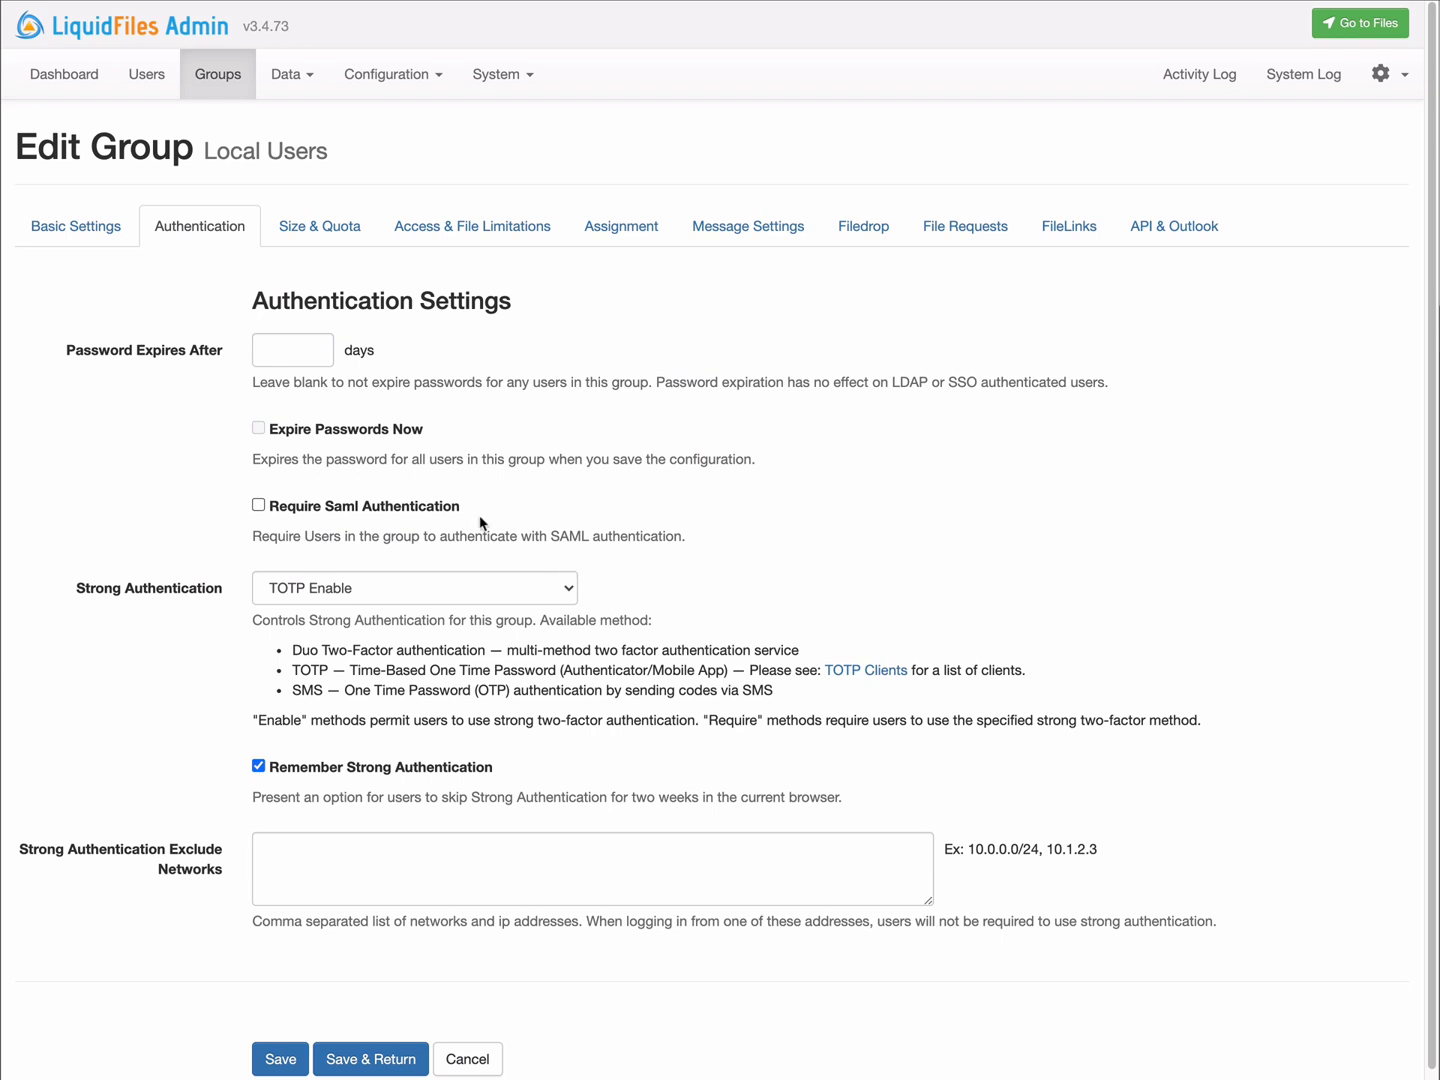
pyautogui.moveTo(600, 832)
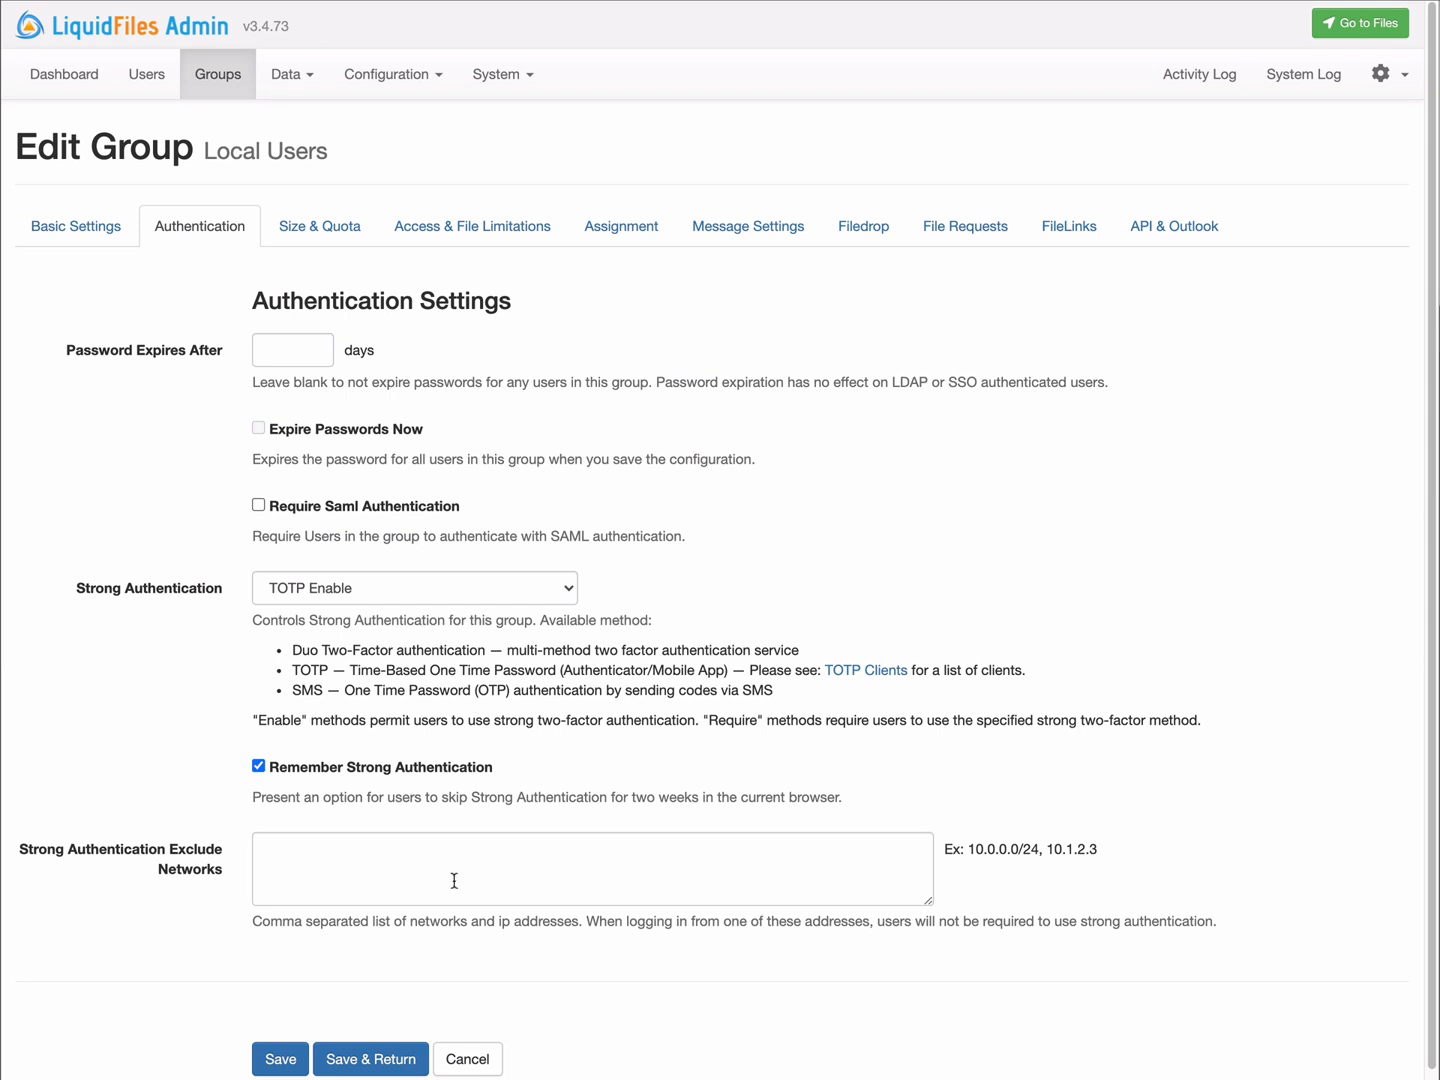
pyautogui.moveTo(508, 864)
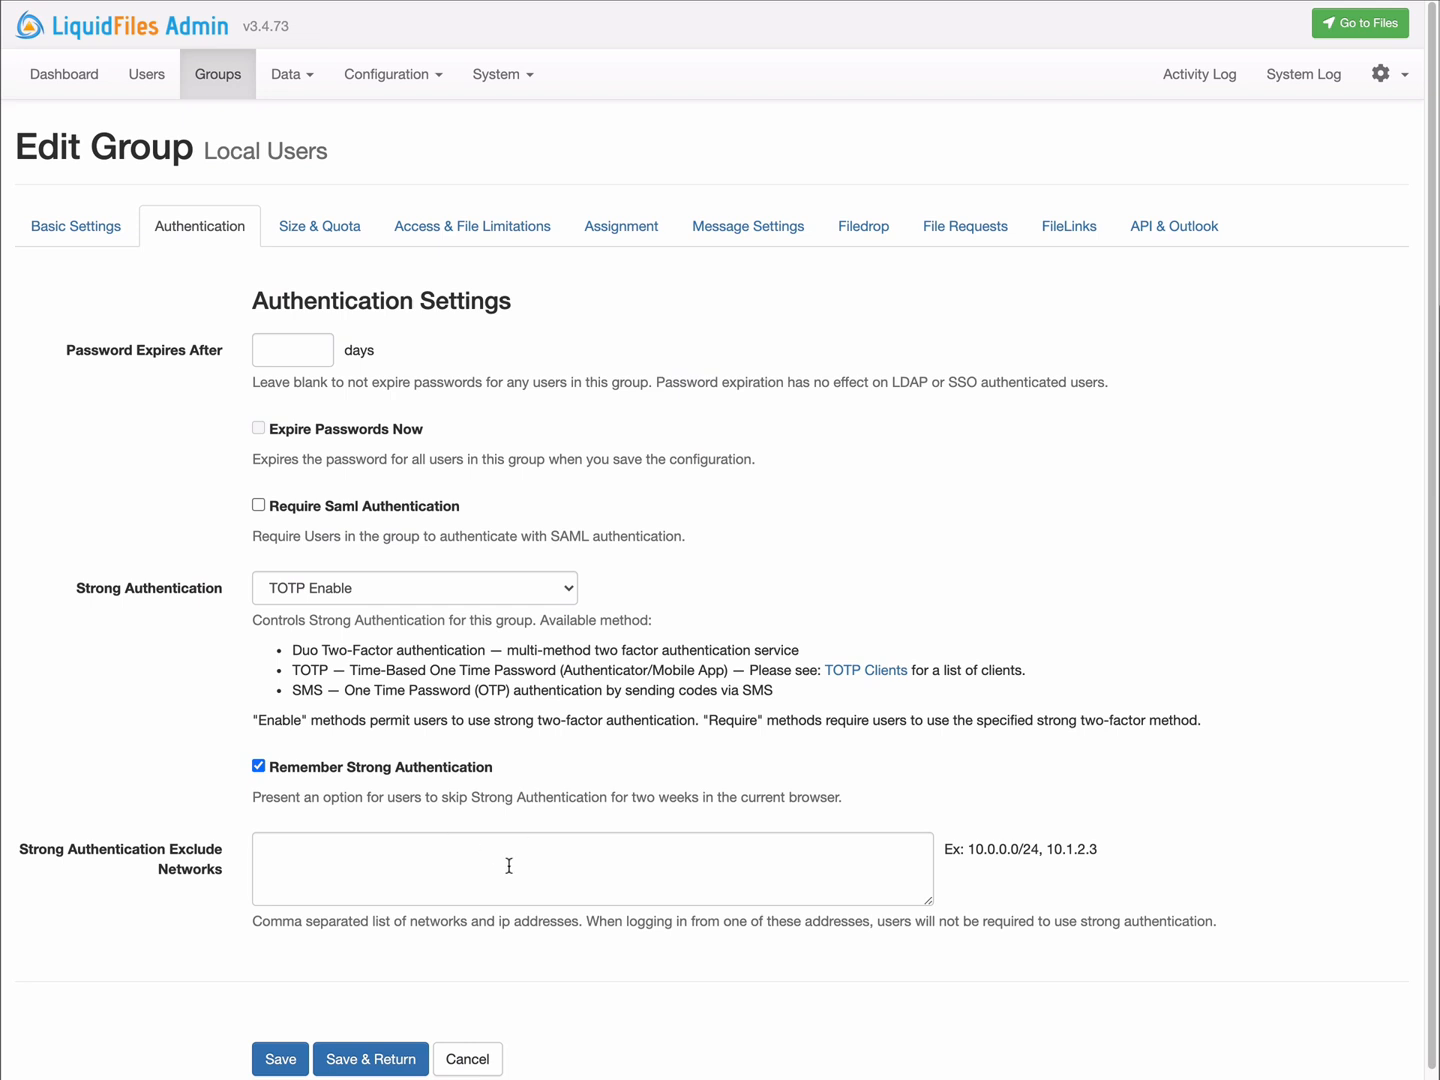